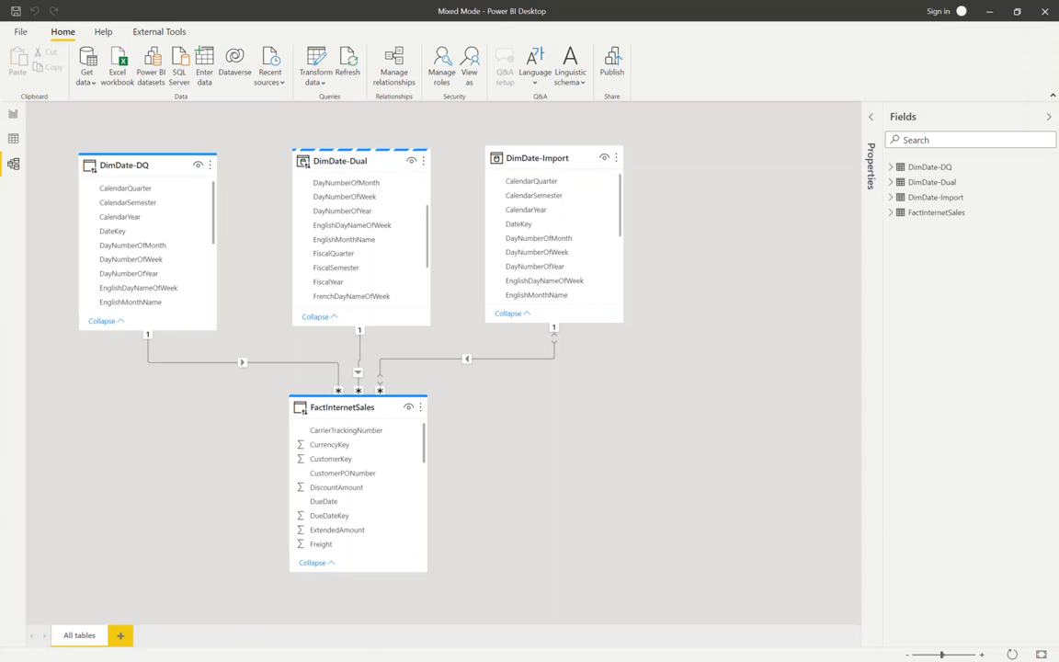
{"action": "mouse_move", "coordinate": [237, 442]}
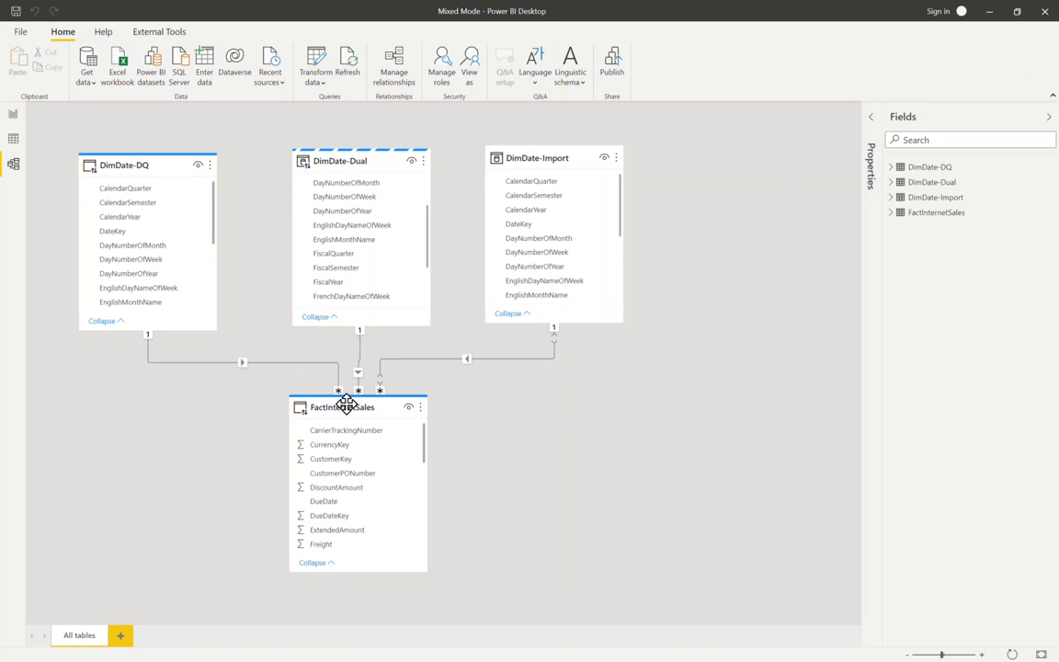
Step: Reveal FactInternetSales' advanced properties in Model view, showing its DirectQuery storage mode
{"action": "left_click", "coordinate": [341, 407]}
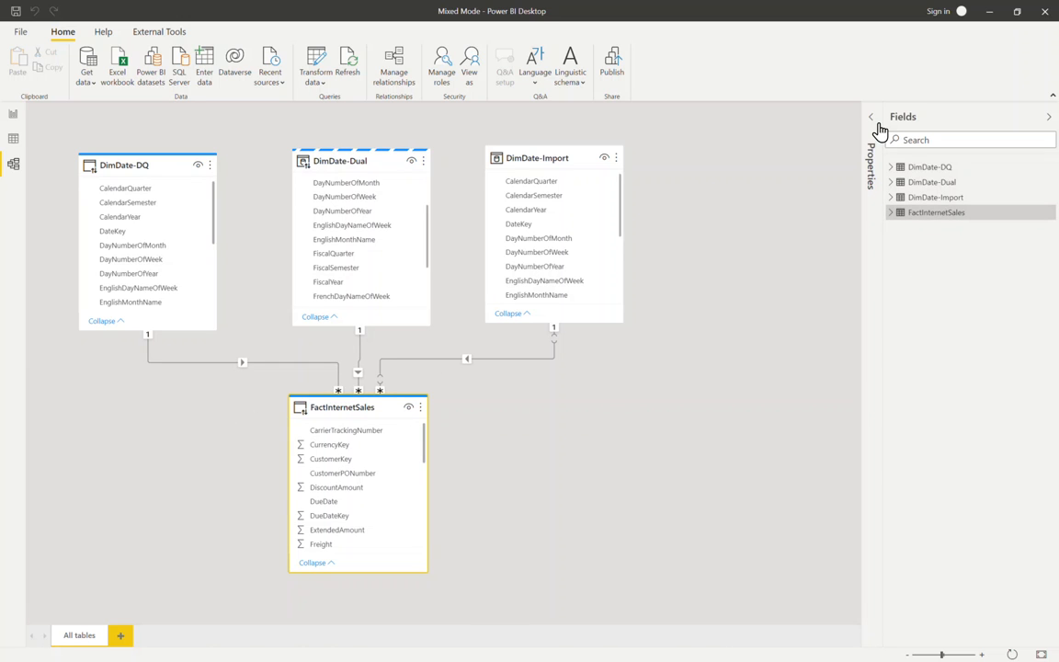
{"action": "left_click", "coordinate": [872, 116]}
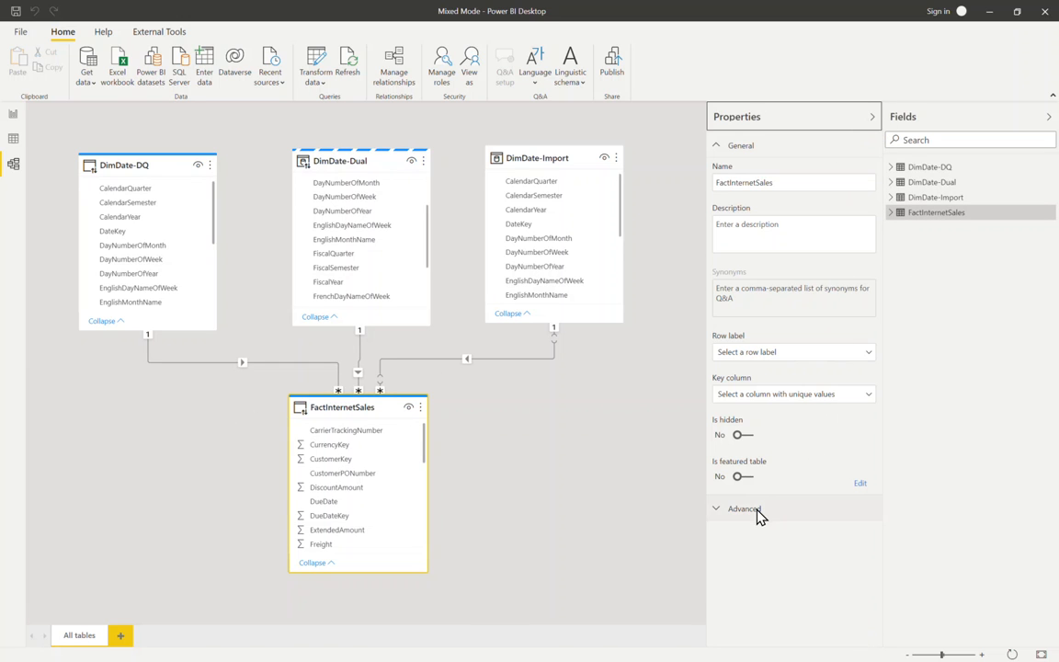
{"action": "left_click", "coordinate": [744, 508]}
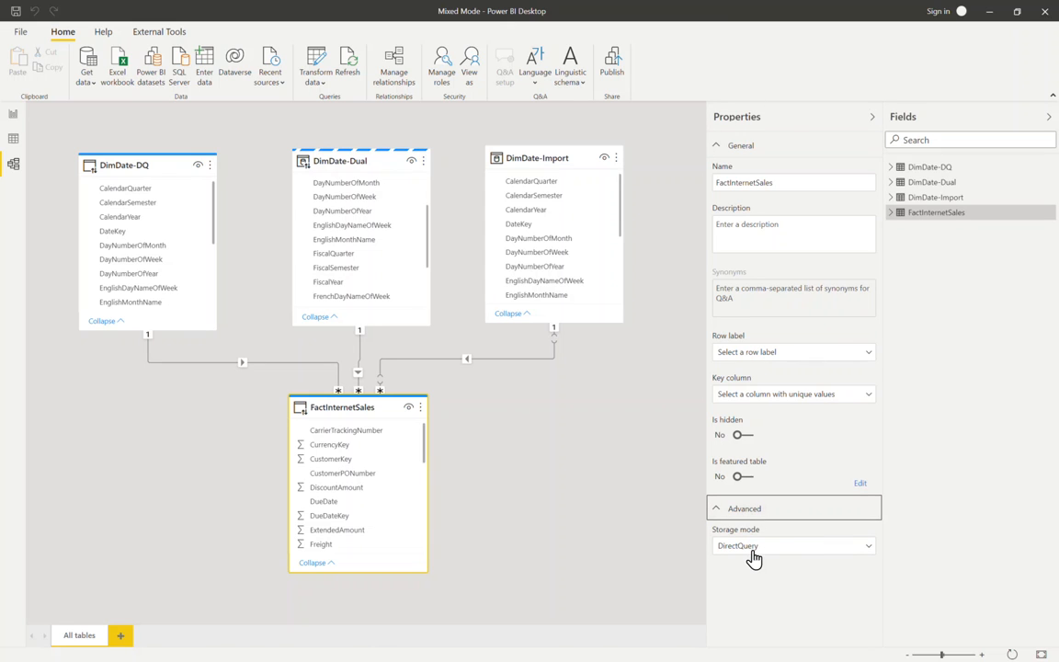
{"action": "mouse_move", "coordinate": [538, 555]}
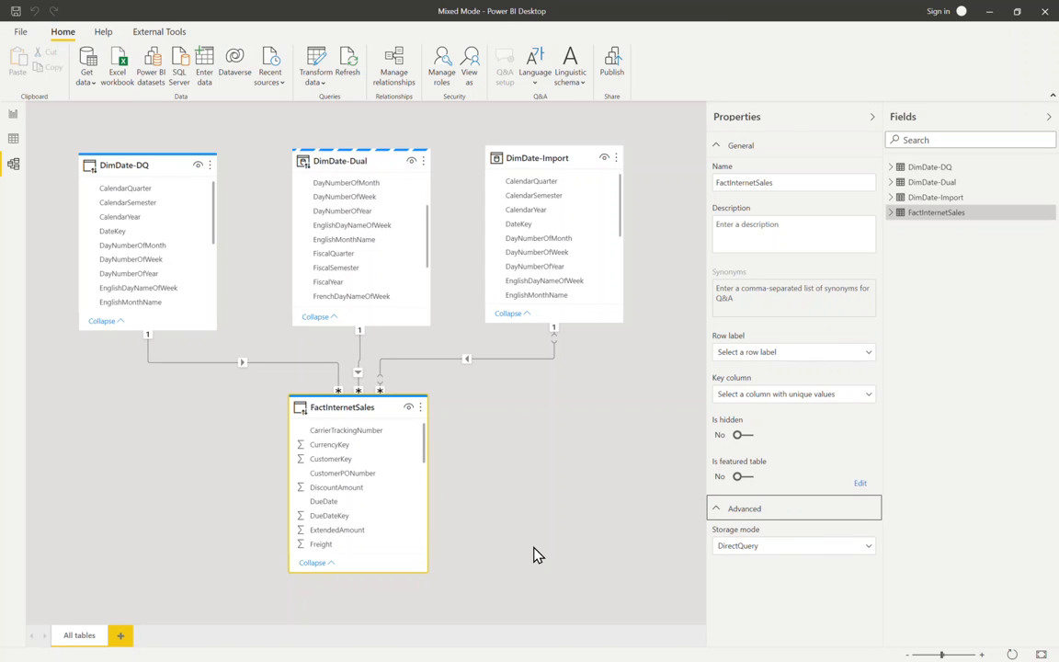
{"action": "mouse_move", "coordinate": [145, 385]}
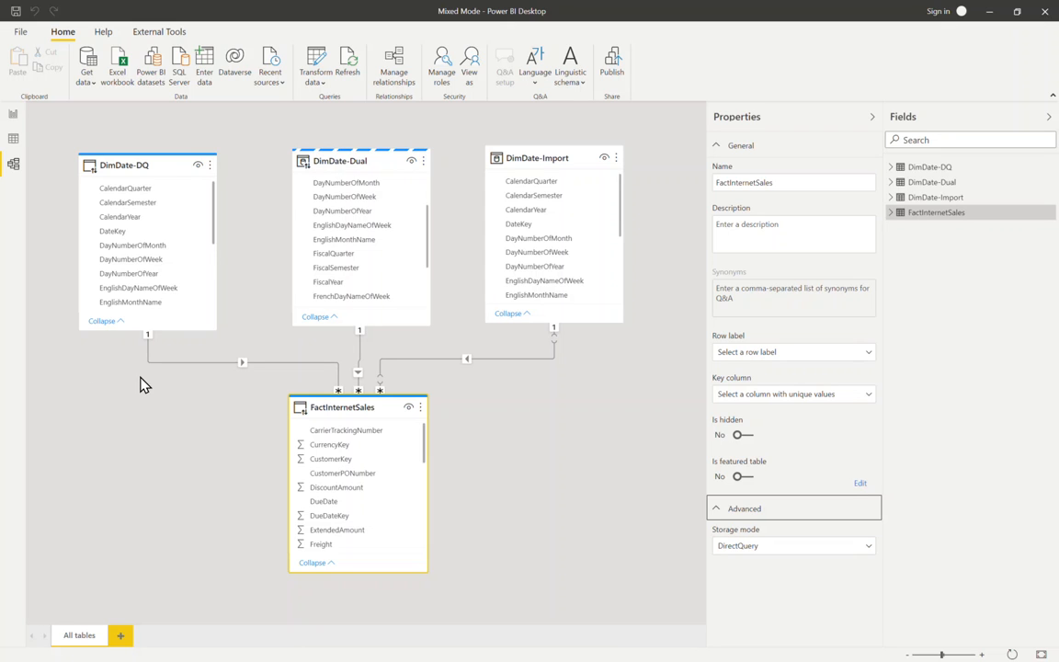
{"action": "mouse_move", "coordinate": [517, 398]}
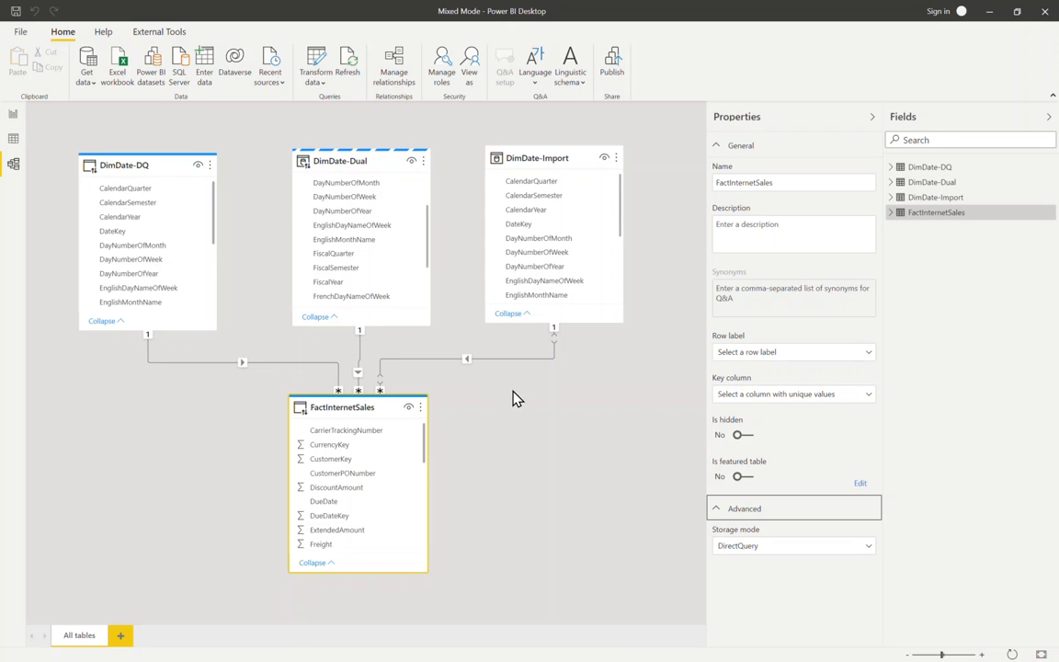
{"action": "mouse_move", "coordinate": [680, 453]}
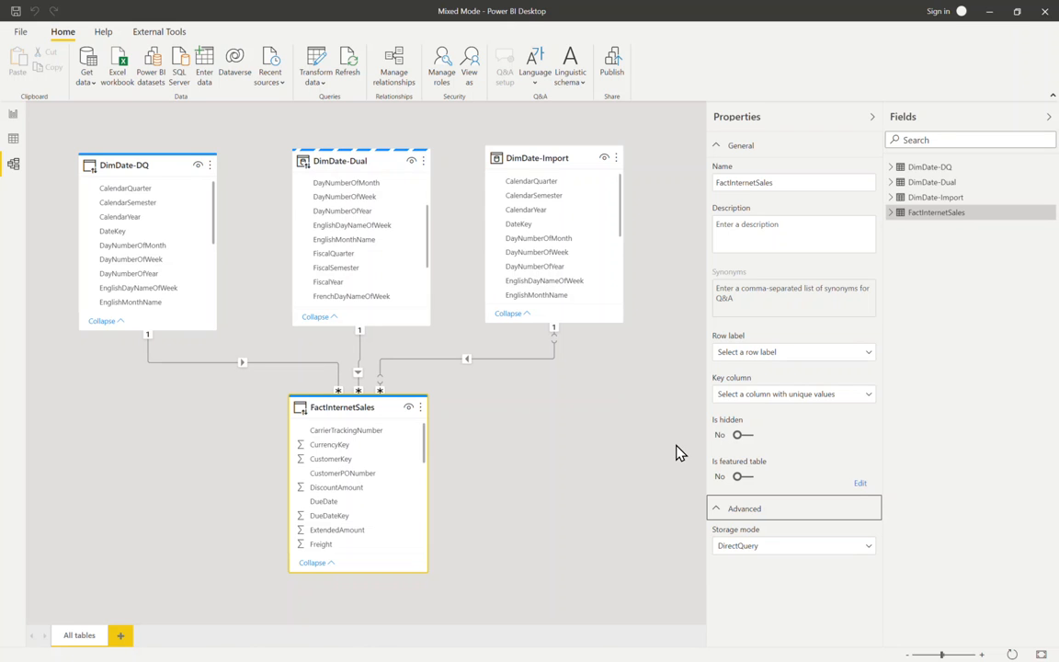
{"action": "mouse_move", "coordinate": [743, 299]}
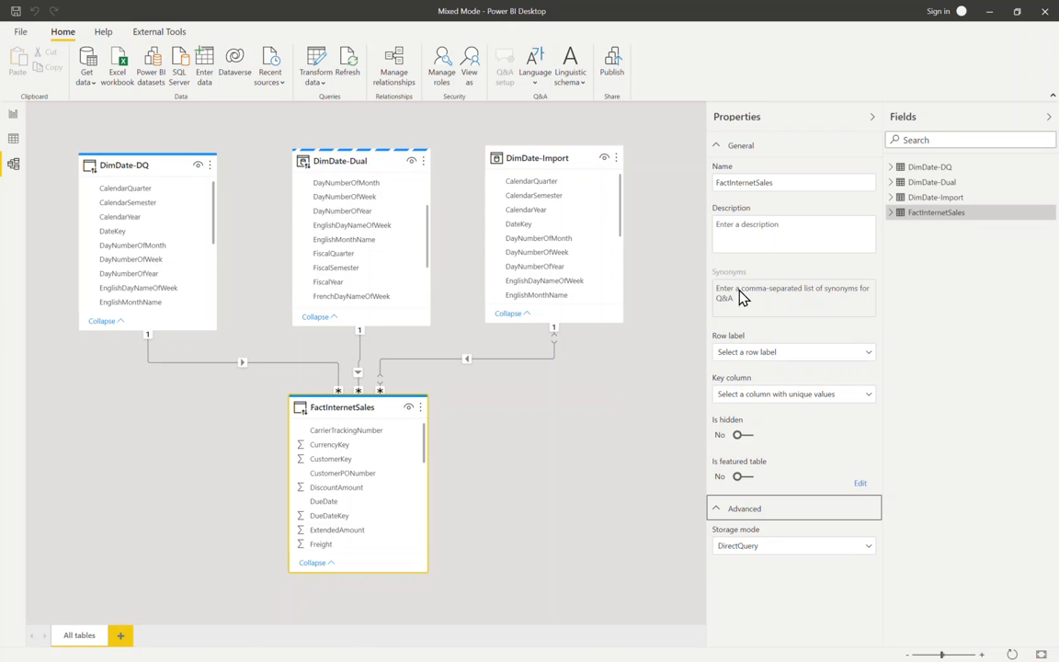
{"action": "mouse_move", "coordinate": [123, 165]}
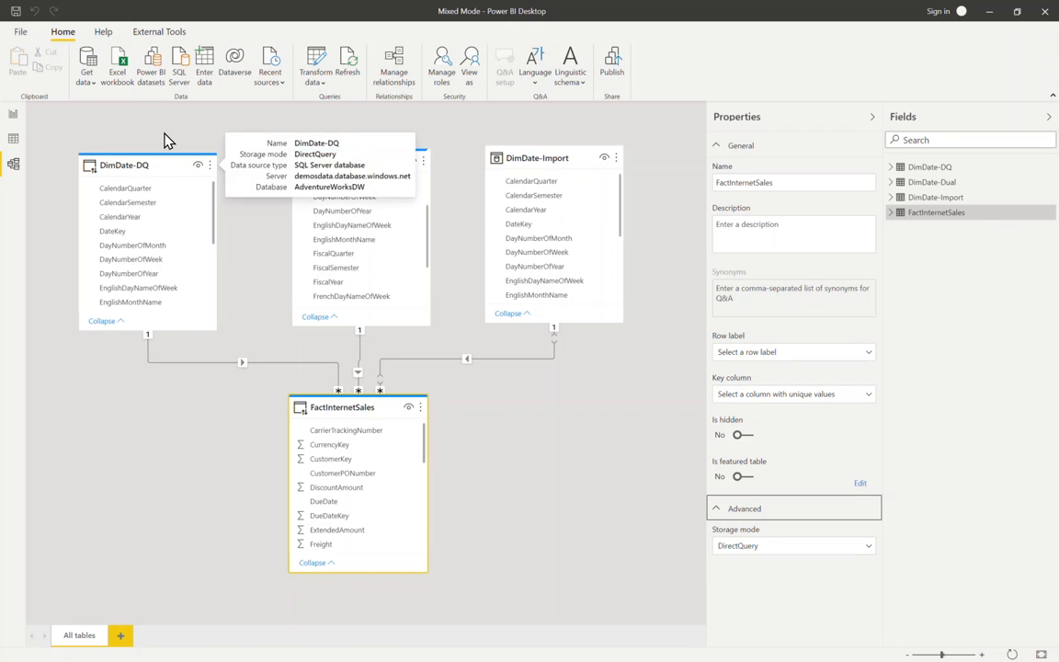
{"action": "mouse_move", "coordinate": [630, 529]}
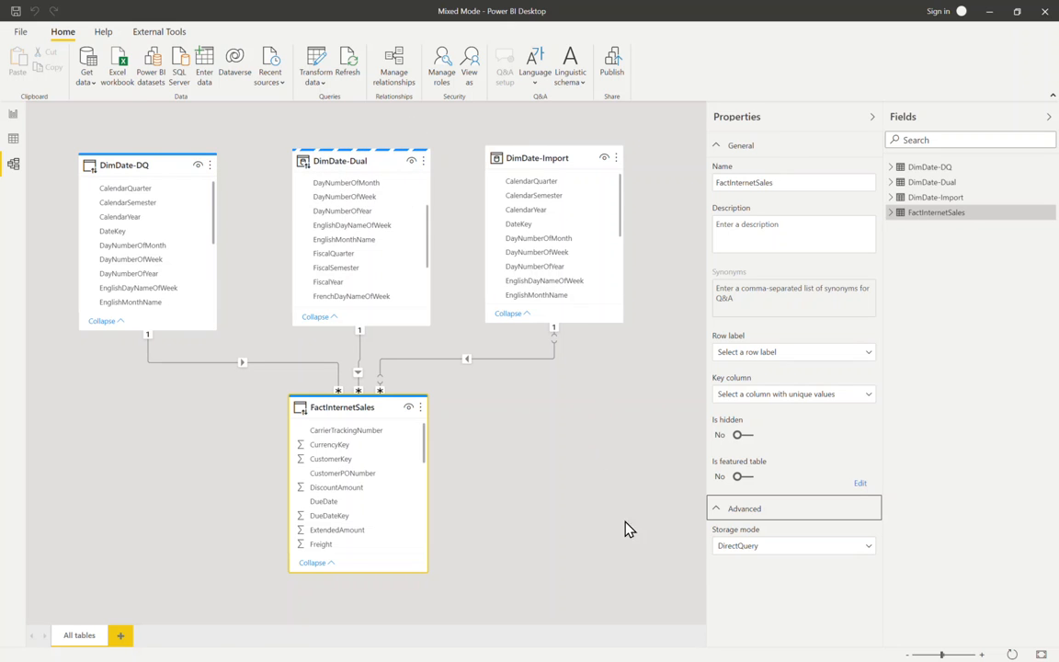
{"action": "mouse_move", "coordinate": [629, 533]}
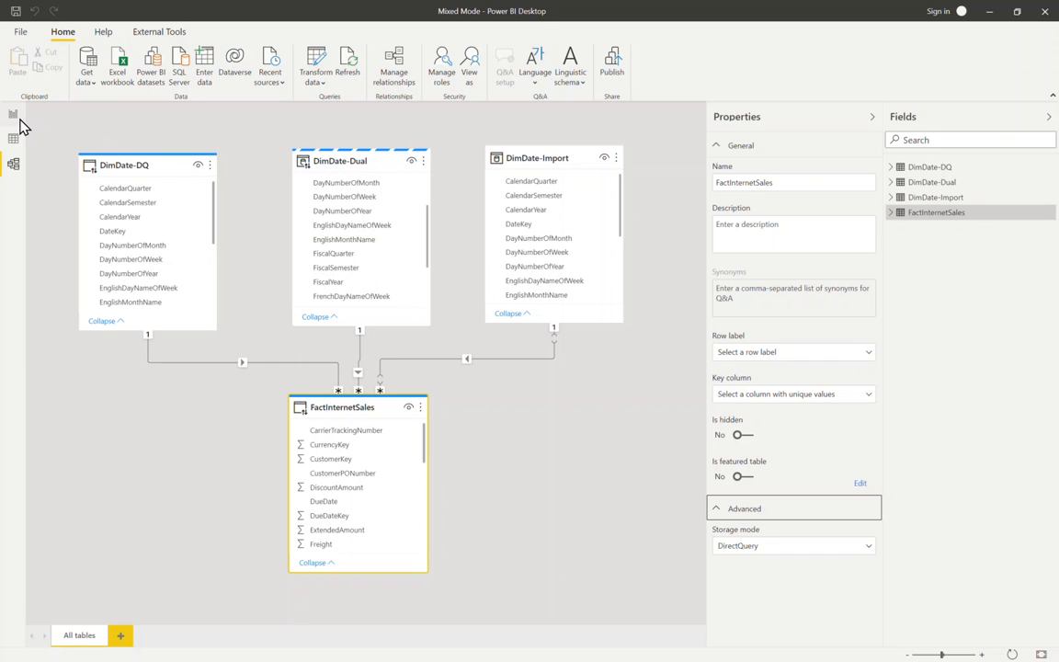
Step: Start Performance analyzer recording on the report page and expand the DimDate-DQ fields
{"action": "left_click", "coordinate": [13, 115]}
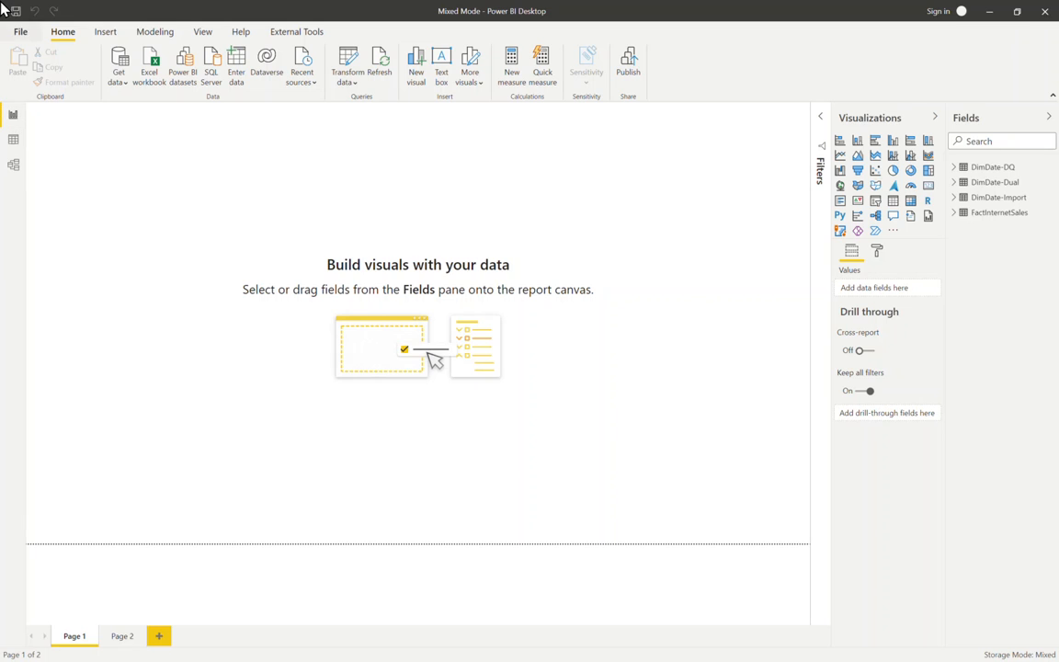
{"action": "left_click", "coordinate": [202, 31]}
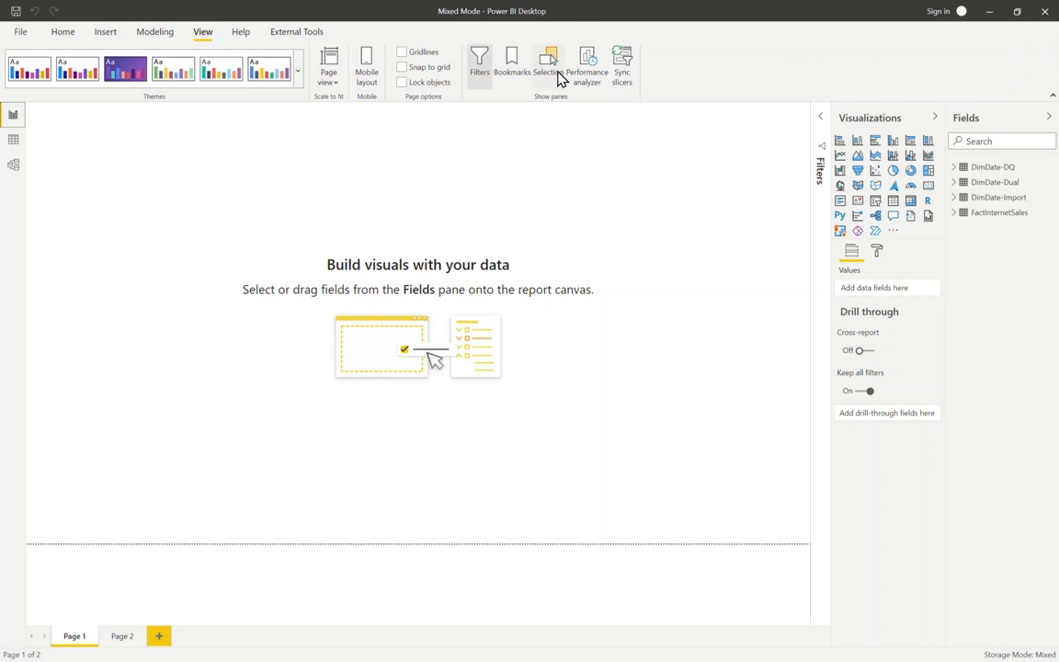
{"action": "left_click", "coordinate": [587, 69]}
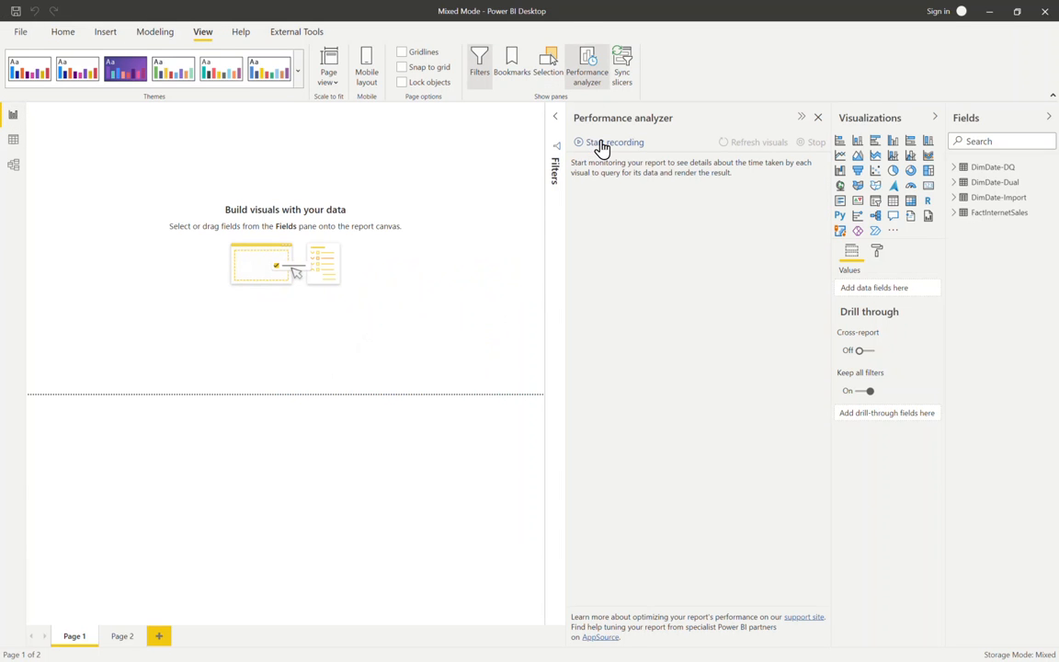
{"action": "left_click", "coordinate": [610, 142]}
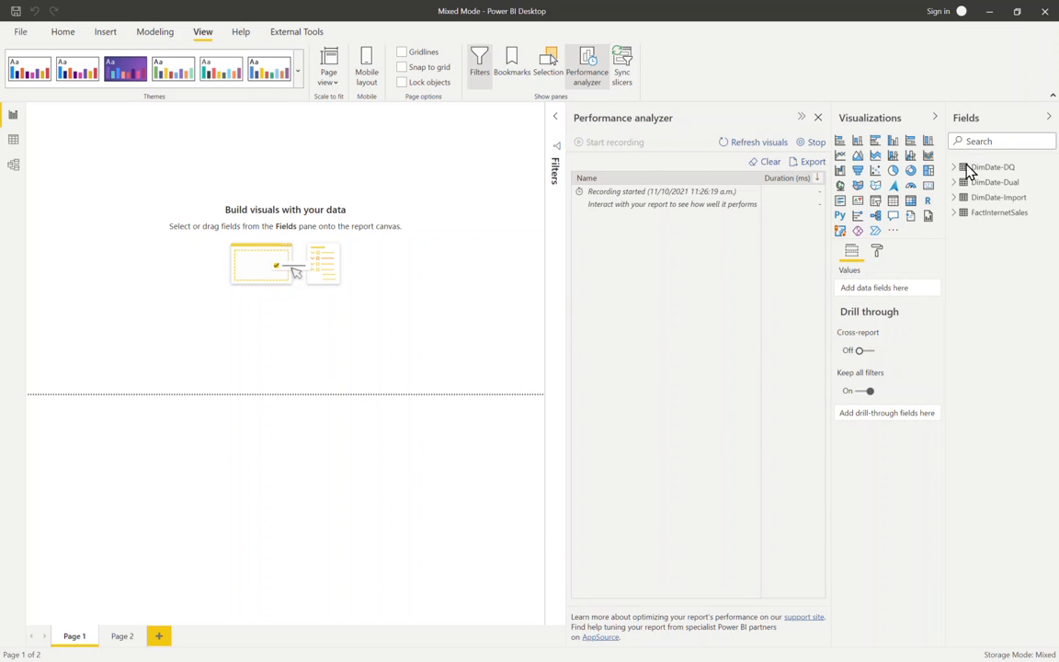
{"action": "left_click", "coordinate": [954, 166]}
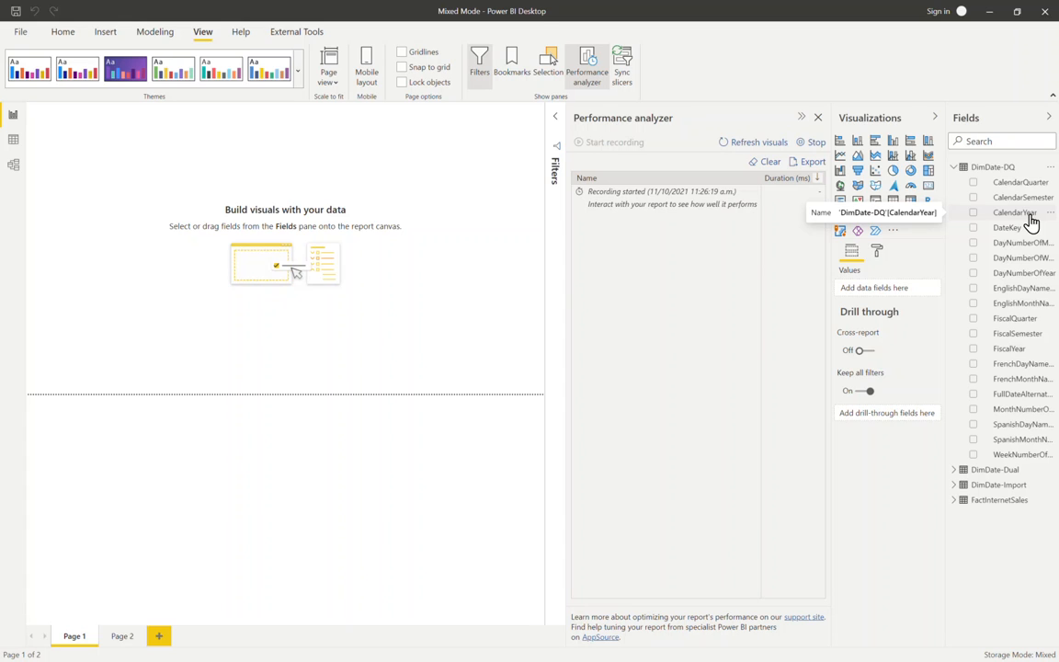
{"action": "mouse_move", "coordinate": [1024, 223]}
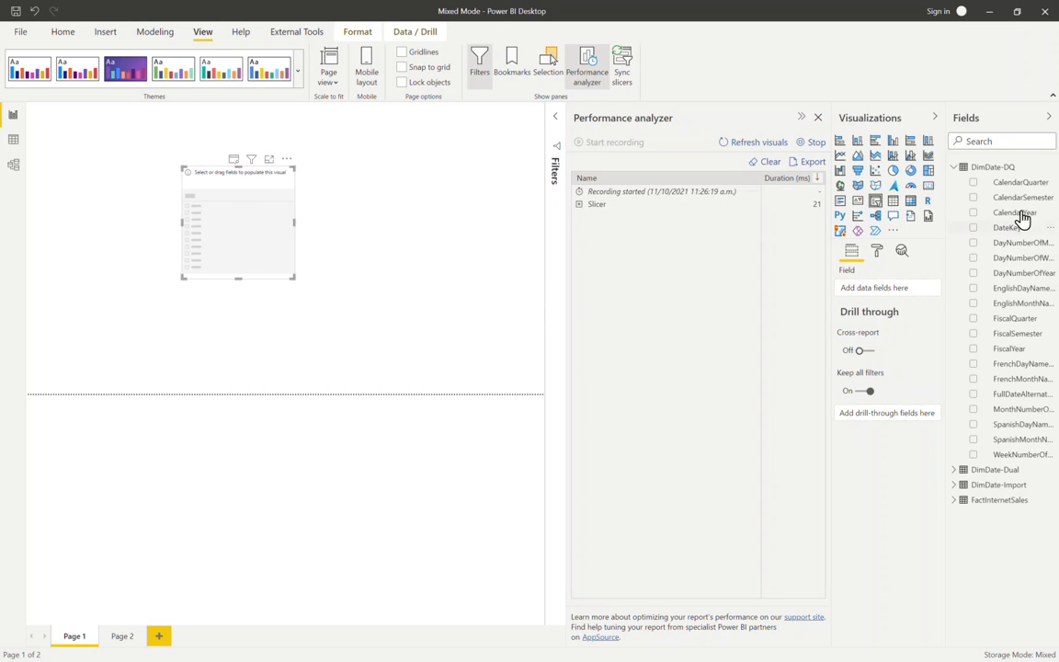
Step: Add a DimDate-DQ CalendarYear slicer, expand its timing entry, and copy its query
{"action": "left_click_drag", "start_coordinate": [1015, 213], "coordinate": [917, 269]}
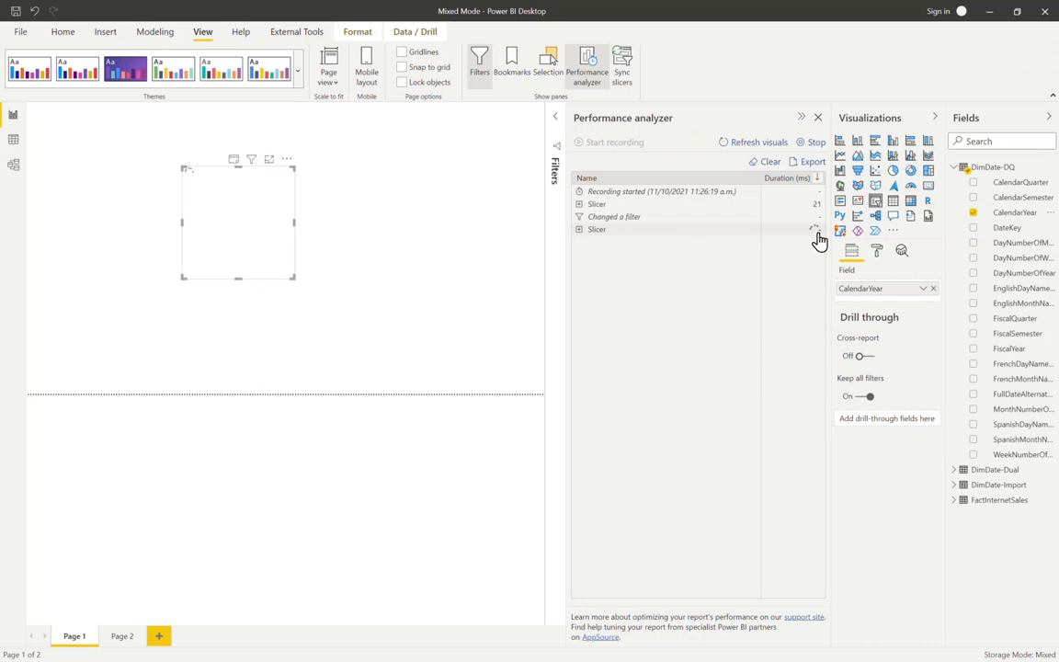
{"action": "mouse_move", "coordinate": [708, 313]}
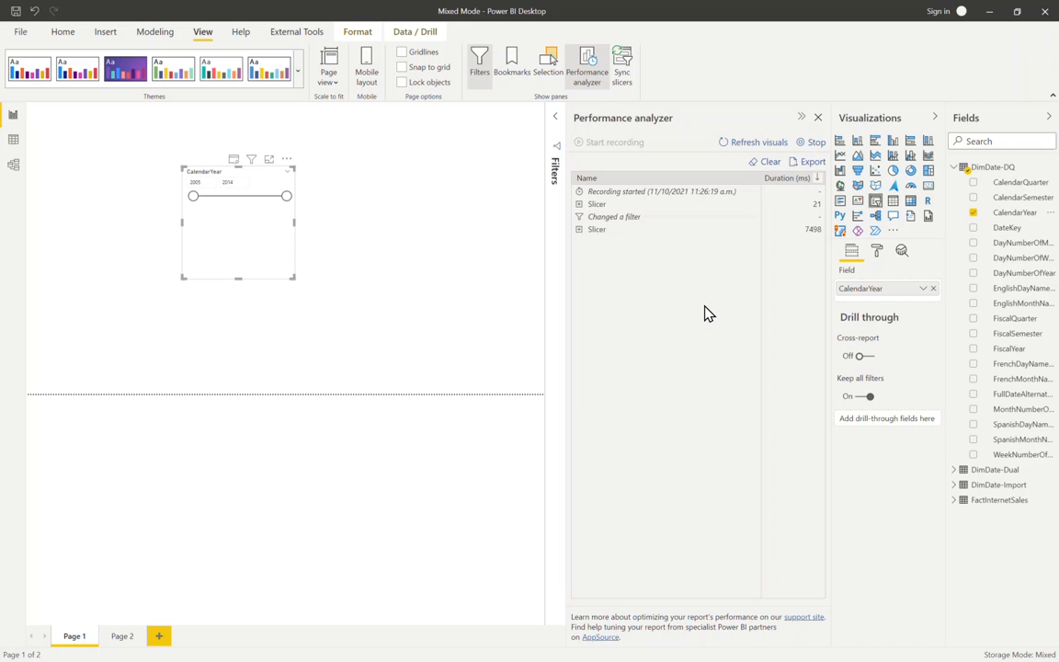
{"action": "mouse_move", "coordinate": [597, 229]}
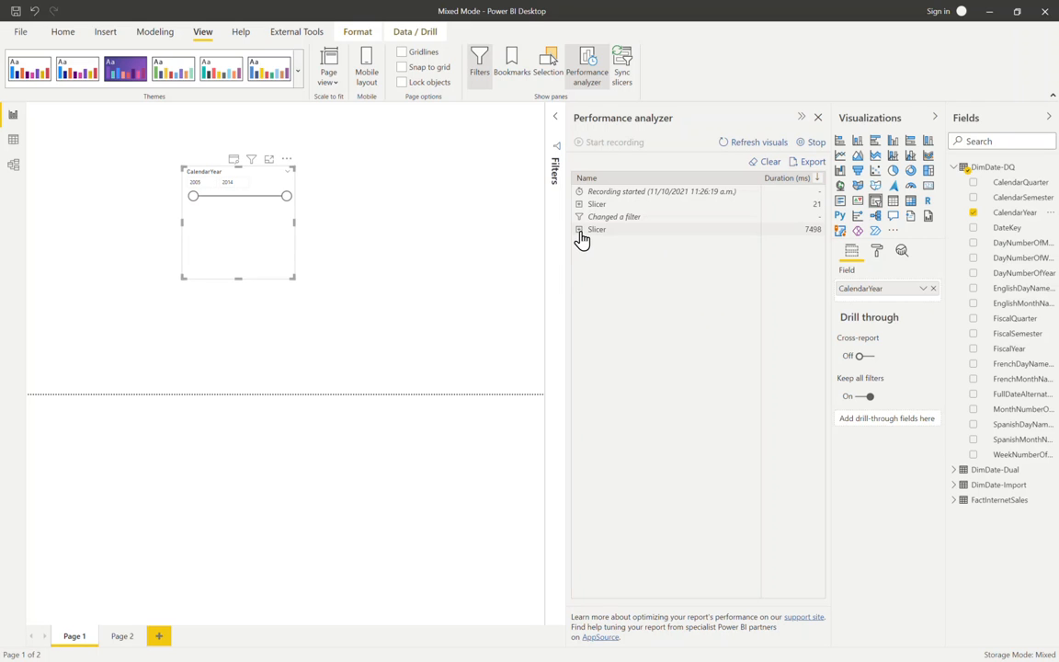
{"action": "left_click", "coordinate": [580, 229]}
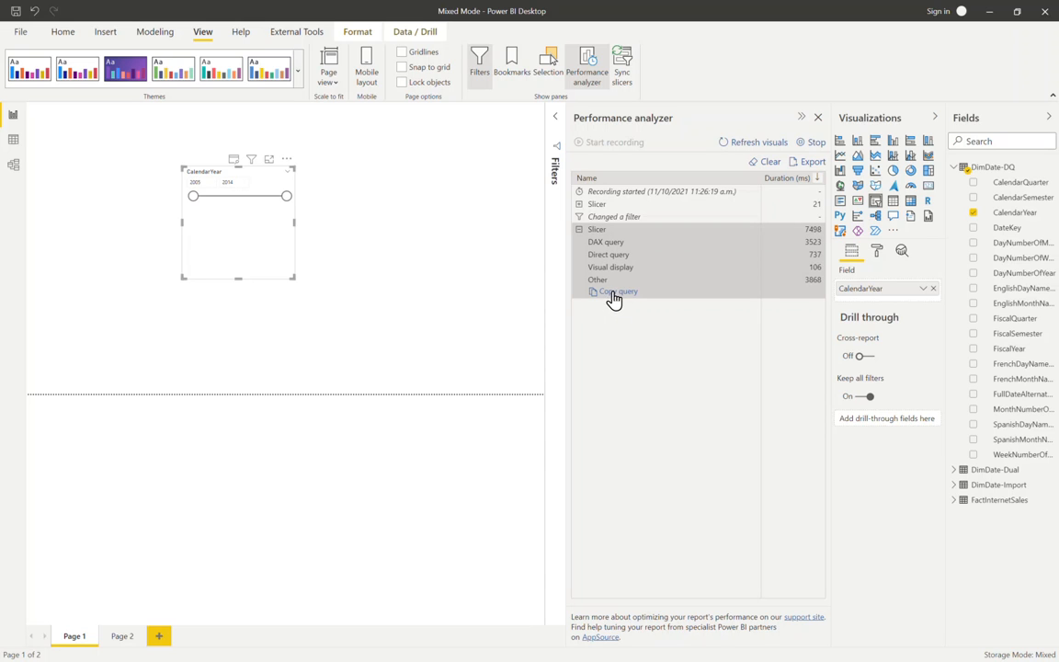
{"action": "left_click", "coordinate": [614, 291]}
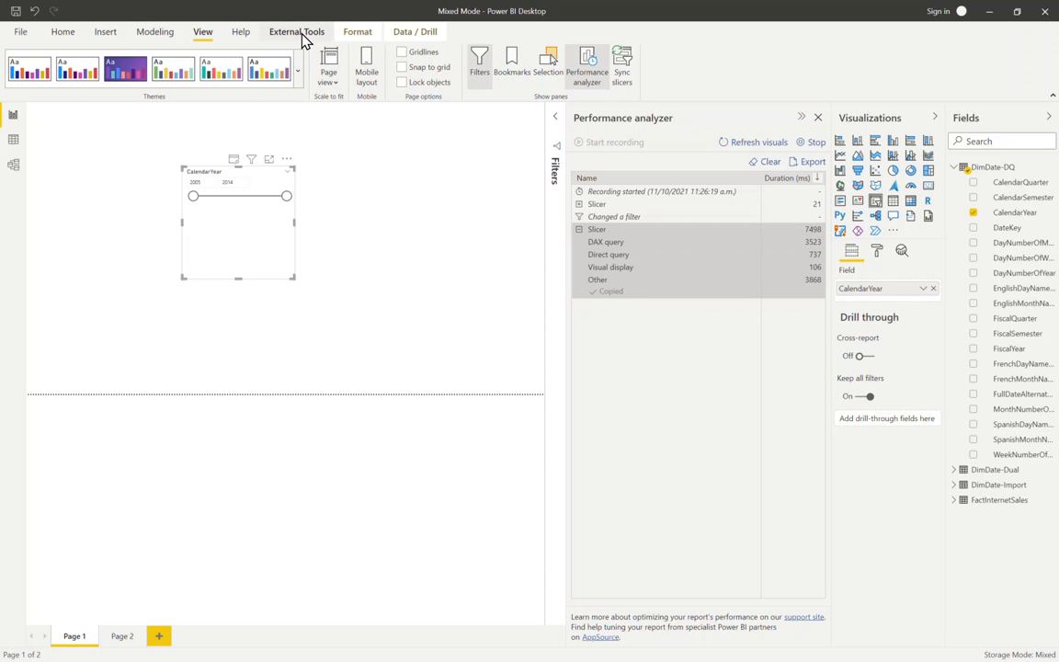
Step: Open DAX Studio from External Tools and paste only the DAX min/max CalendarYear query
{"action": "left_click", "coordinate": [296, 32]}
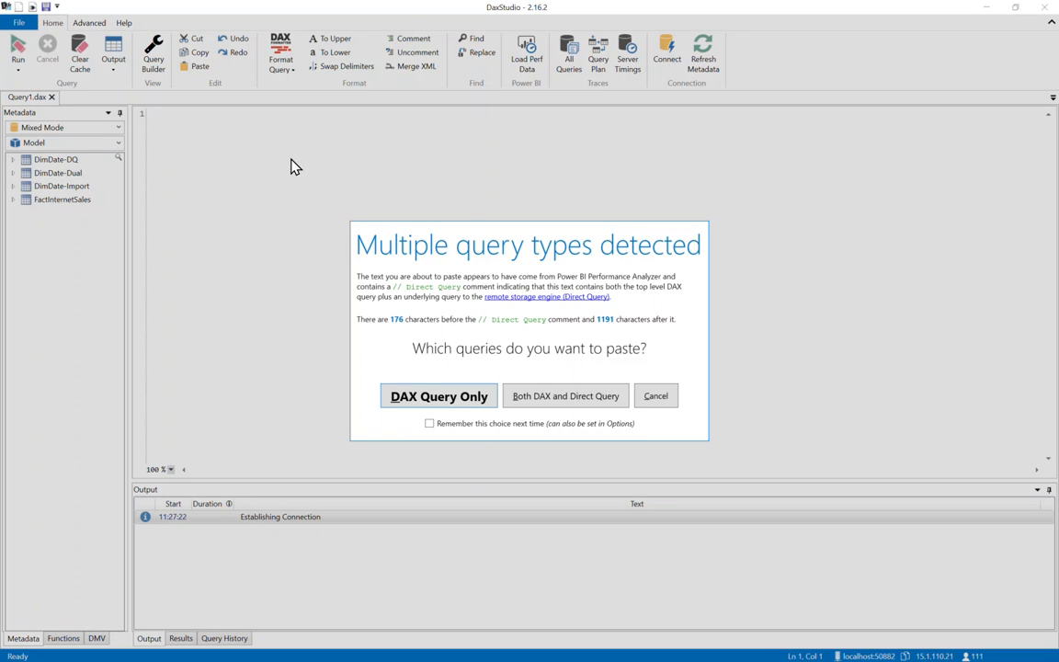
{"action": "mouse_move", "coordinate": [552, 446]}
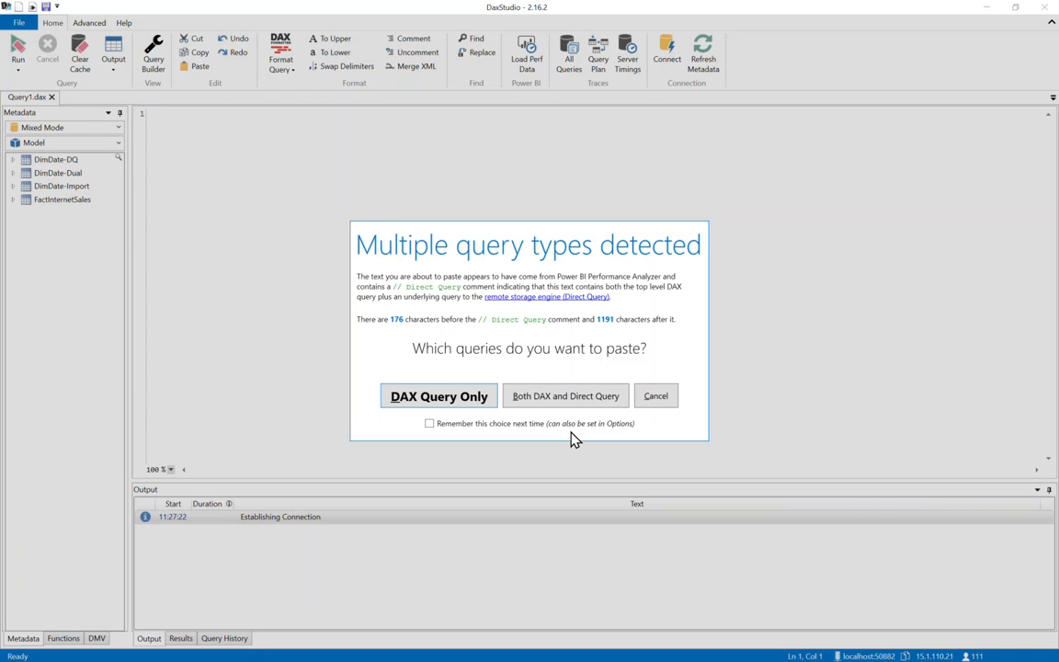
{"action": "mouse_move", "coordinate": [577, 424]}
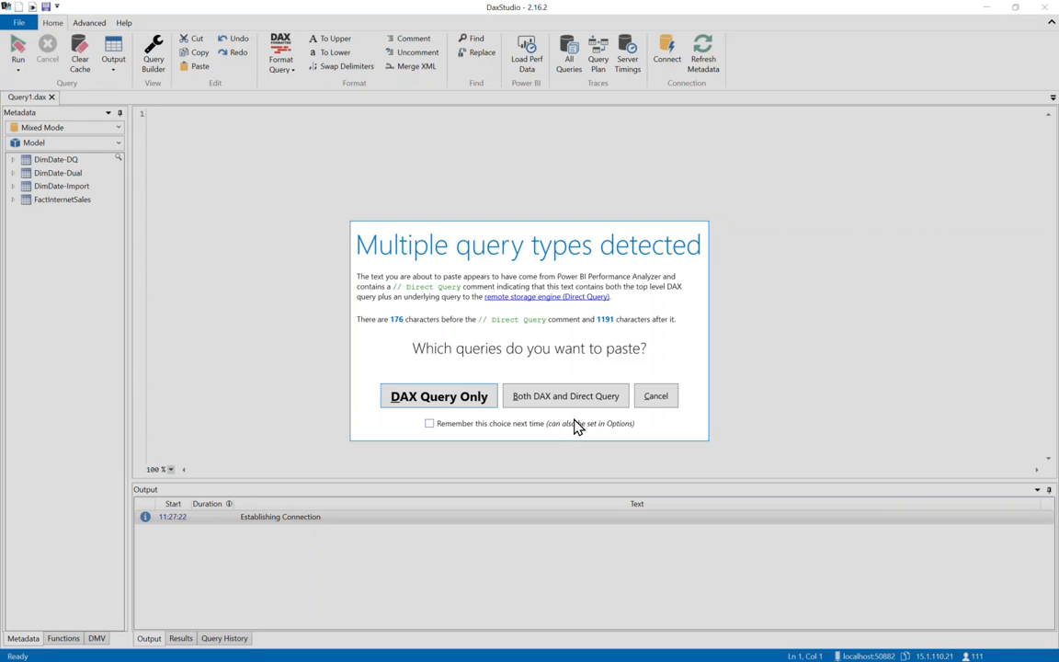
{"action": "left_click", "coordinate": [438, 396]}
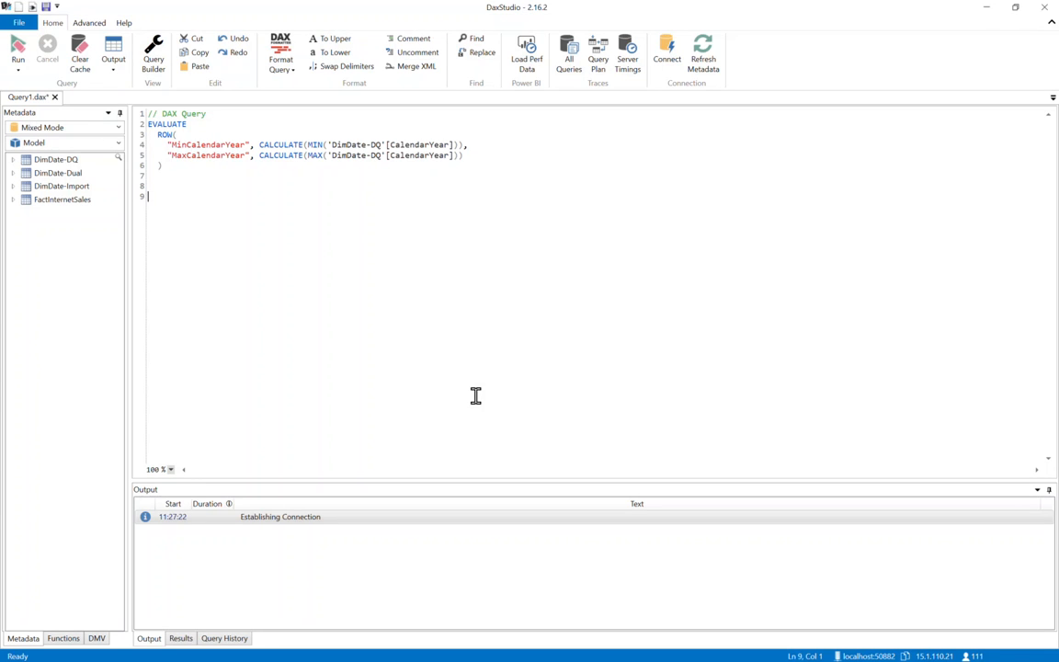
{"action": "mouse_move", "coordinate": [200, 230]}
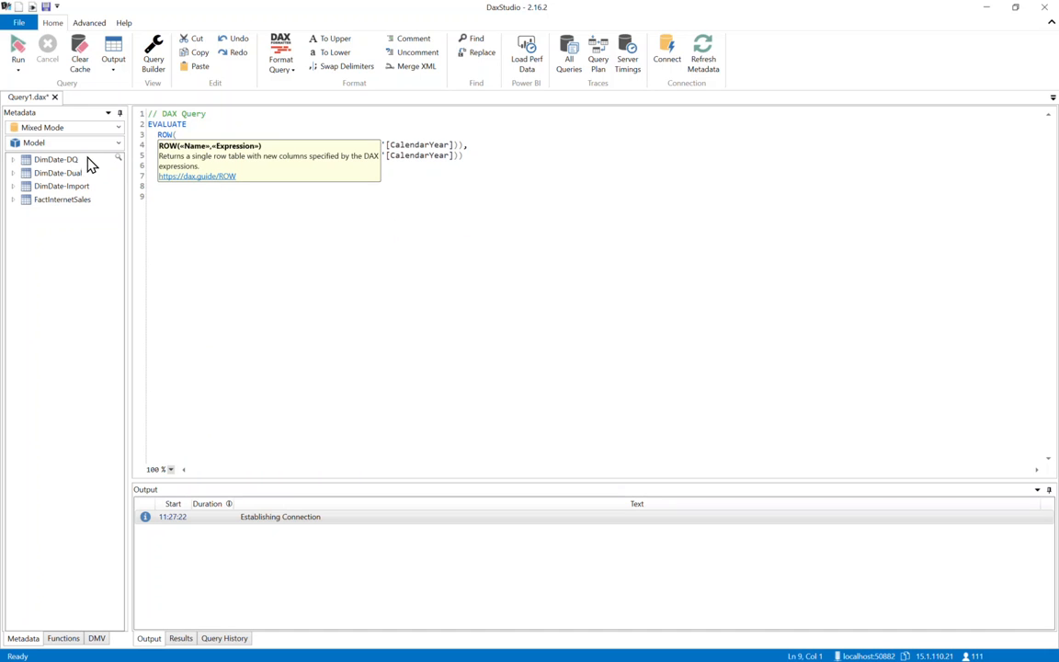
Step: Run the min/max CalendarYear query with Server Timings on, then paste over it
{"action": "left_click", "coordinate": [628, 53]}
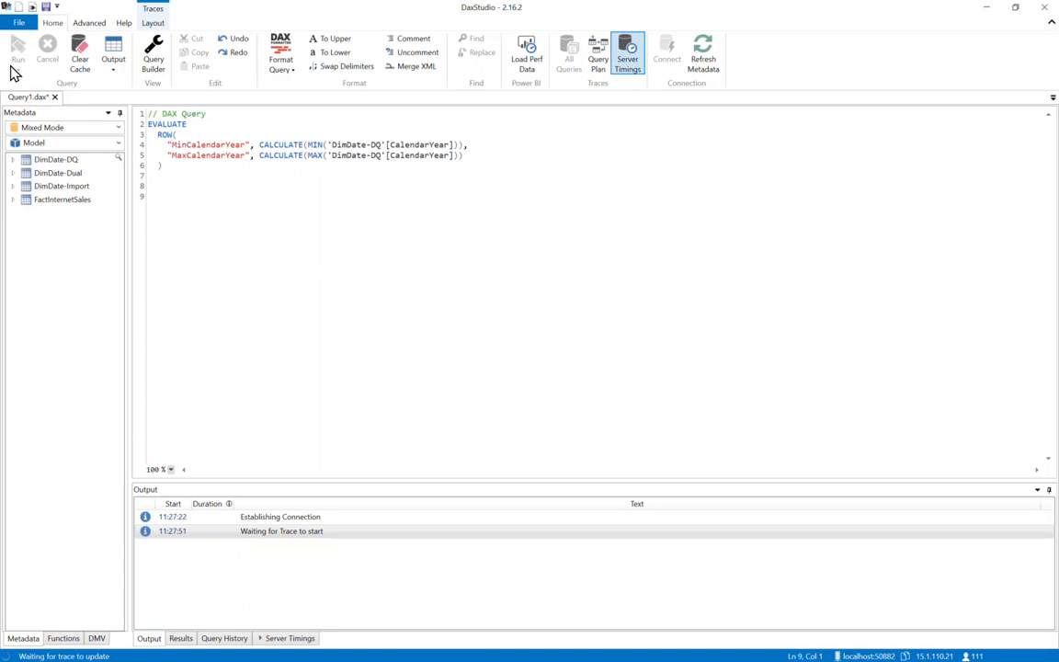
{"action": "left_click", "coordinate": [17, 51]}
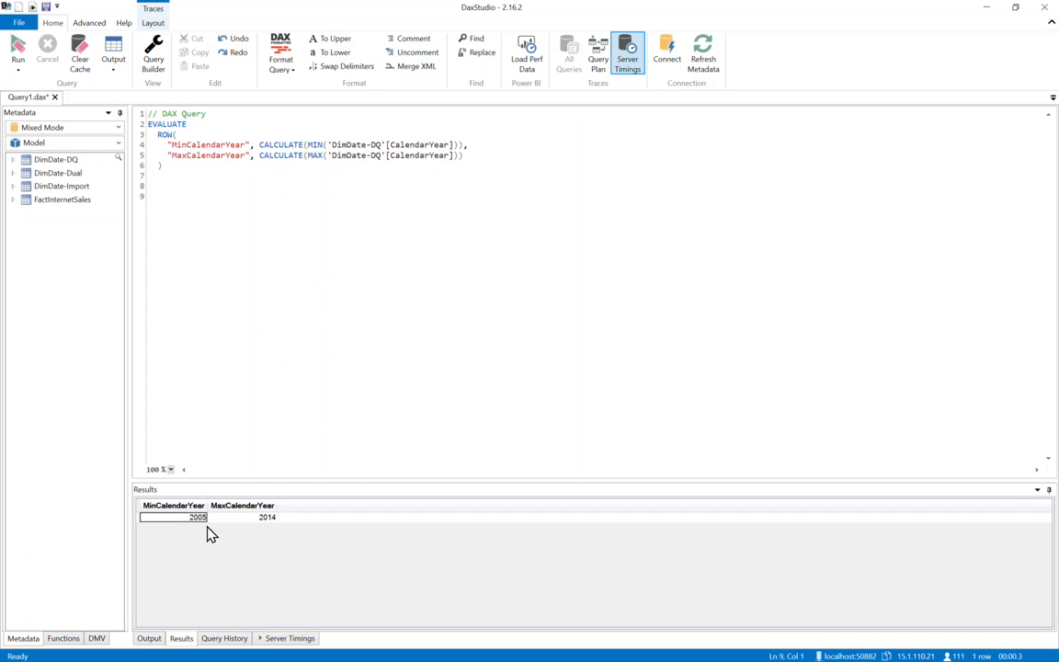
{"action": "mouse_move", "coordinate": [378, 161]}
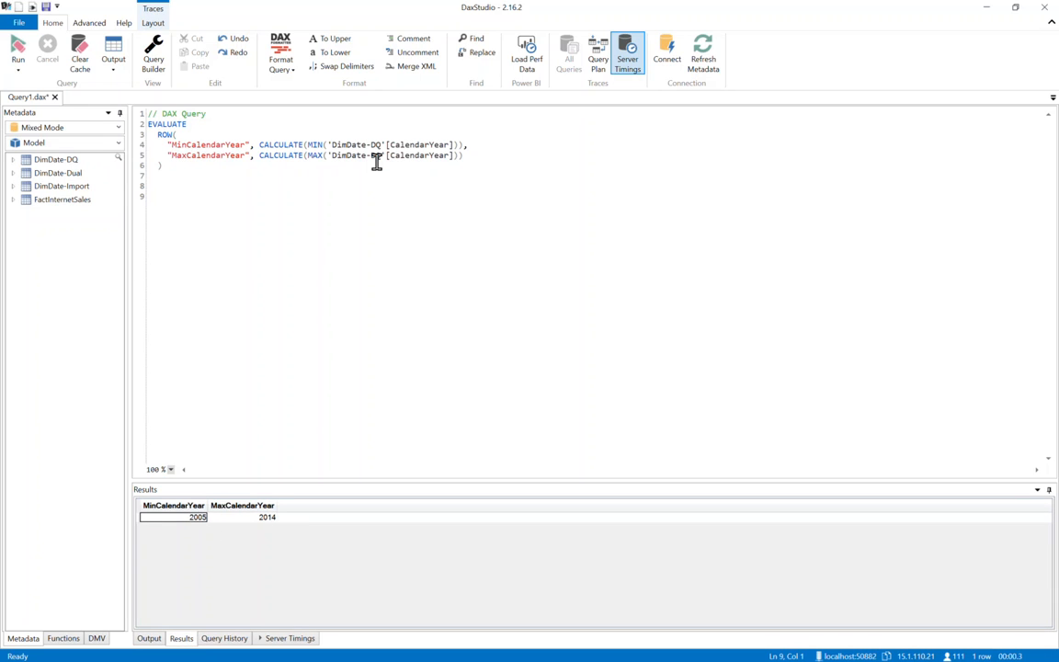
{"action": "key", "text": "ctrl+a"}
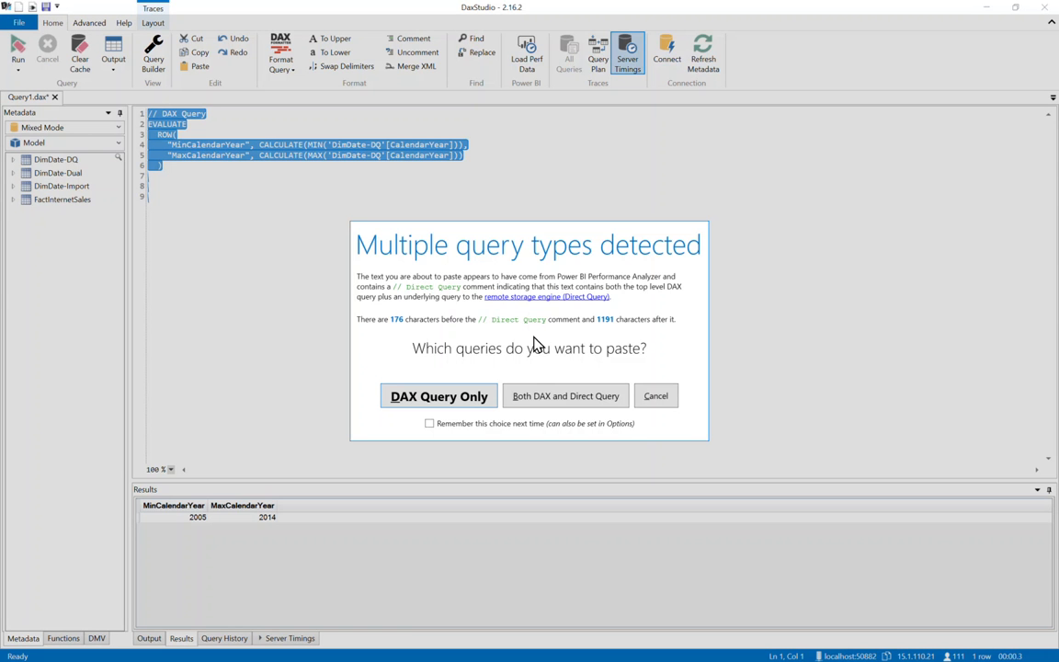
{"action": "left_click", "coordinate": [566, 395]}
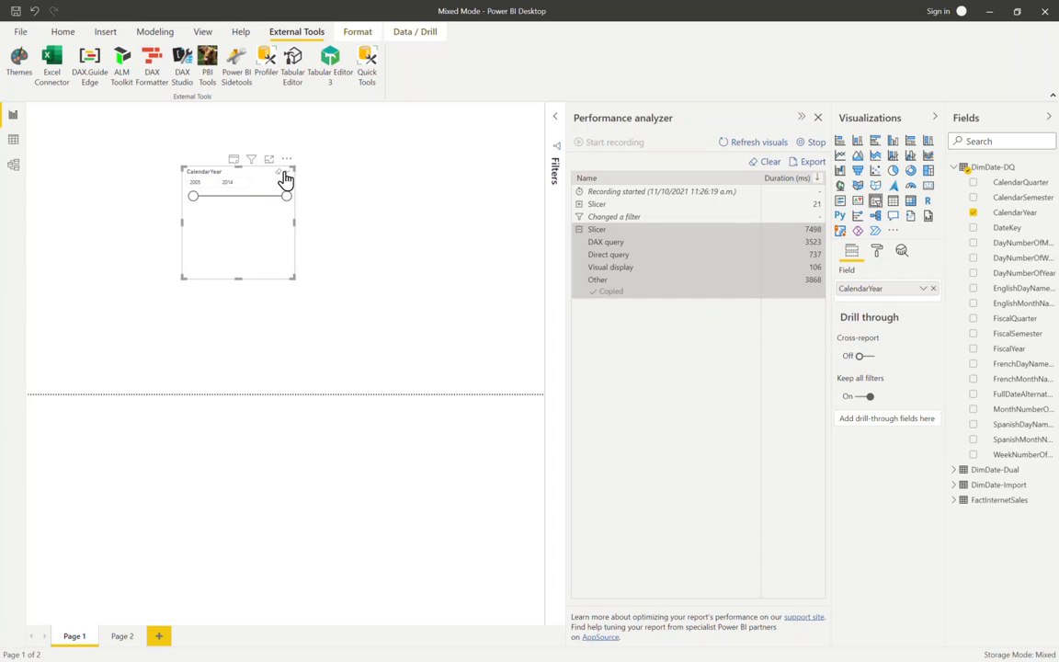
Step: Switch the CalendarYear slicer to Dropdown and copy its year-list query from Performance analyzer
{"action": "left_click", "coordinate": [279, 174]}
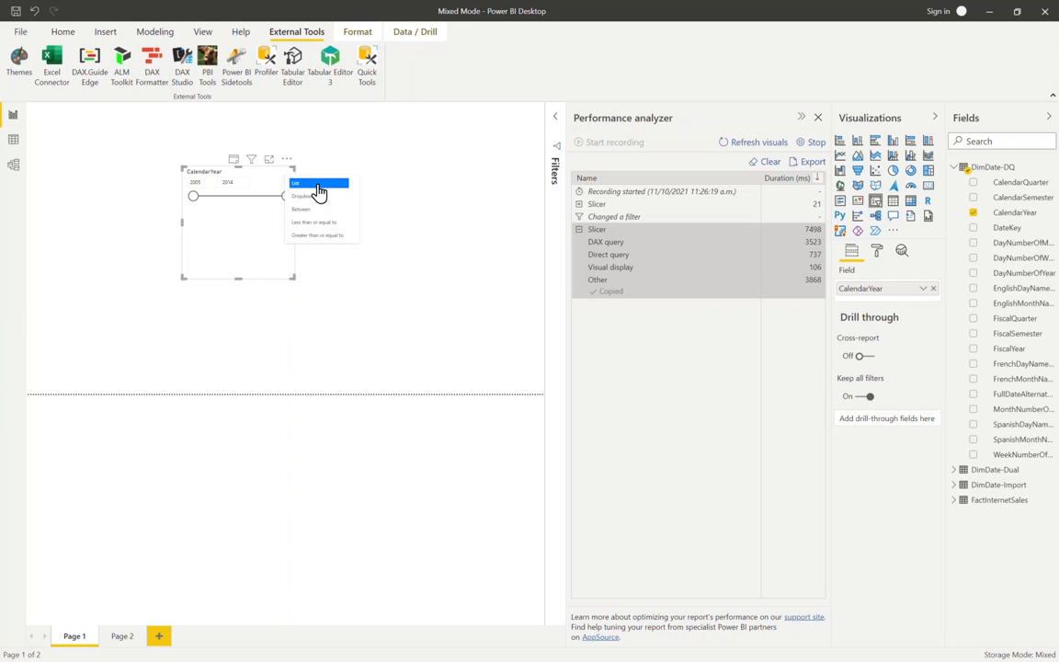
{"action": "left_click", "coordinate": [319, 183]}
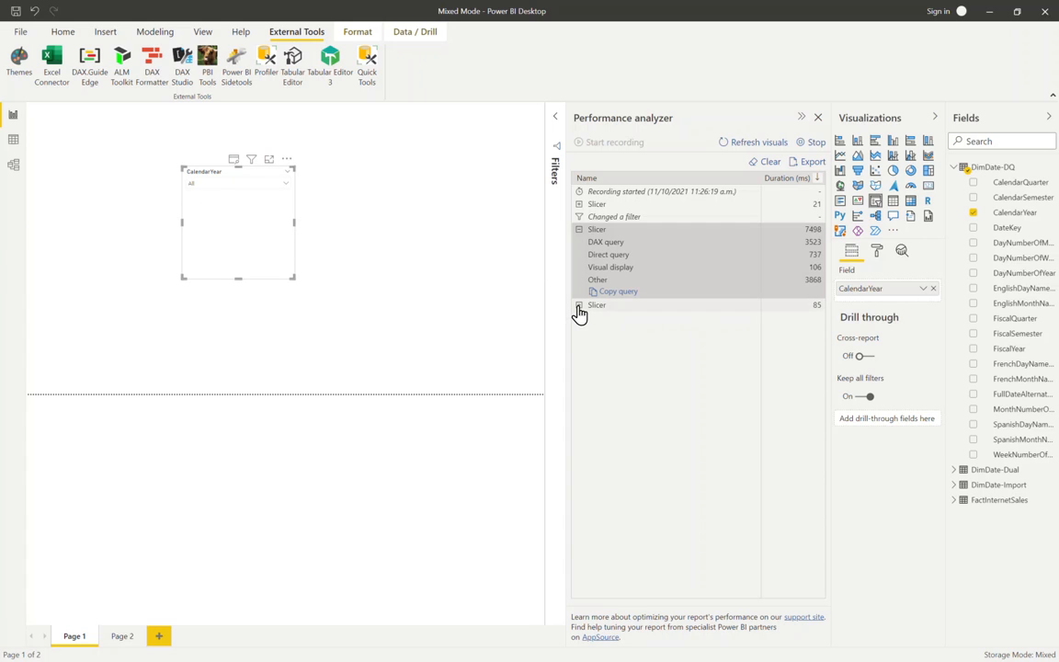
{"action": "left_click", "coordinate": [580, 305]}
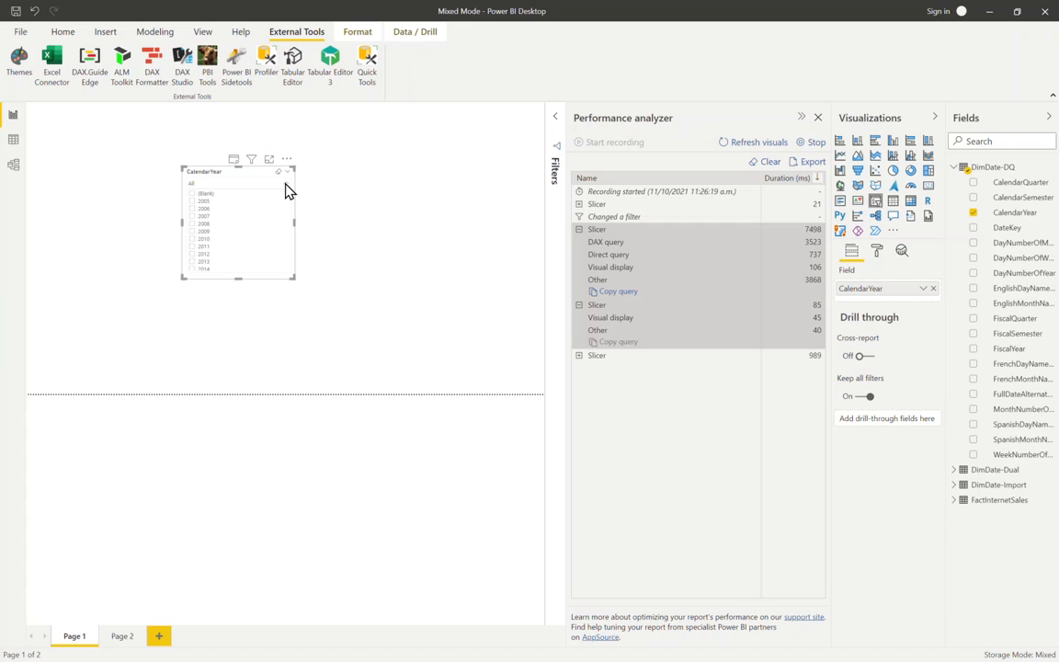
{"action": "left_click", "coordinate": [580, 355]}
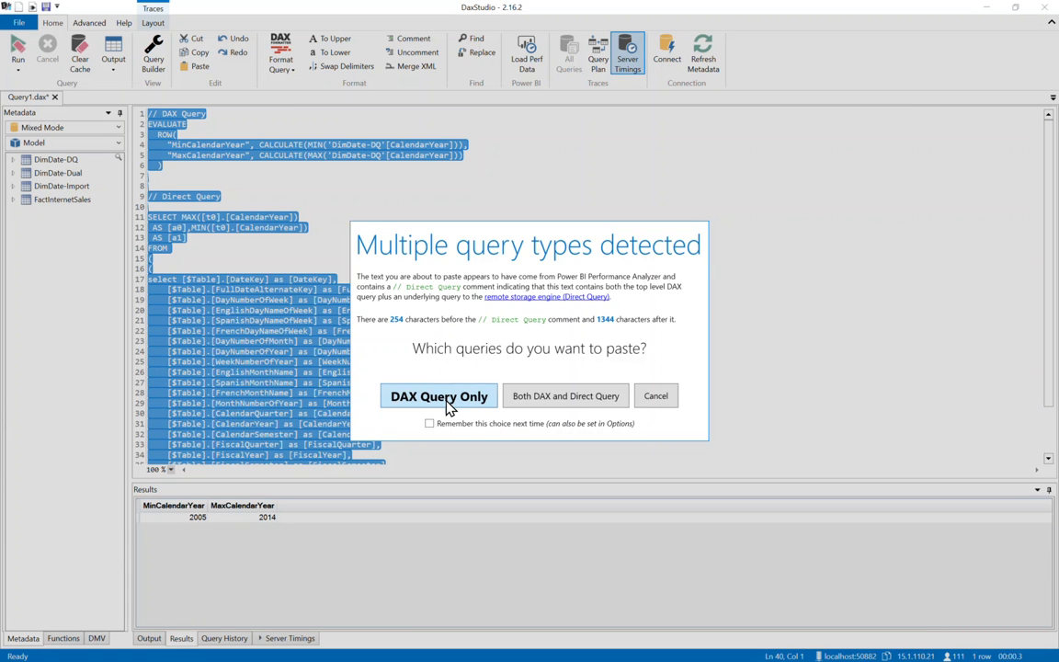
Step: Paste the year-list DAX query and inspect VALUES, CalendarYear, the 101 row limit and __DS0PrimaryWindowed
{"action": "left_click", "coordinate": [438, 396]}
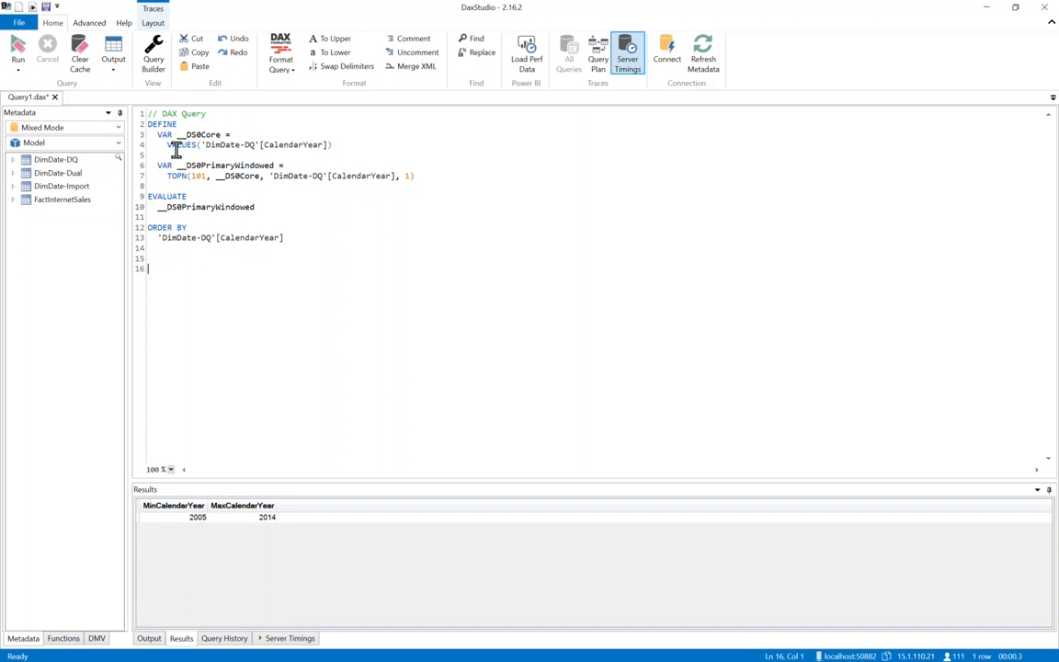
{"action": "double_click", "coordinate": [180, 144]}
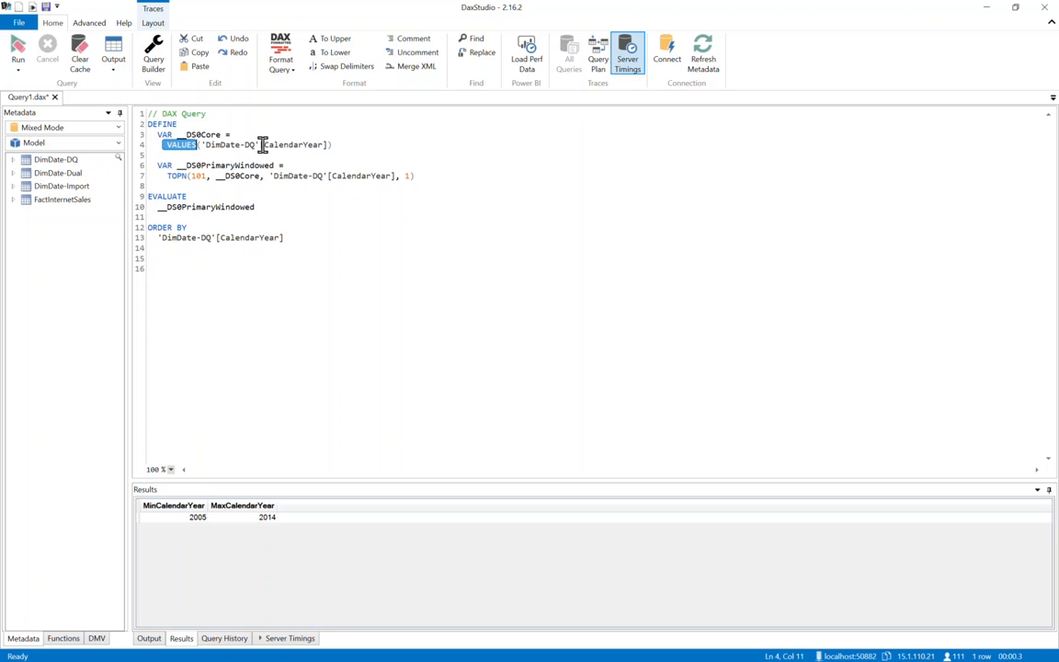
{"action": "double_click", "coordinate": [292, 144]}
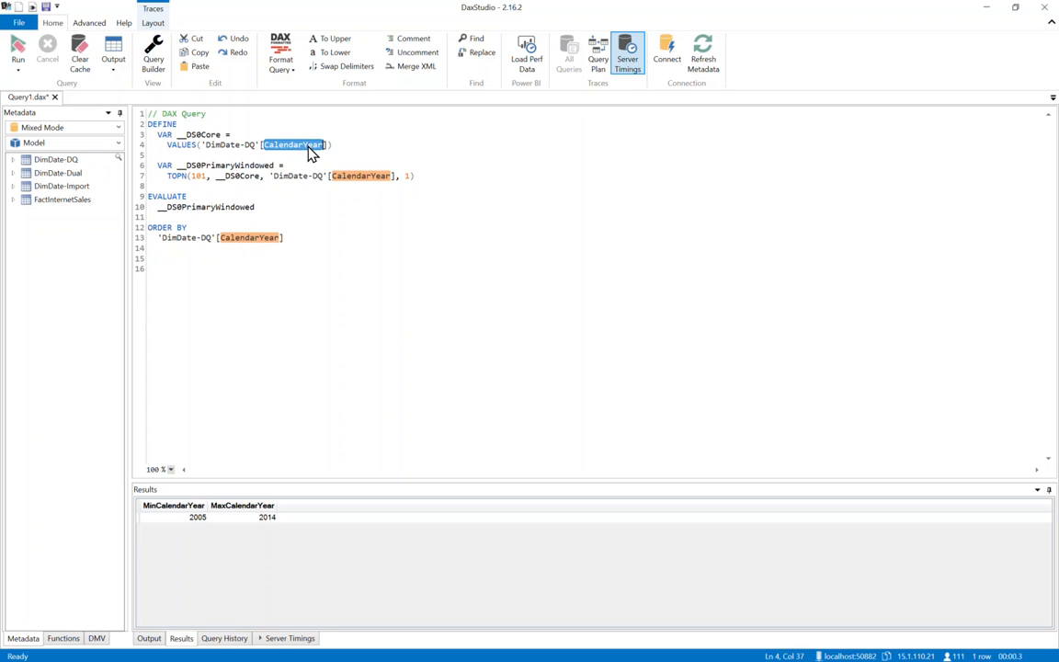
{"action": "left_click", "coordinate": [168, 469]}
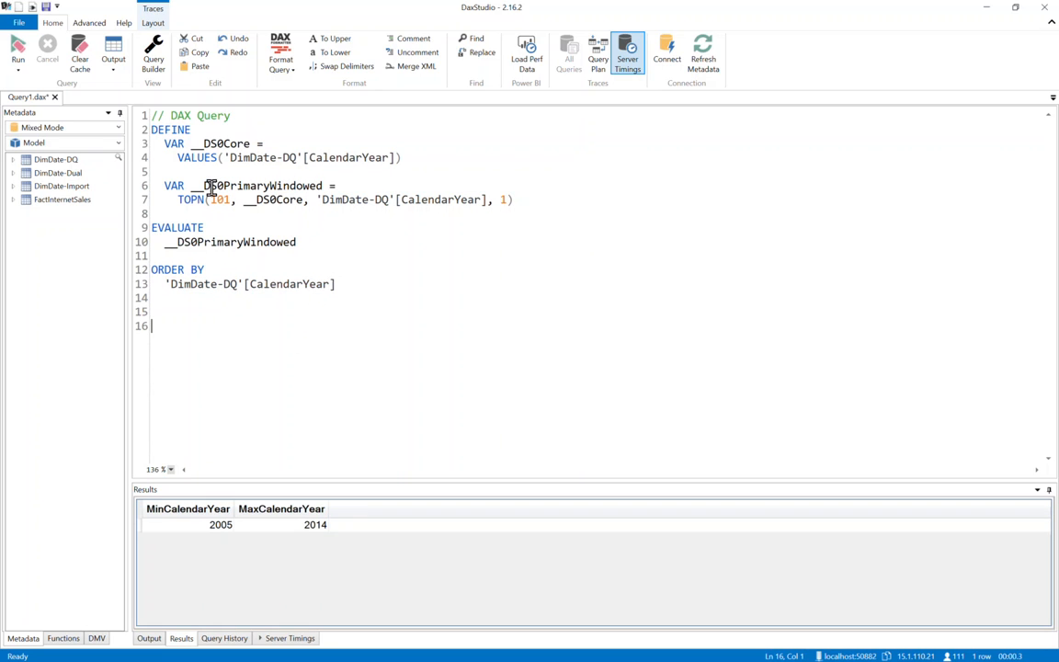
{"action": "double_click", "coordinate": [219, 199]}
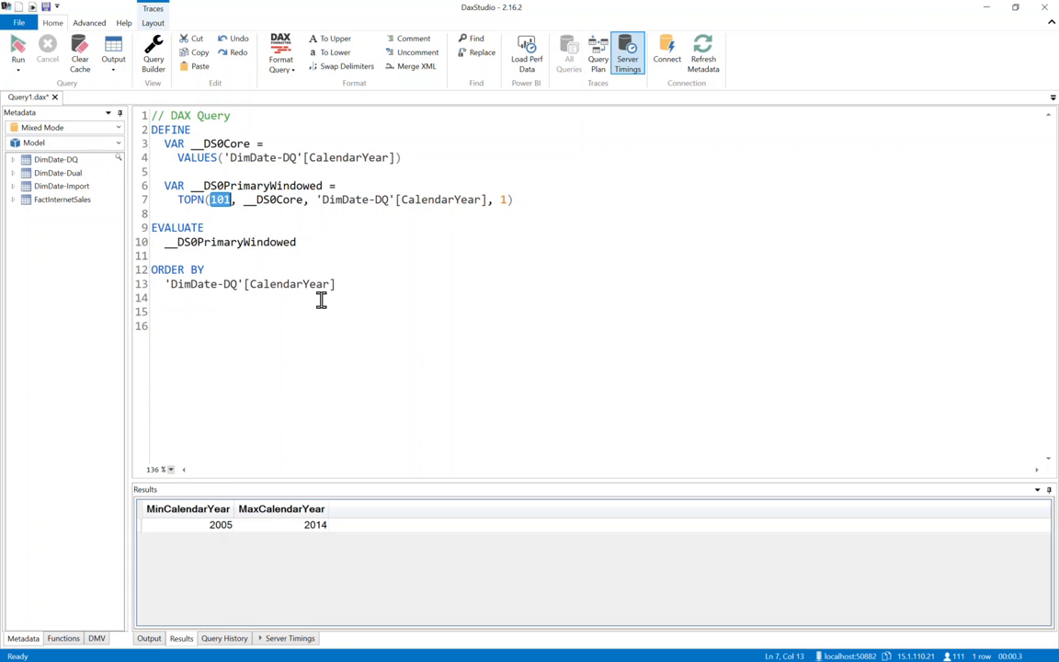
{"action": "double_click", "coordinate": [235, 242]}
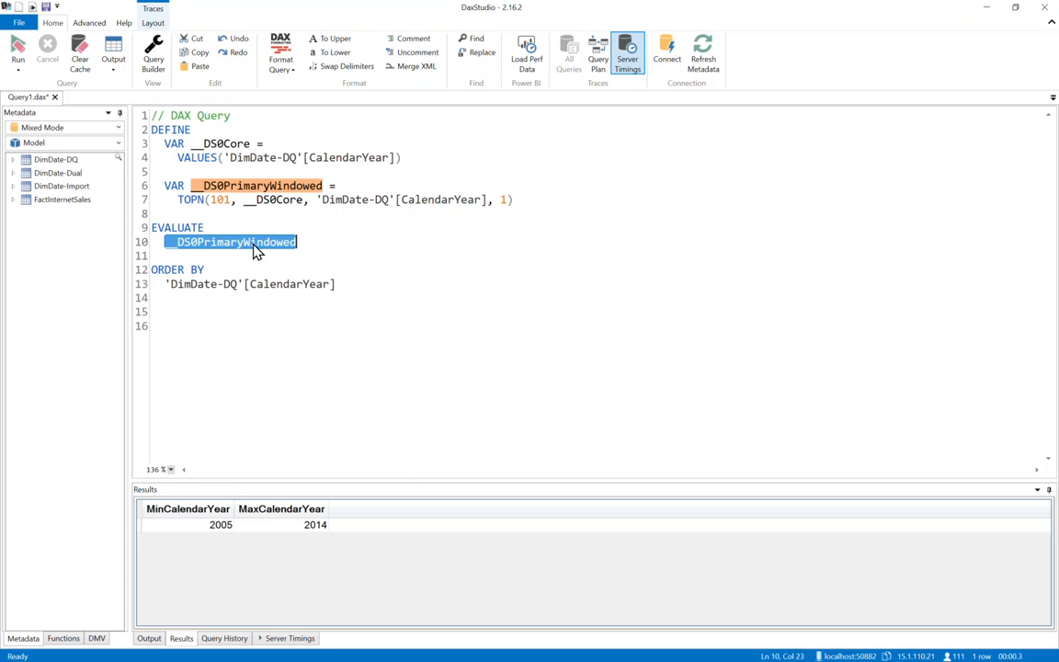
{"action": "mouse_move", "coordinate": [478, 230]}
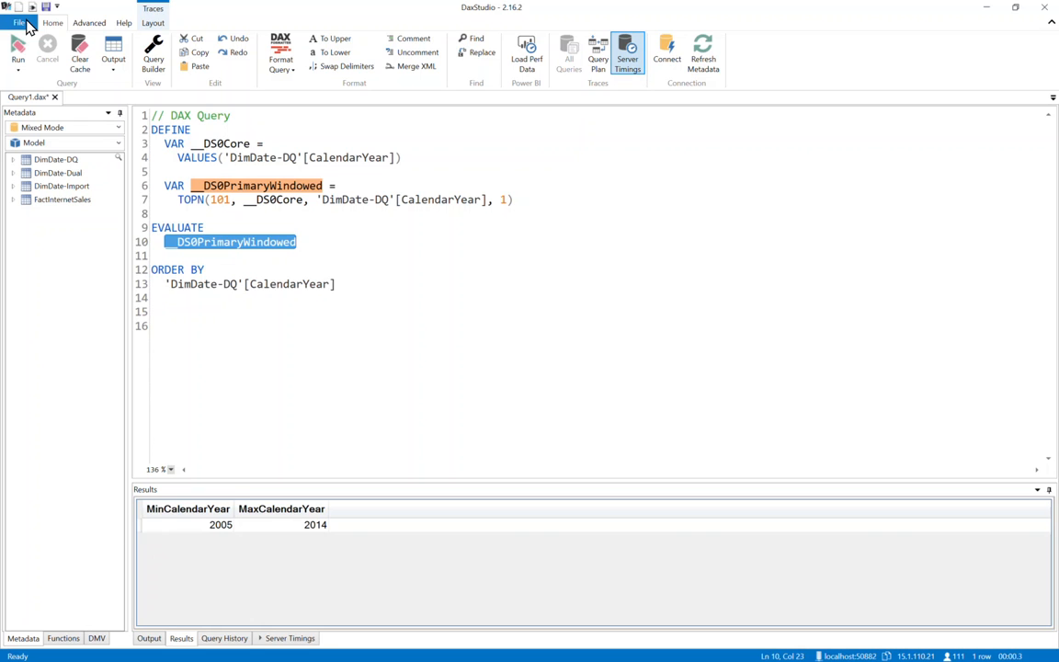
Step: Run the whole query, returning a blank row and years 2005–2014
{"action": "left_click", "coordinate": [148, 637]}
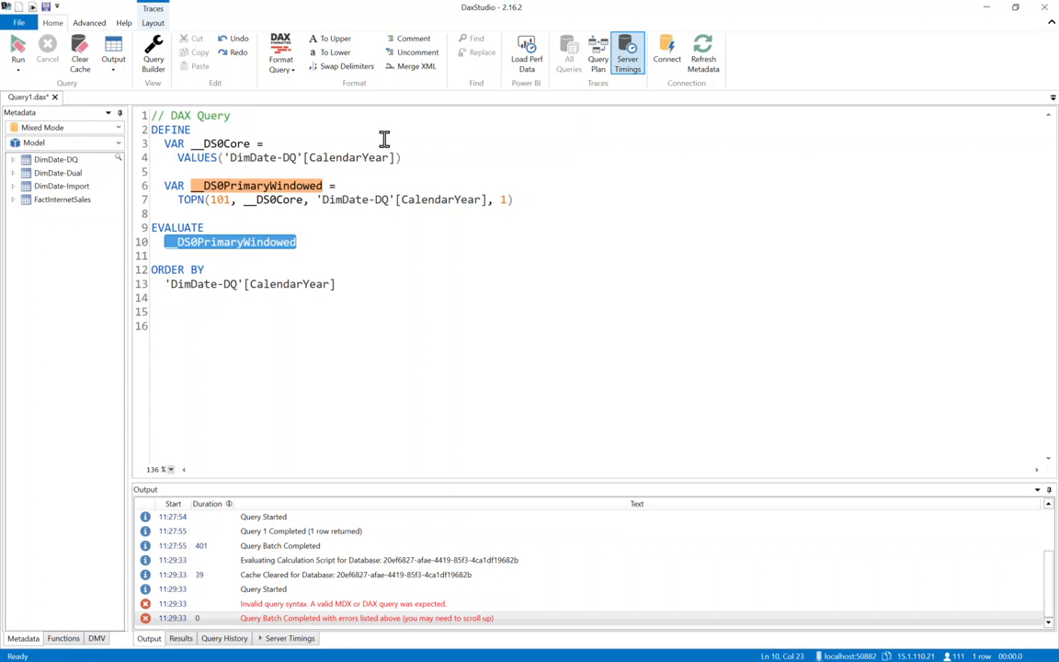
{"action": "left_click", "coordinate": [17, 48]}
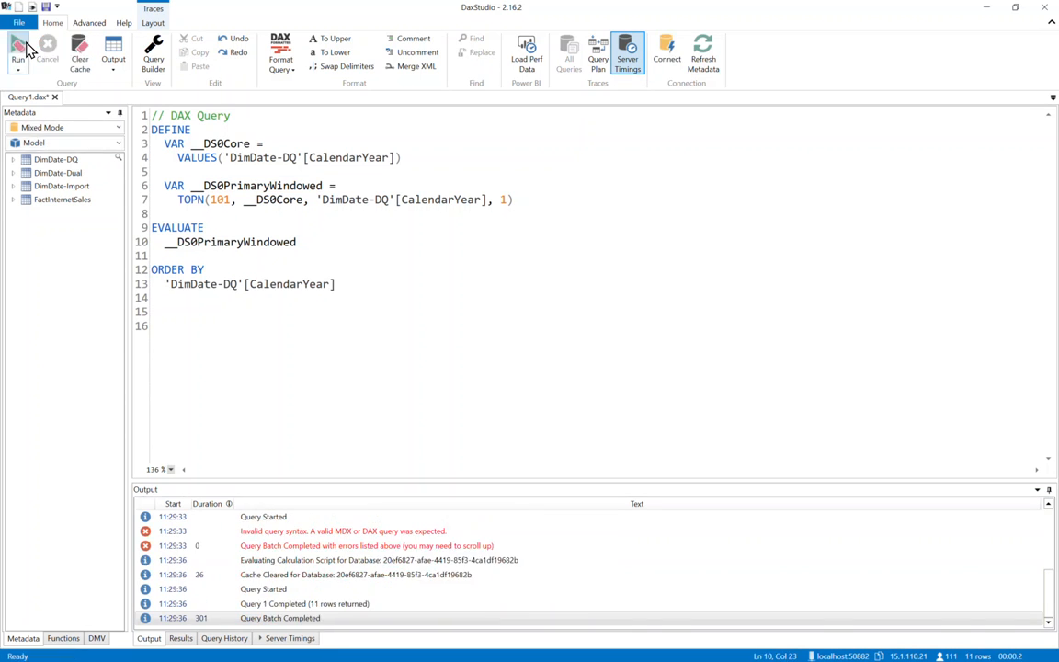
{"action": "left_click", "coordinate": [17, 51]}
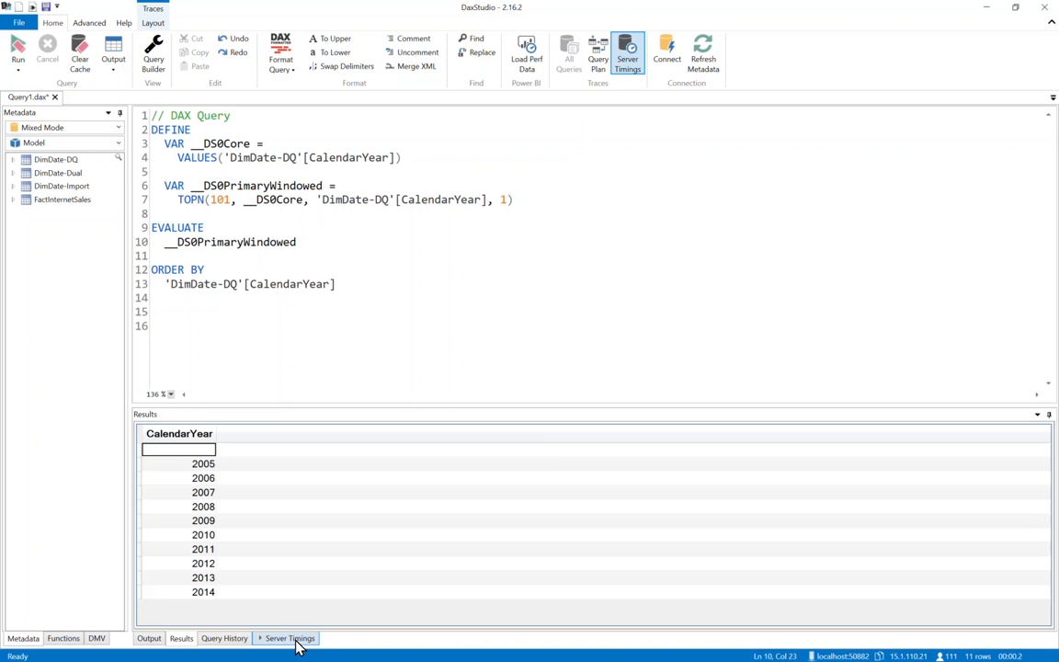
Step: Rerun the query and inspect the single 259 ms SQL SELECT TOP 101 timing row
{"action": "left_click", "coordinate": [290, 638]}
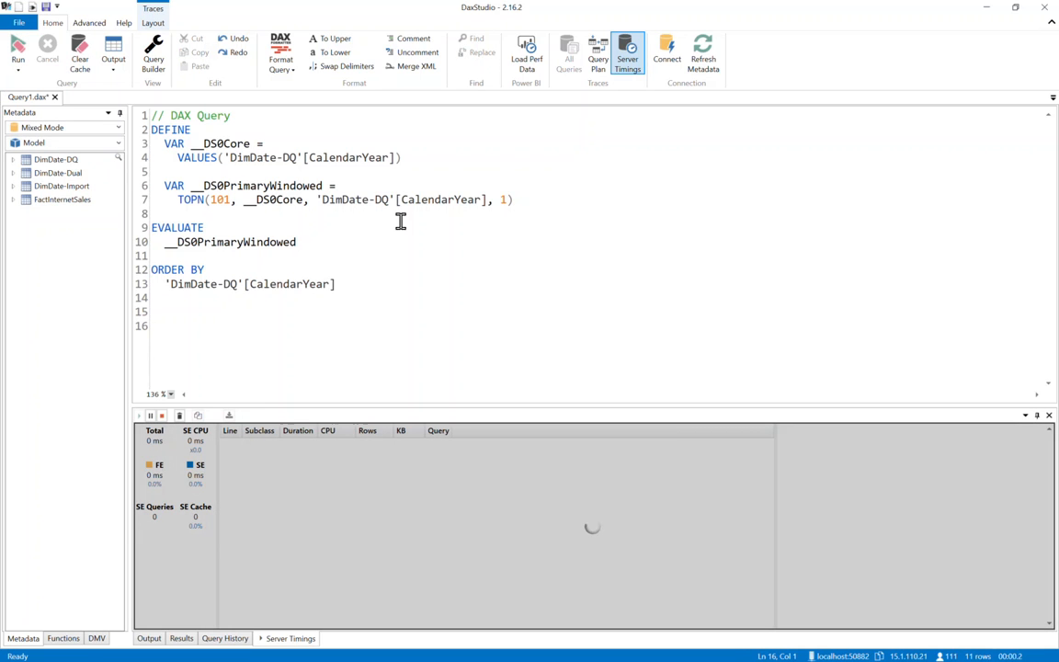
{"action": "left_click", "coordinate": [18, 50]}
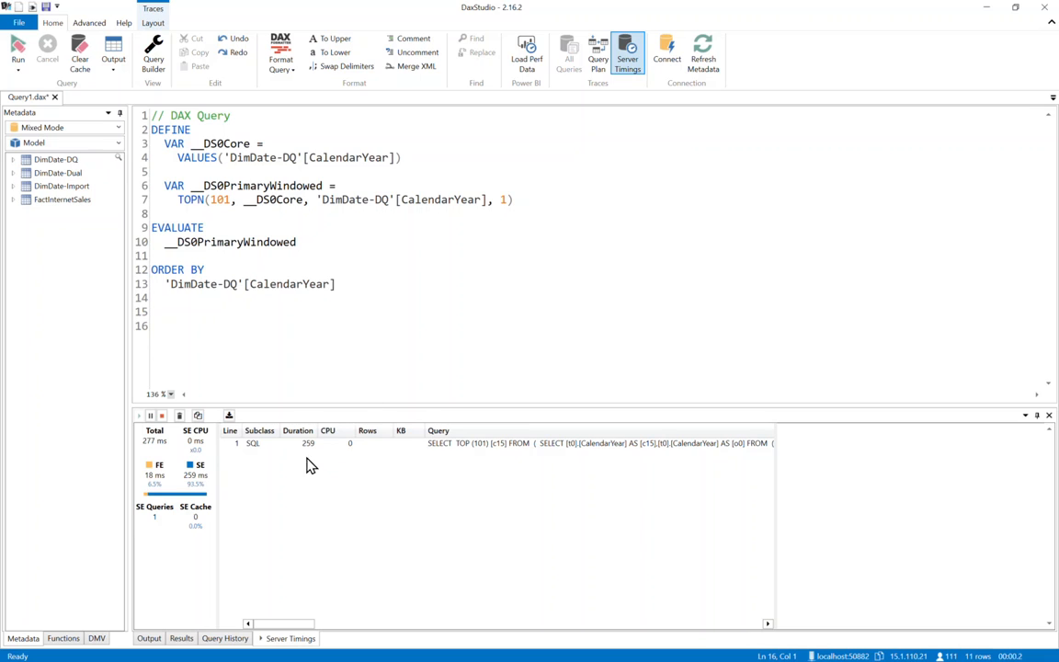
{"action": "mouse_move", "coordinate": [255, 458]}
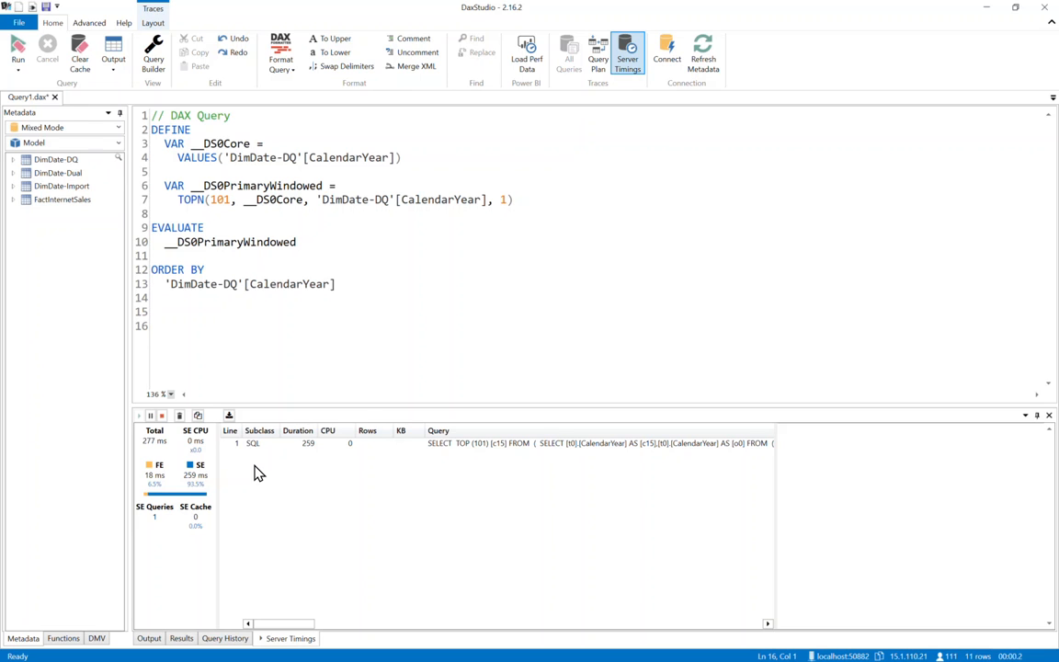
{"action": "mouse_move", "coordinate": [485, 450]}
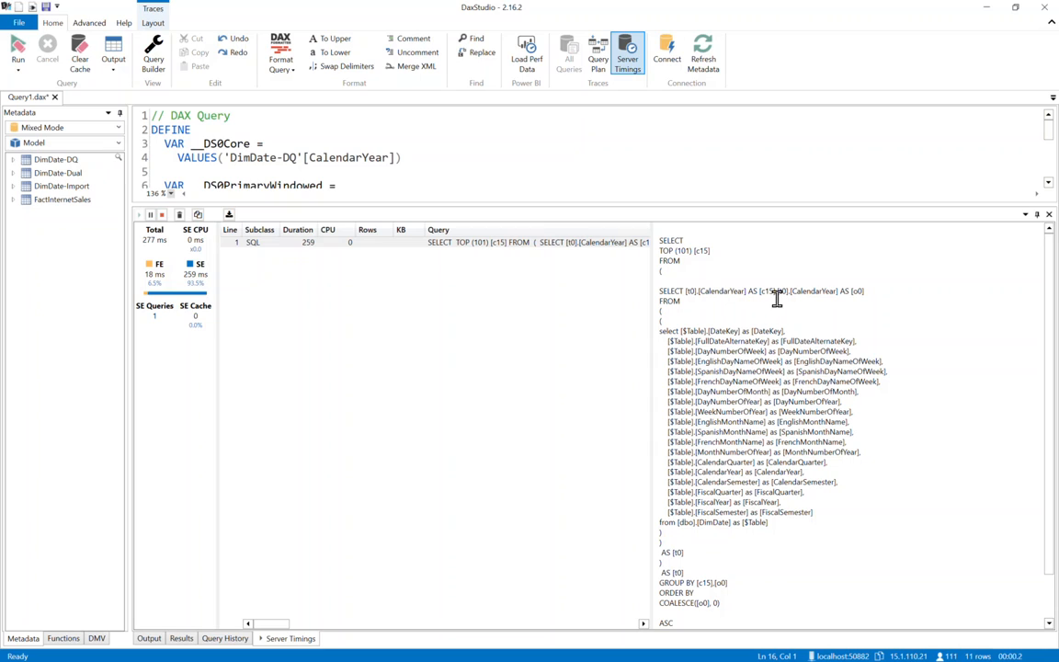
{"action": "mouse_move", "coordinate": [685, 291]}
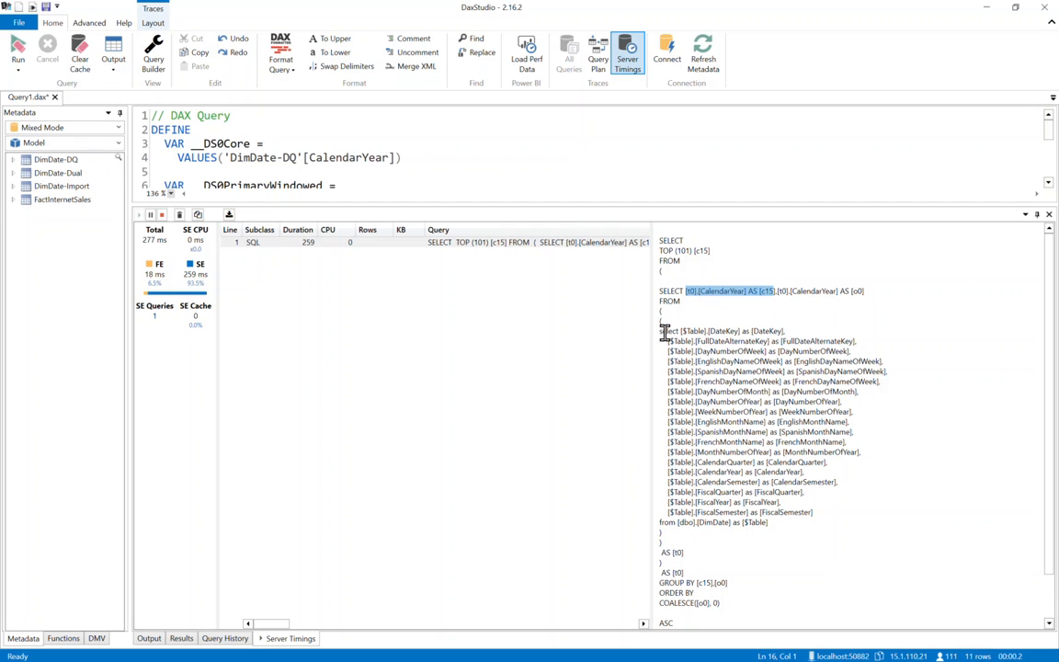
{"action": "mouse_move", "coordinate": [660, 333]}
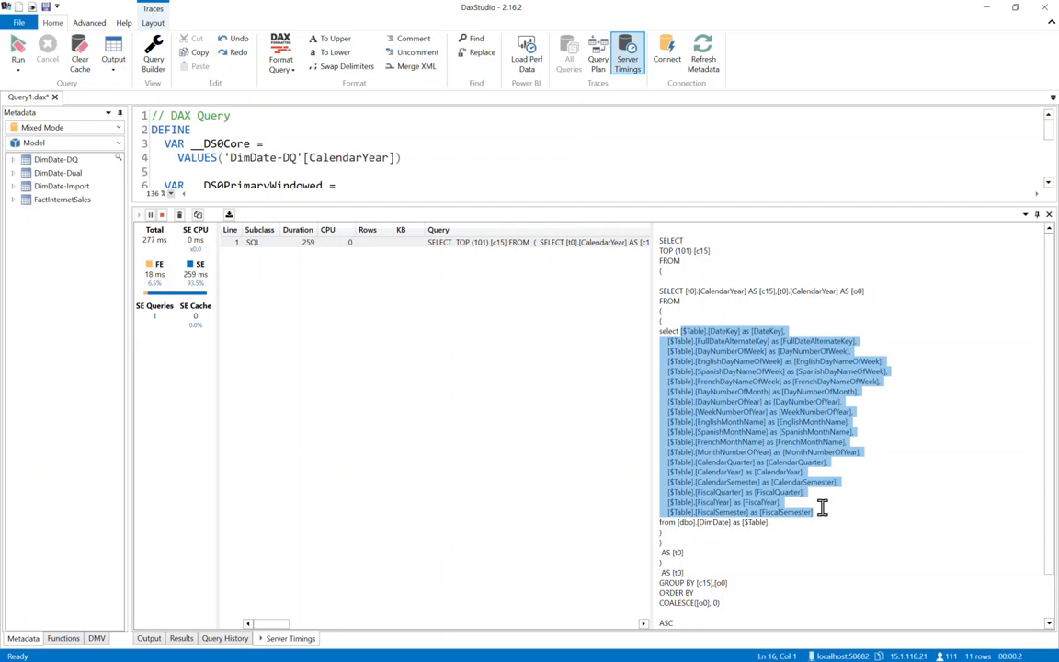
{"action": "mouse_move", "coordinate": [768, 521]}
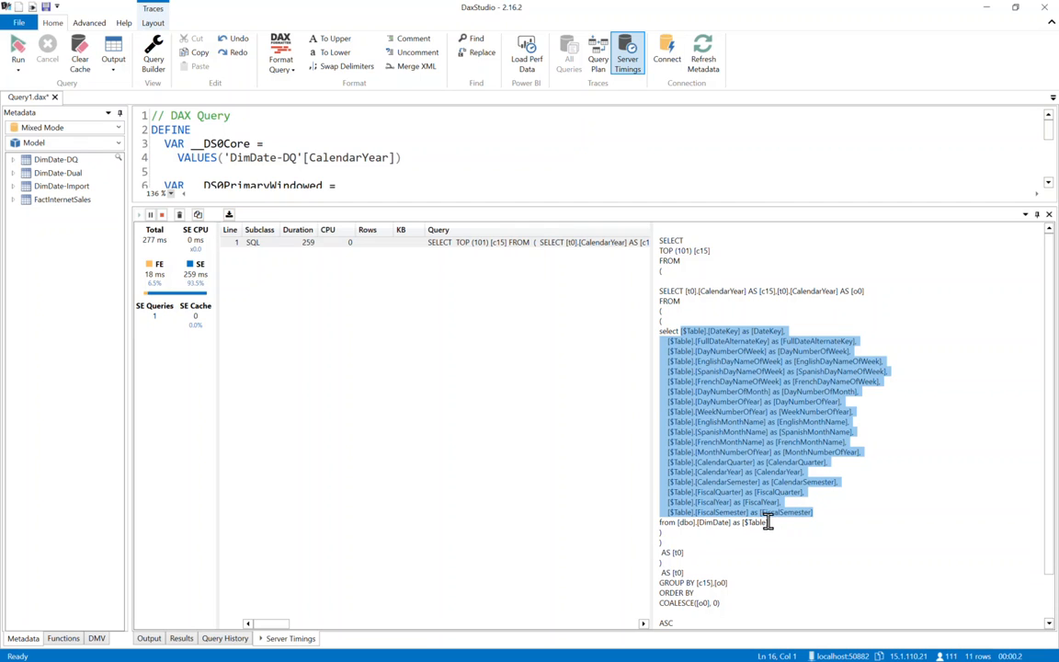
{"action": "scroll", "scroll_direction": "down", "scroll_amount": 3}
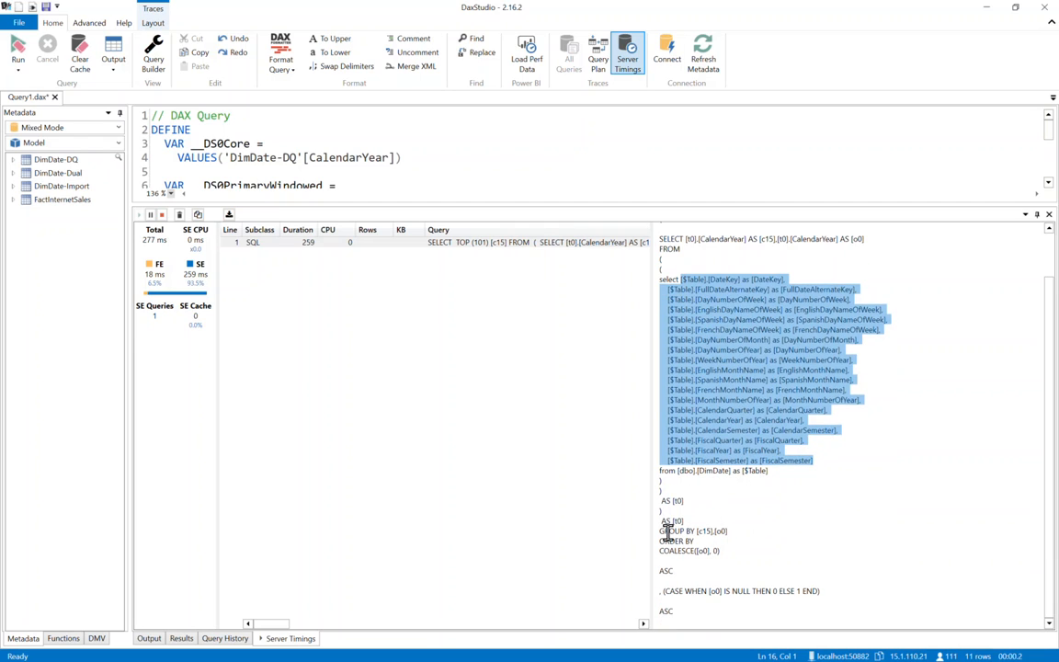
{"action": "mouse_move", "coordinate": [750, 531]}
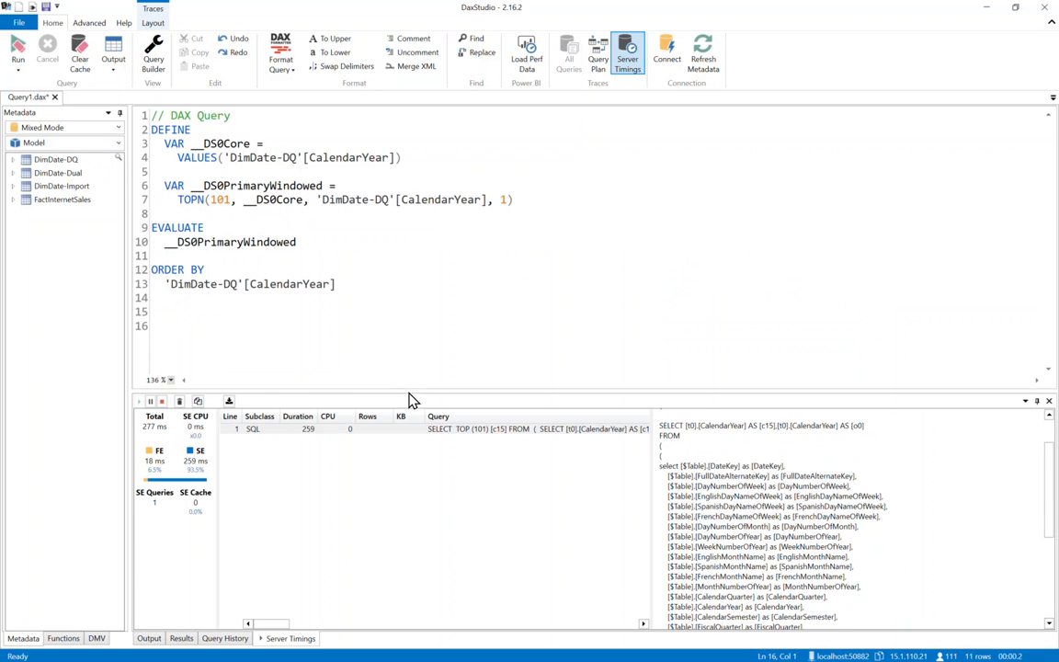
{"action": "mouse_move", "coordinate": [274, 242]}
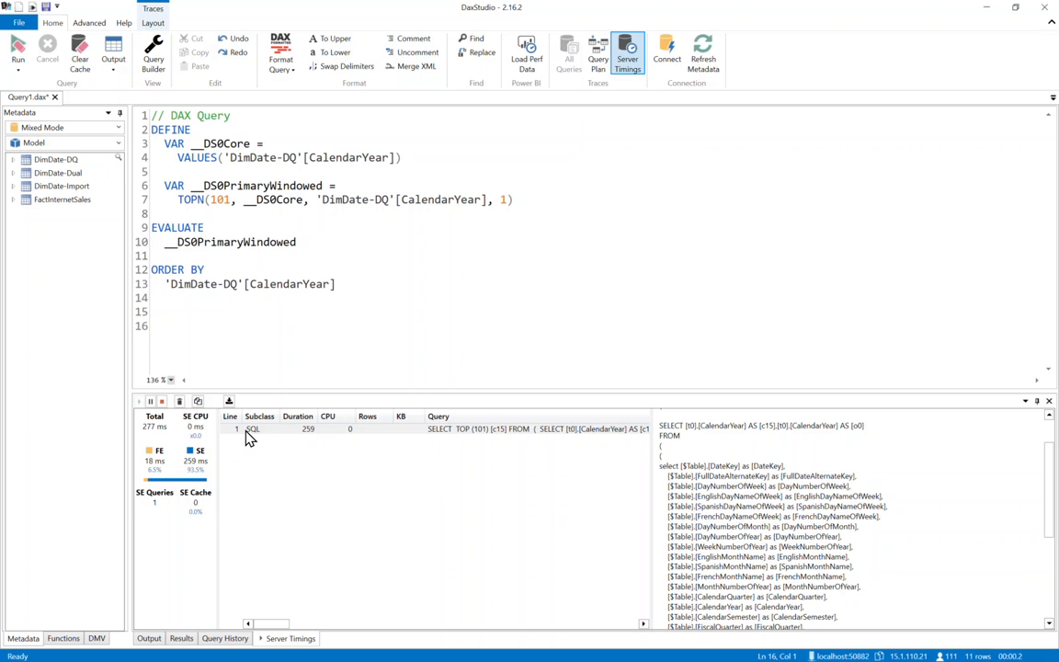
{"action": "mouse_move", "coordinate": [256, 445]}
{"action": "type", "text": "Import"}
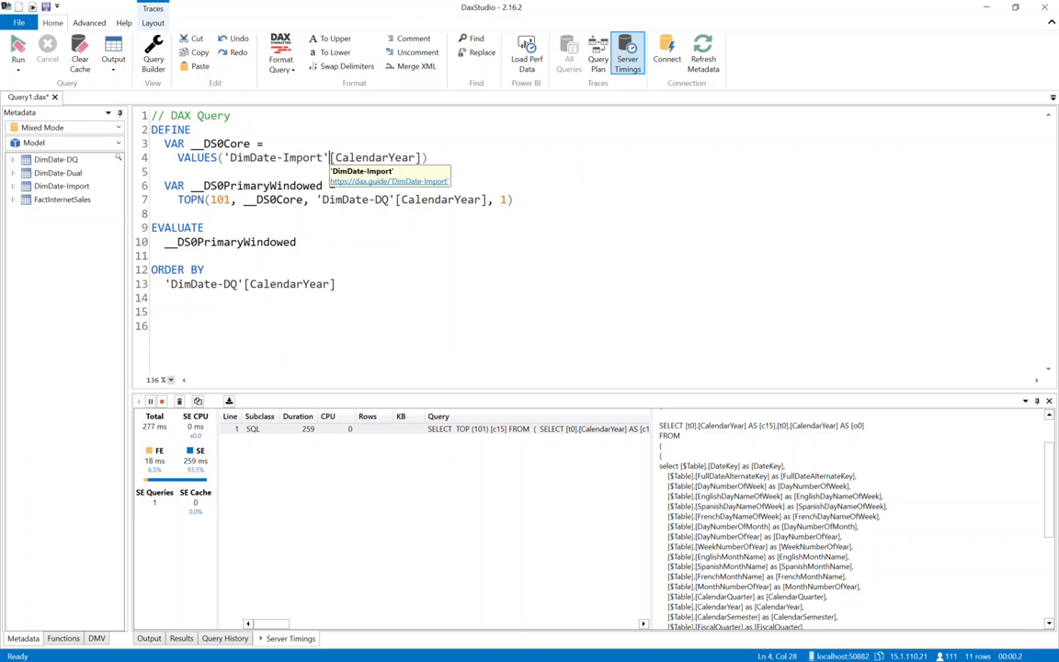
Step: Change the query's table references from DimDate-DQ to DimDate-Import
{"action": "left_click", "coordinate": [17, 53]}
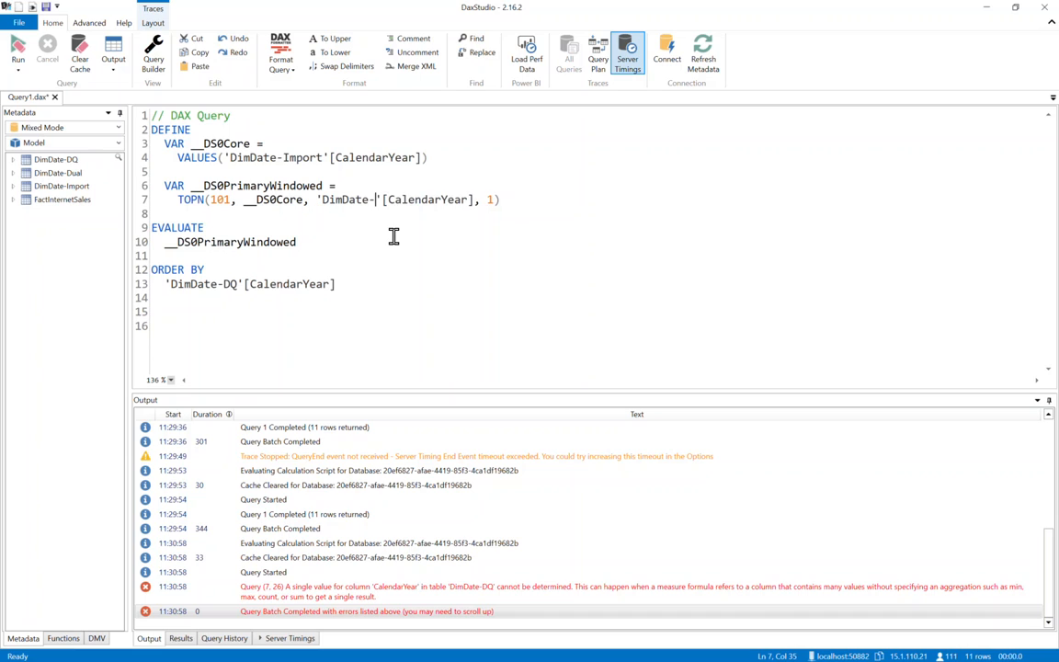
{"action": "type", "text": "Import"}
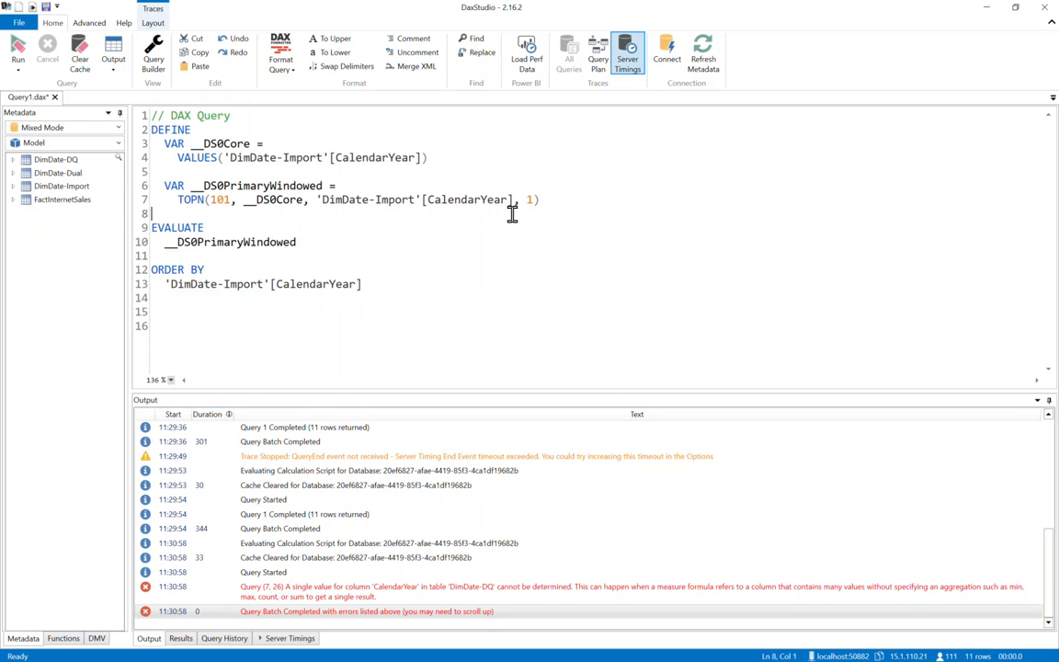
{"action": "left_click", "coordinate": [17, 52]}
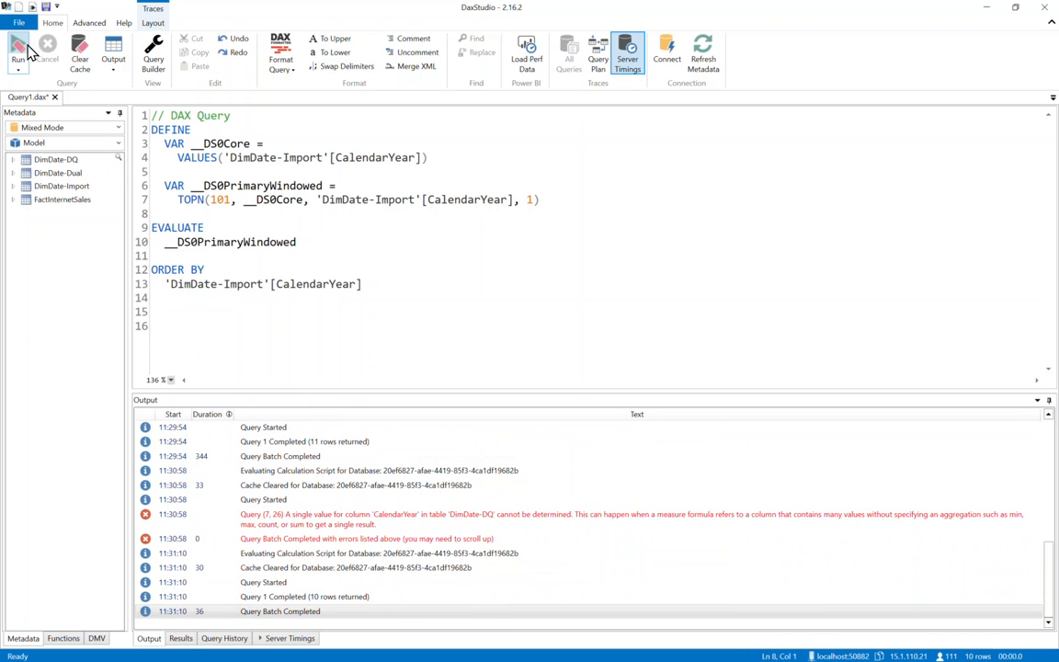
Step: Run the Import query and examine the 2 ms scan's storage engine query text
{"action": "left_click", "coordinate": [181, 638]}
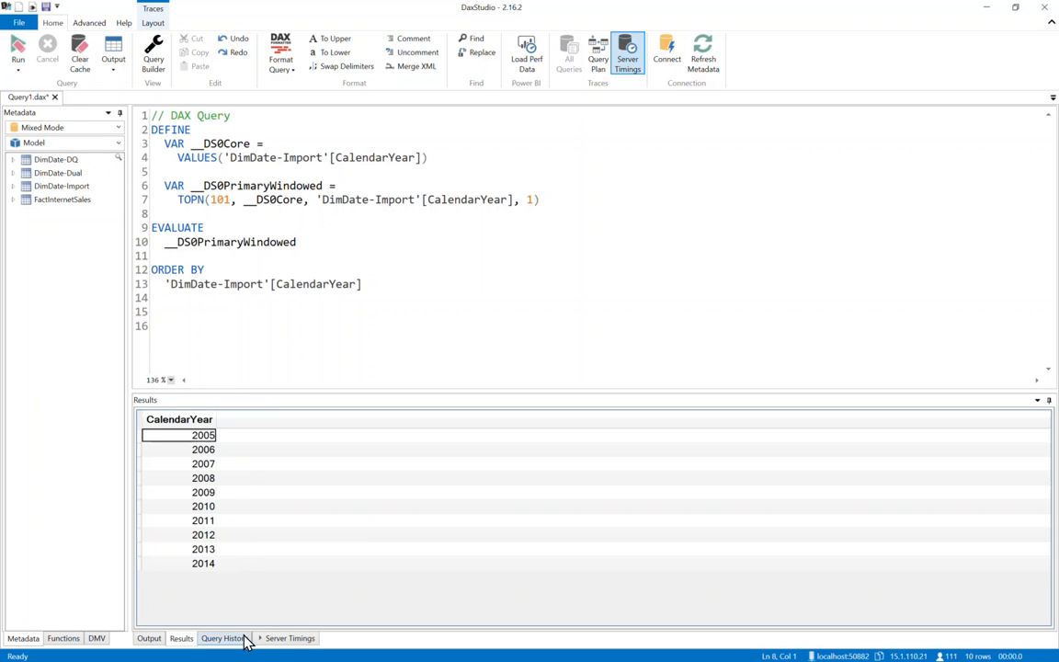
{"action": "left_click", "coordinate": [289, 639]}
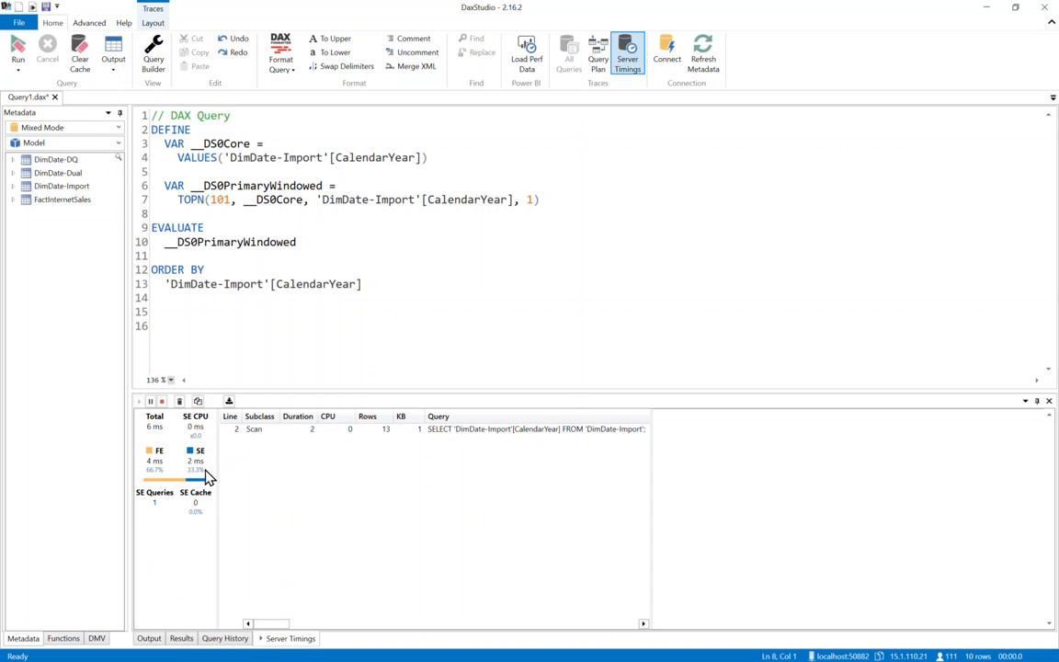
{"action": "mouse_move", "coordinate": [165, 440]}
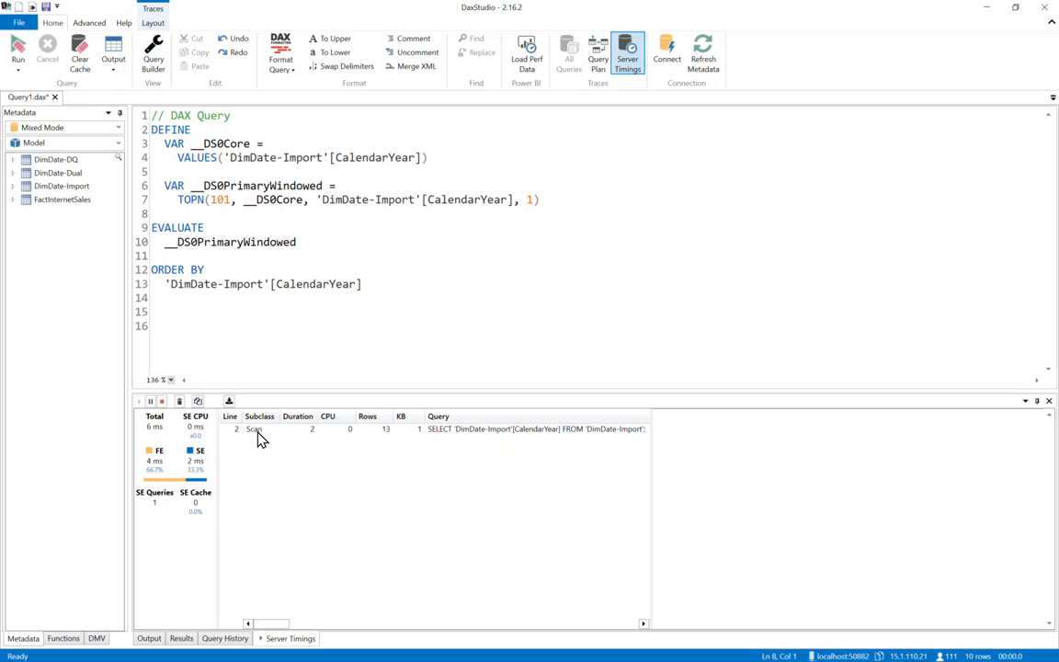
{"action": "left_click", "coordinate": [255, 429]}
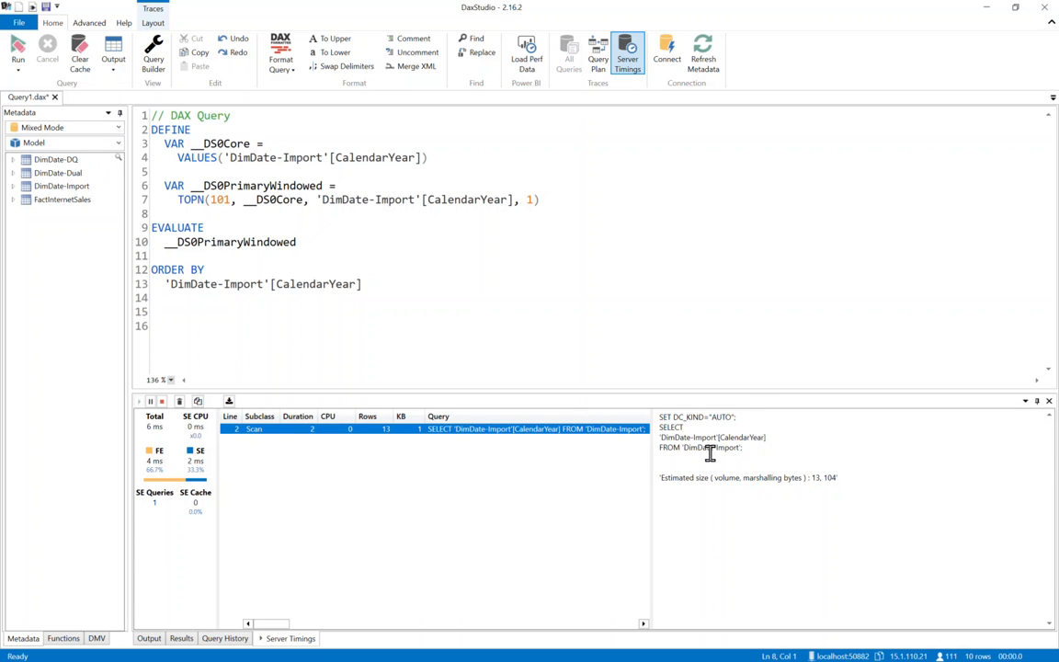
{"action": "double_click", "coordinate": [743, 436]}
{"action": "type", "text": "Dual"}
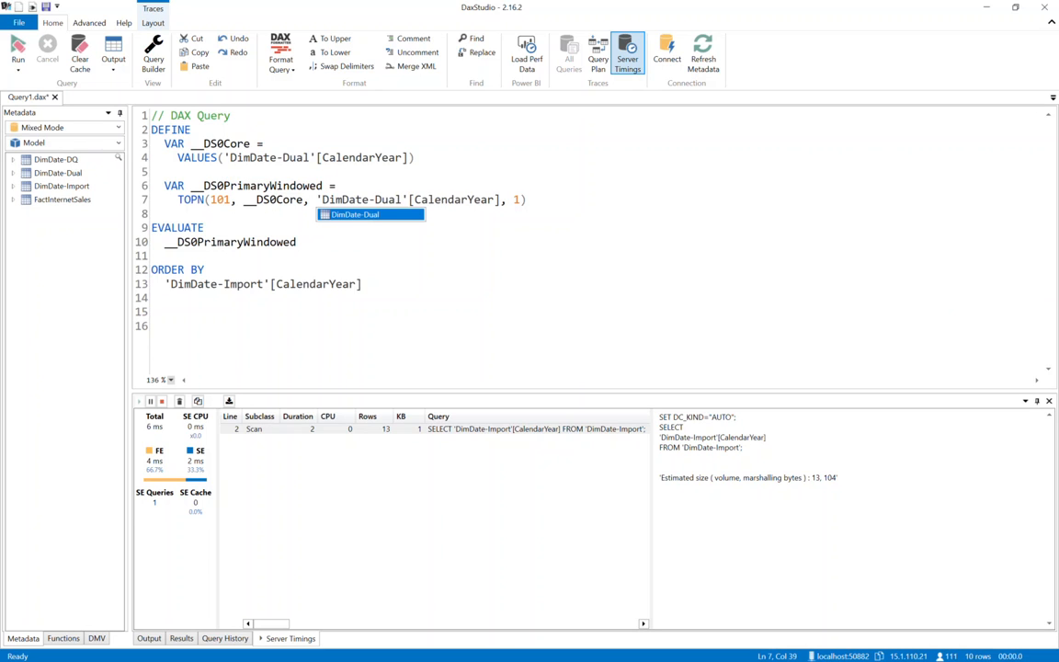
Step: Point the query at DimDate-Dual, run it, and review years 2005–2014 returned
{"action": "left_click", "coordinate": [265, 283]}
{"action": "type", "text": "Dual"}
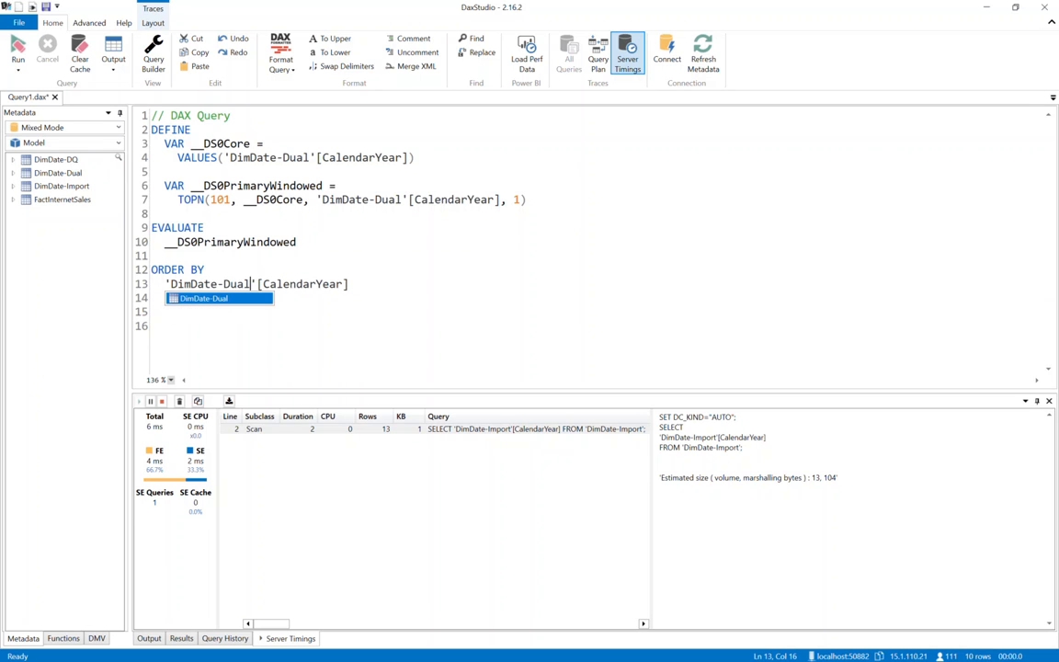
{"action": "left_click", "coordinate": [418, 282]}
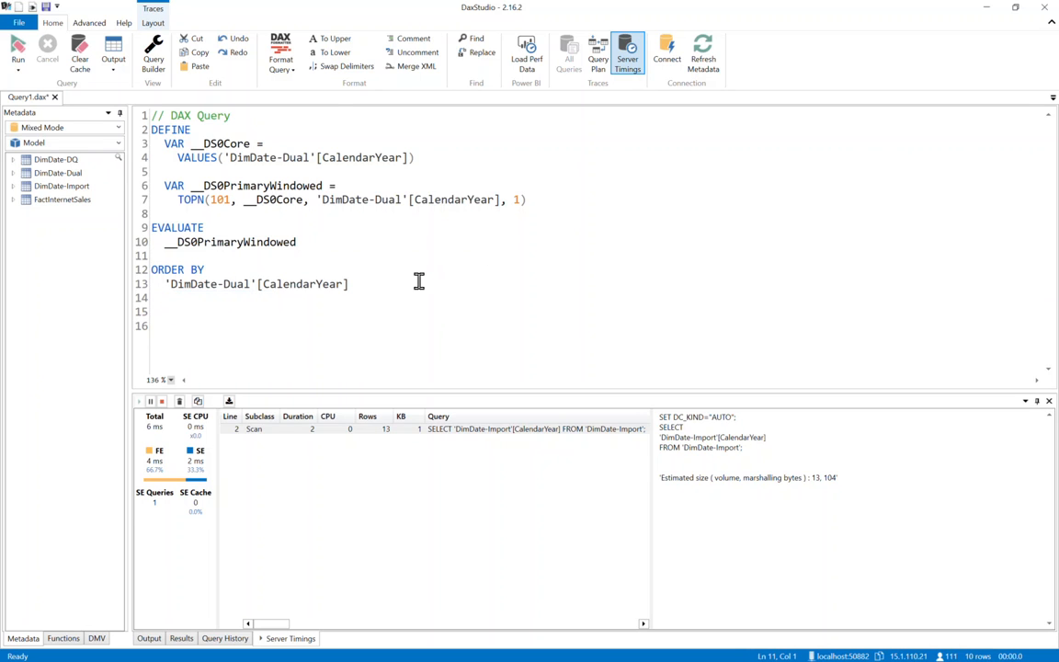
{"action": "mouse_move", "coordinate": [341, 345]}
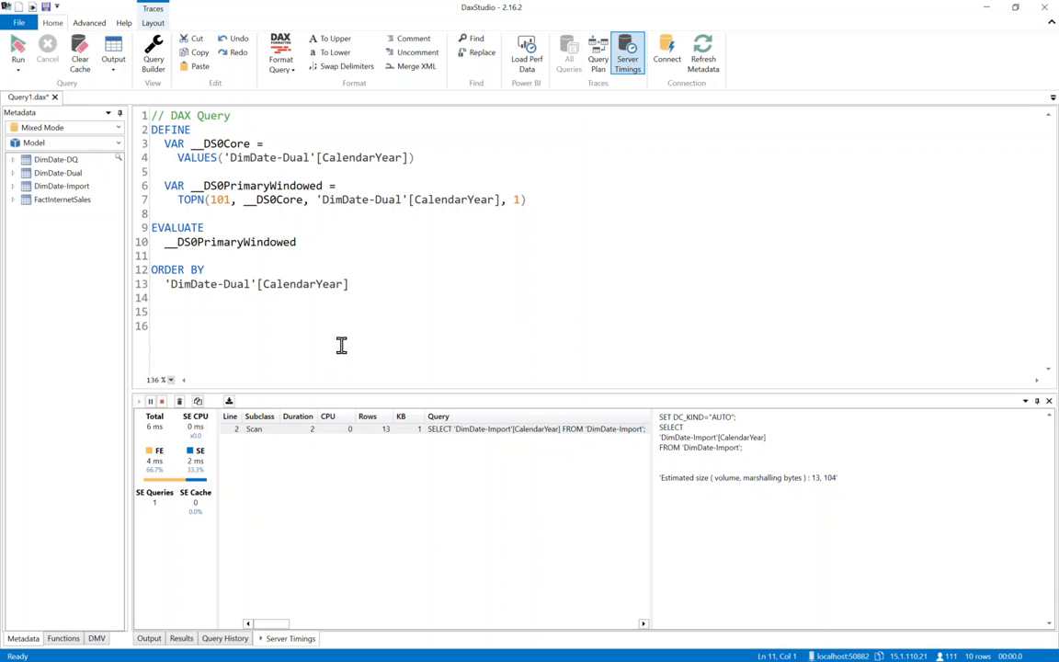
{"action": "mouse_move", "coordinate": [372, 347]}
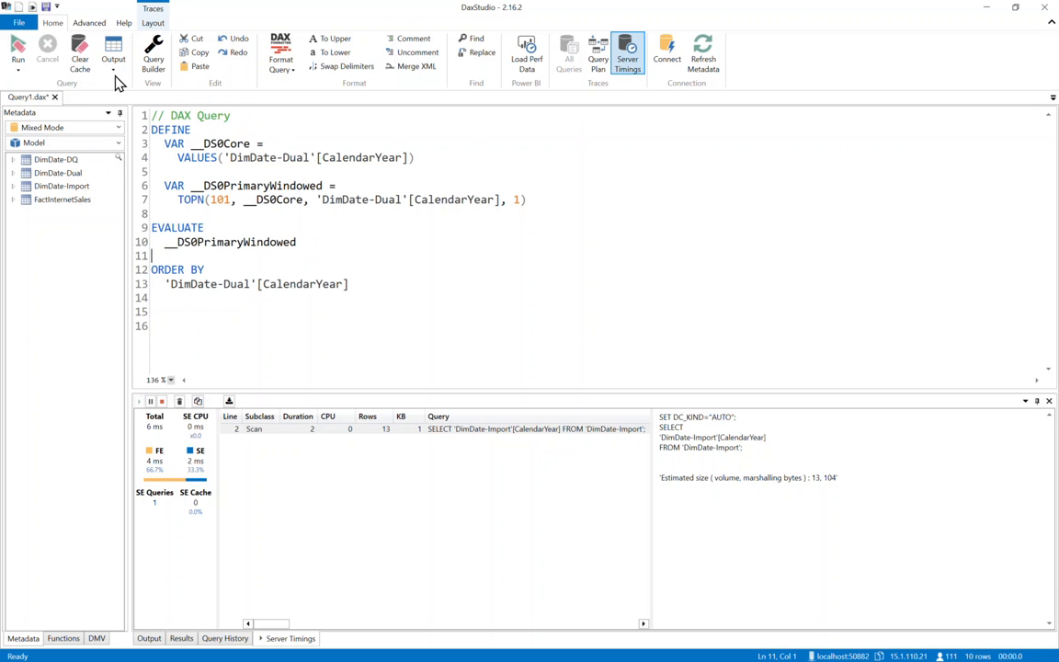
{"action": "left_click", "coordinate": [17, 50]}
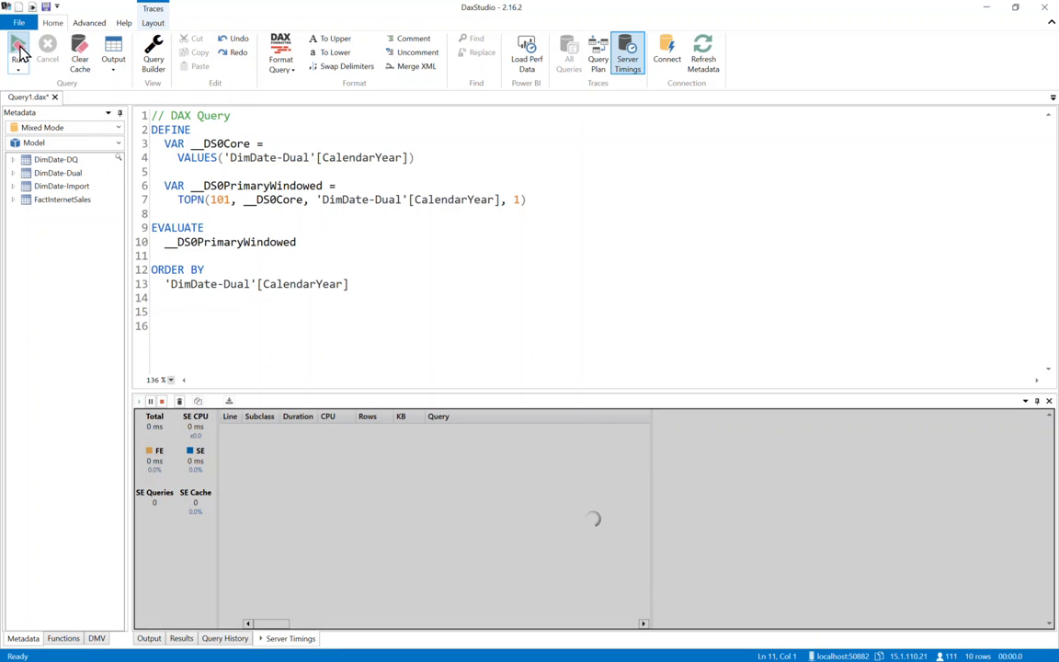
{"action": "left_click", "coordinate": [18, 51]}
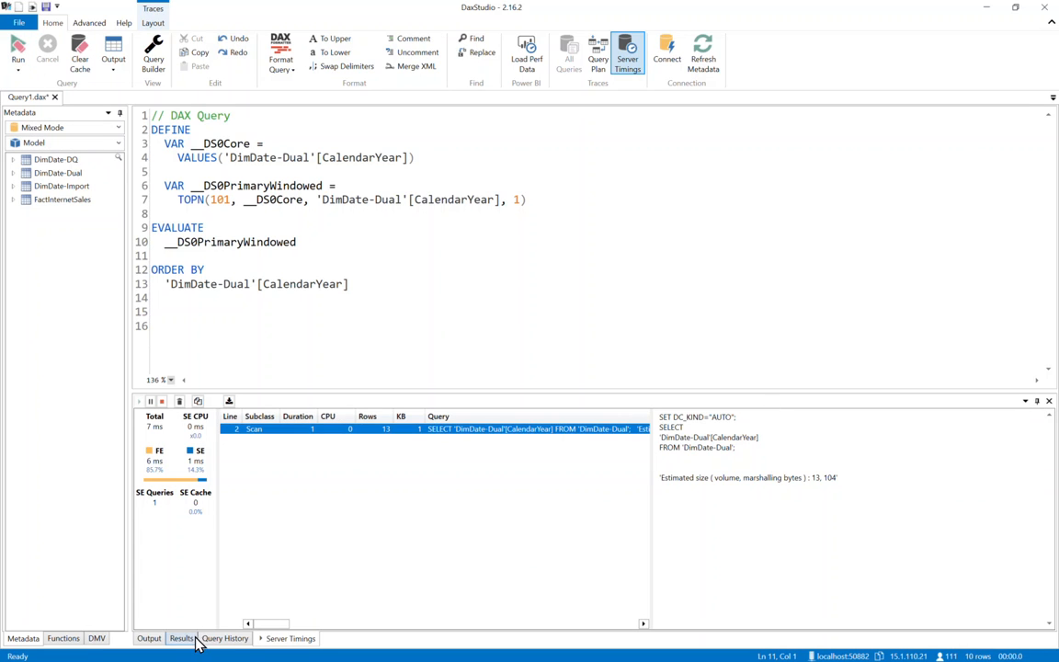
{"action": "left_click", "coordinate": [182, 638]}
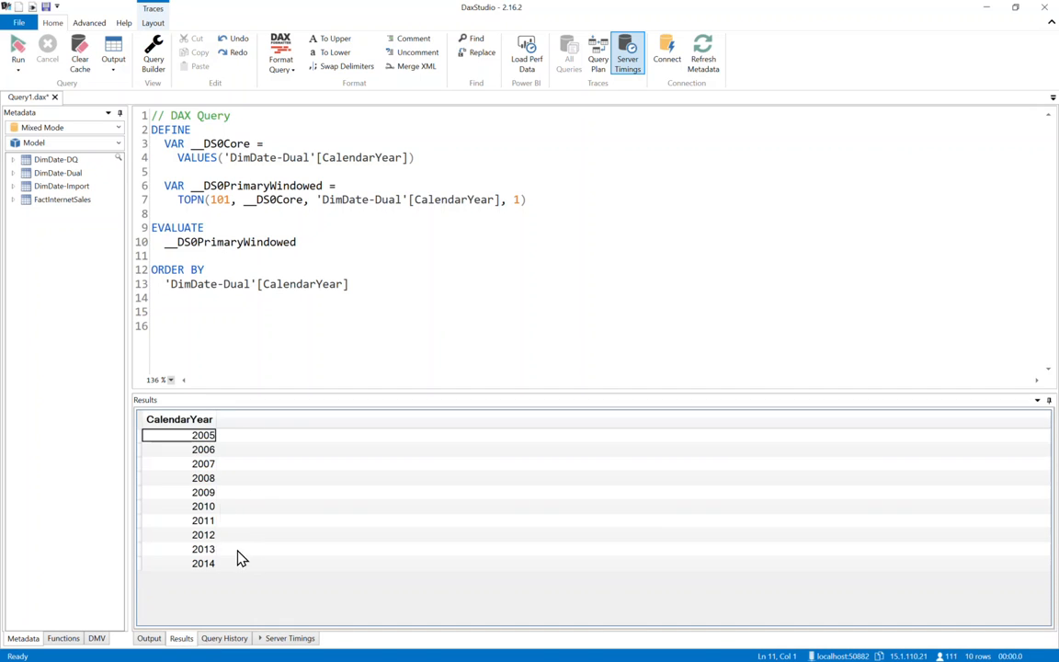
{"action": "mouse_move", "coordinate": [482, 350]}
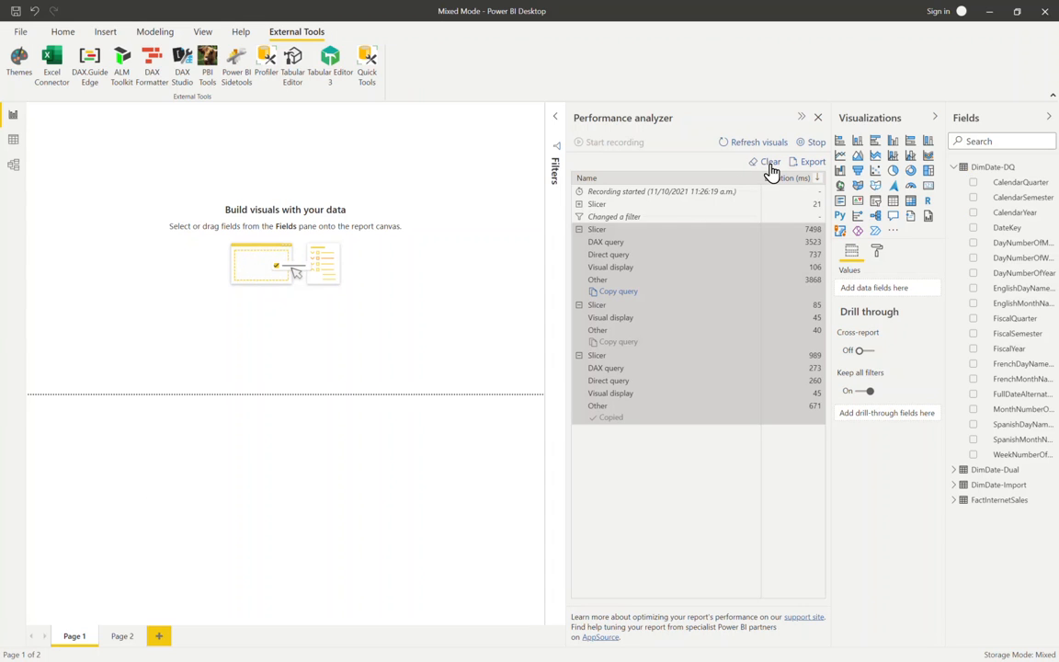
Step: Clear the Performance analyzer log and add a SalesAmount column chart by DimDate-DQ CalendarYear
{"action": "left_click", "coordinate": [770, 161]}
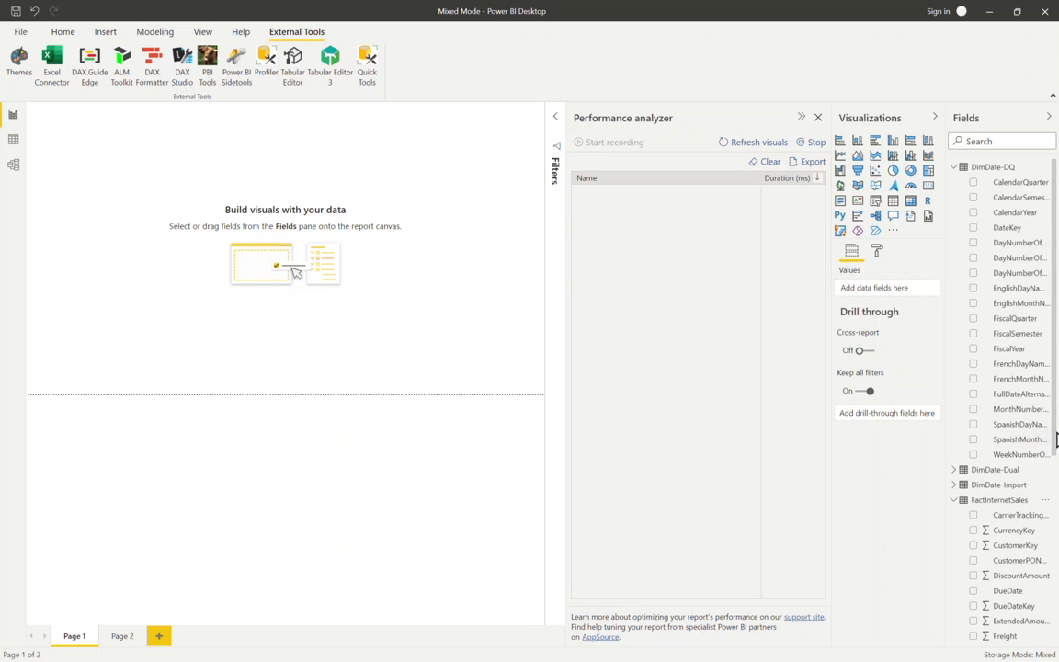
{"action": "scroll", "scroll_direction": "down", "scroll_amount": 3}
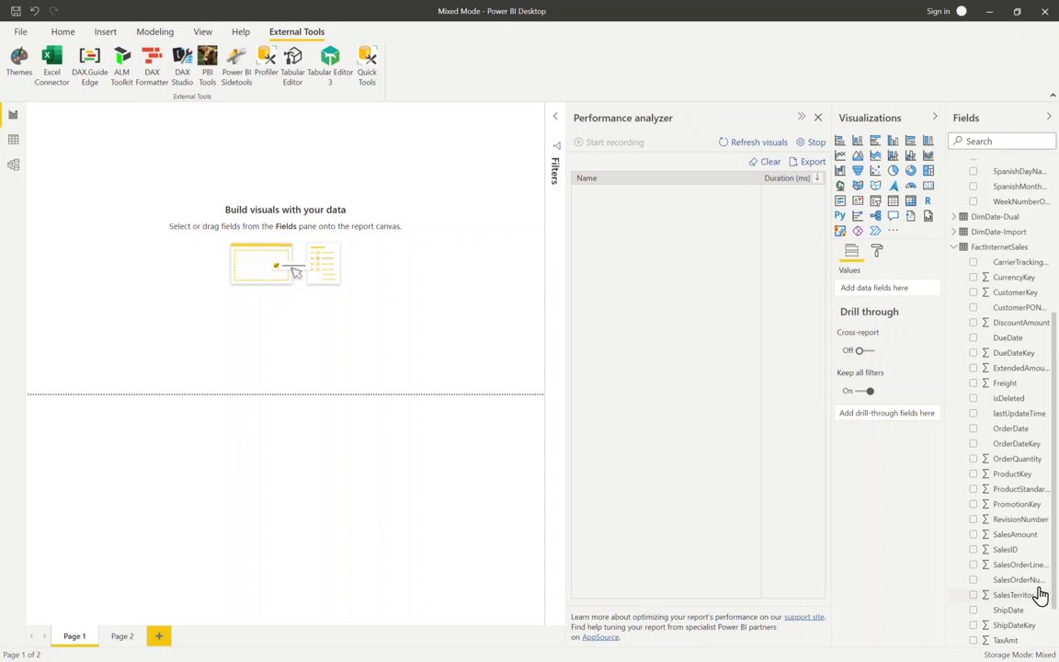
{"action": "left_click_drag", "start_coordinate": [1014, 534], "coordinate": [249, 280]}
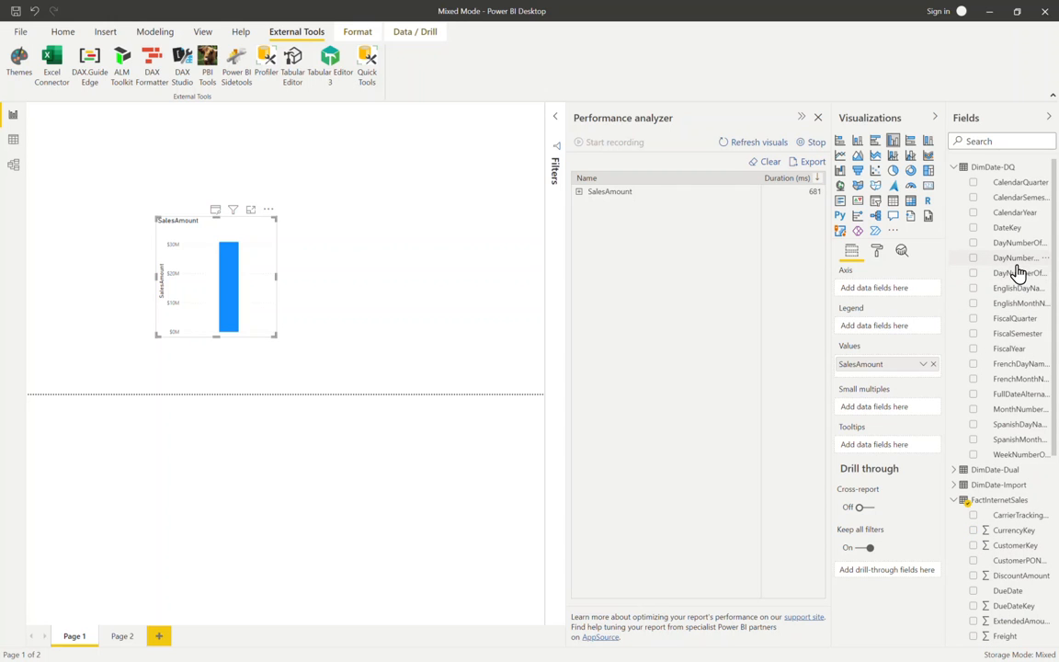
{"action": "mouse_move", "coordinate": [1016, 212]}
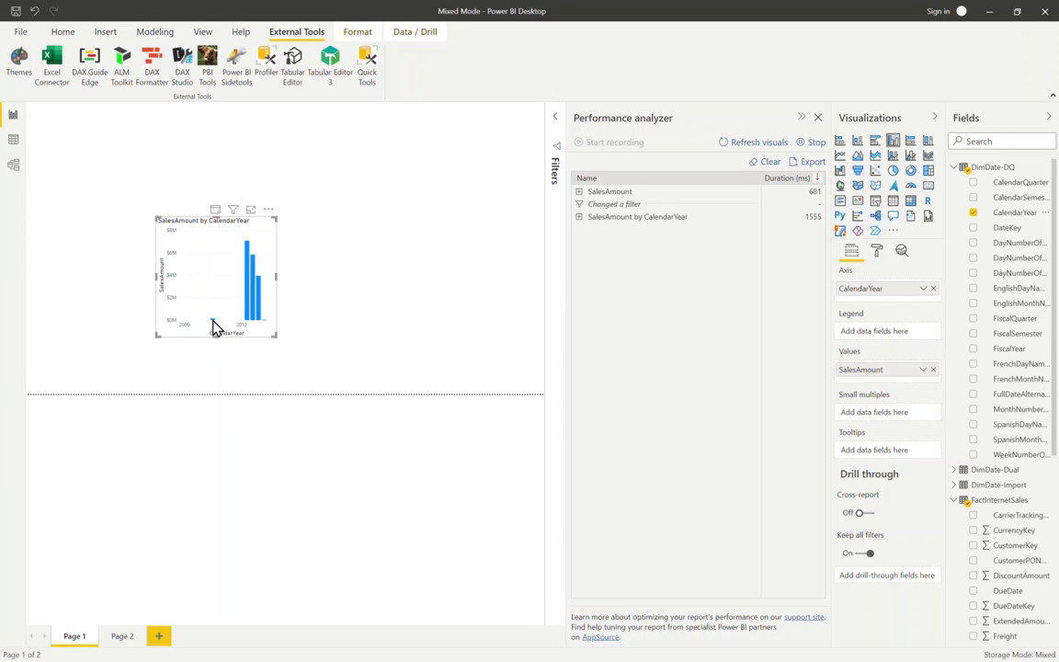
{"action": "mouse_move", "coordinate": [247, 290]}
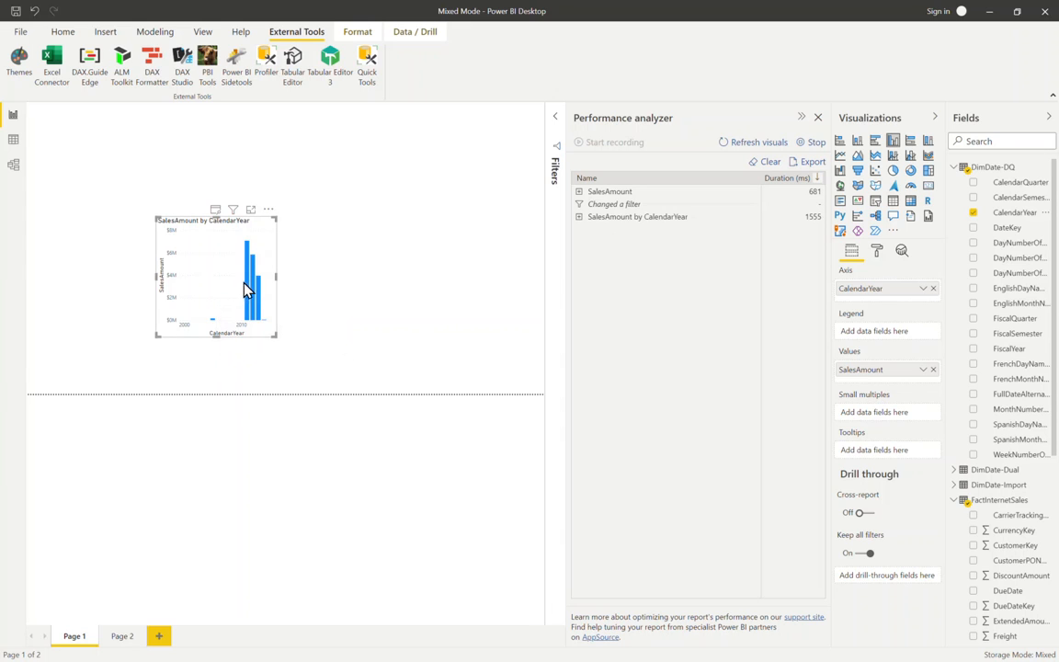
{"action": "mouse_move", "coordinate": [253, 289]}
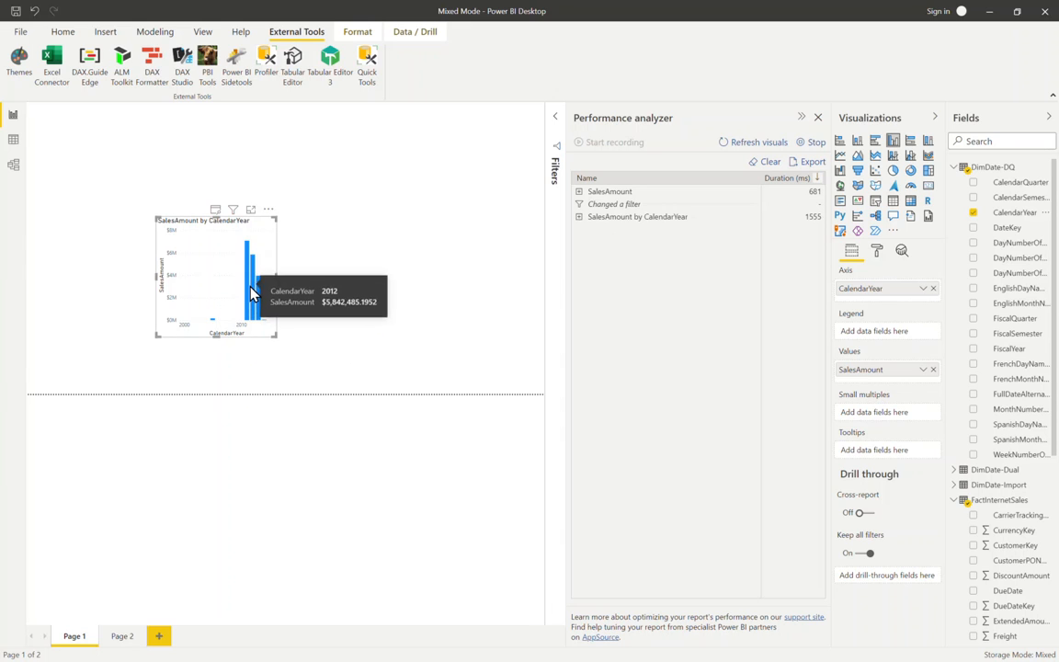
{"action": "mouse_move", "coordinate": [367, 357]}
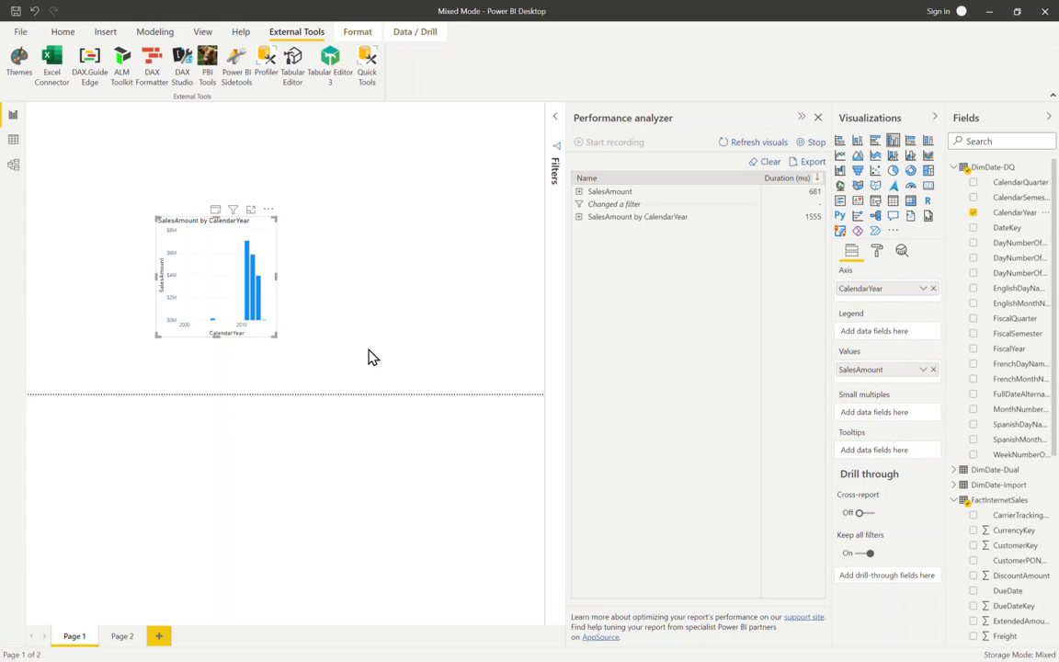
{"action": "mouse_move", "coordinate": [569, 228]}
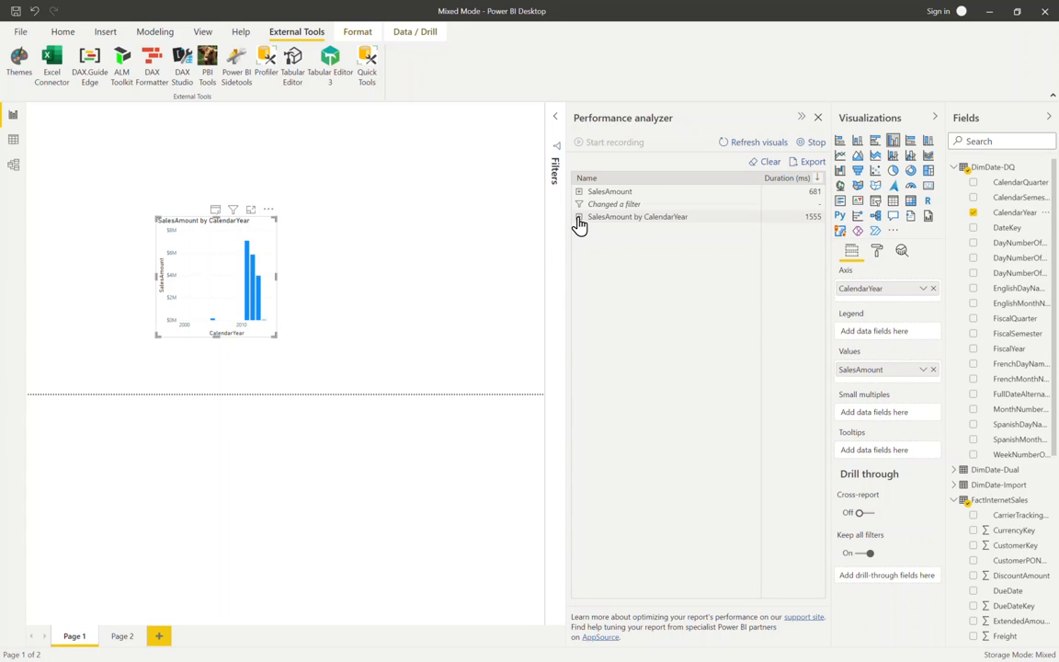
Step: Expand the SalesAmount by CalendarYear entry to show its 819 ms DAX and 734 ms DirectQuery timings
{"action": "left_click", "coordinate": [579, 217]}
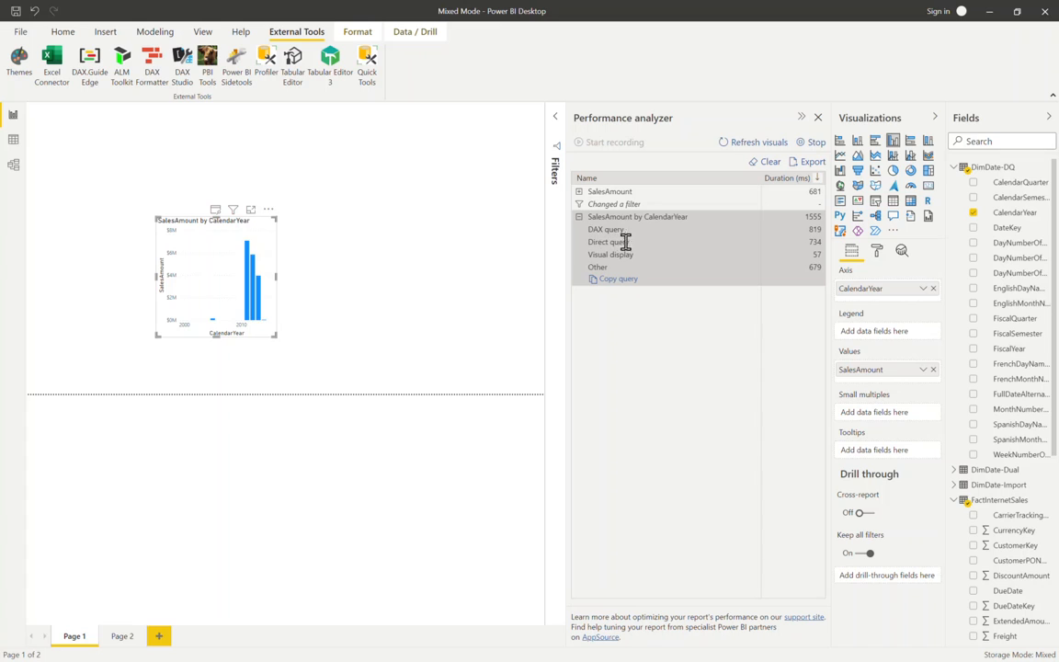
{"action": "mouse_move", "coordinate": [639, 248]}
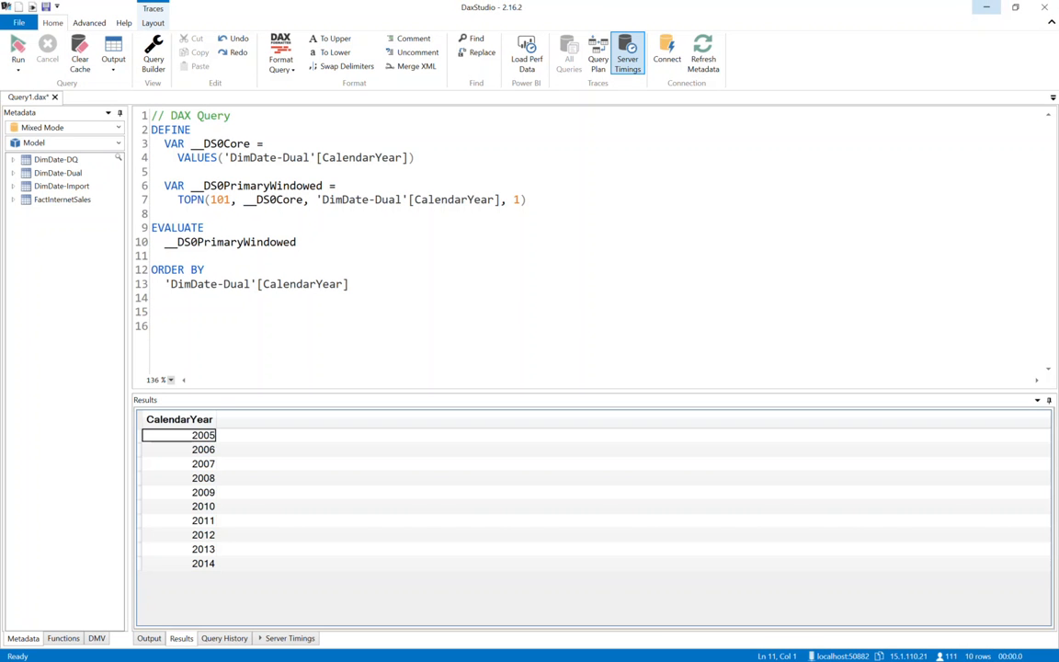
Step: Replace the editor's query with the copied Performance Analyzer query, keeping only the DAX part
{"action": "key", "text": "ctrl+a"}
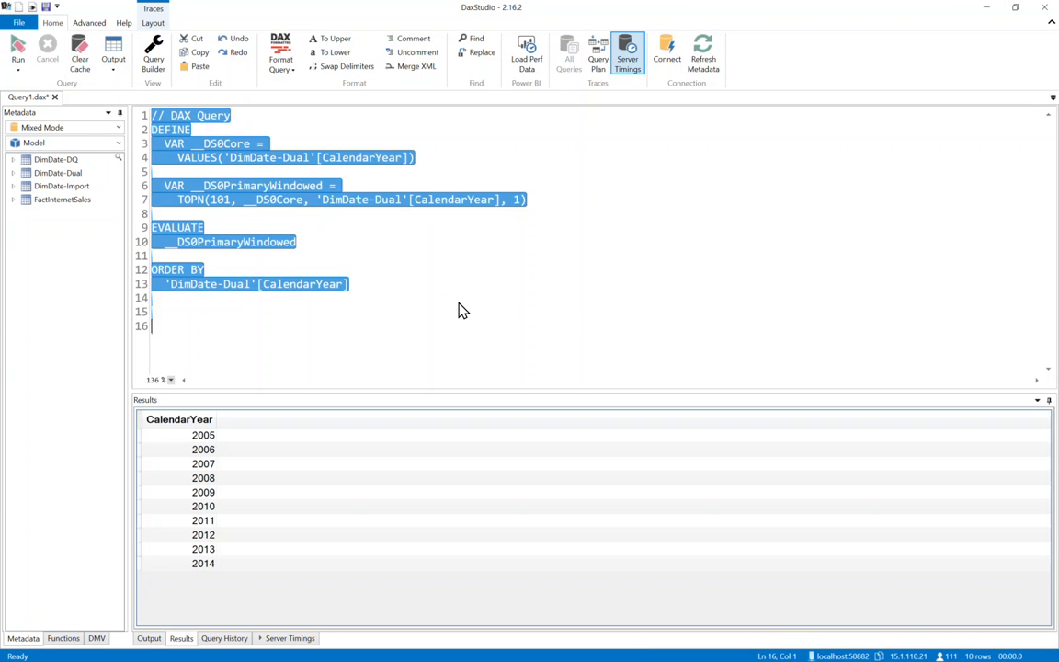
{"action": "key", "text": "ctrl+v"}
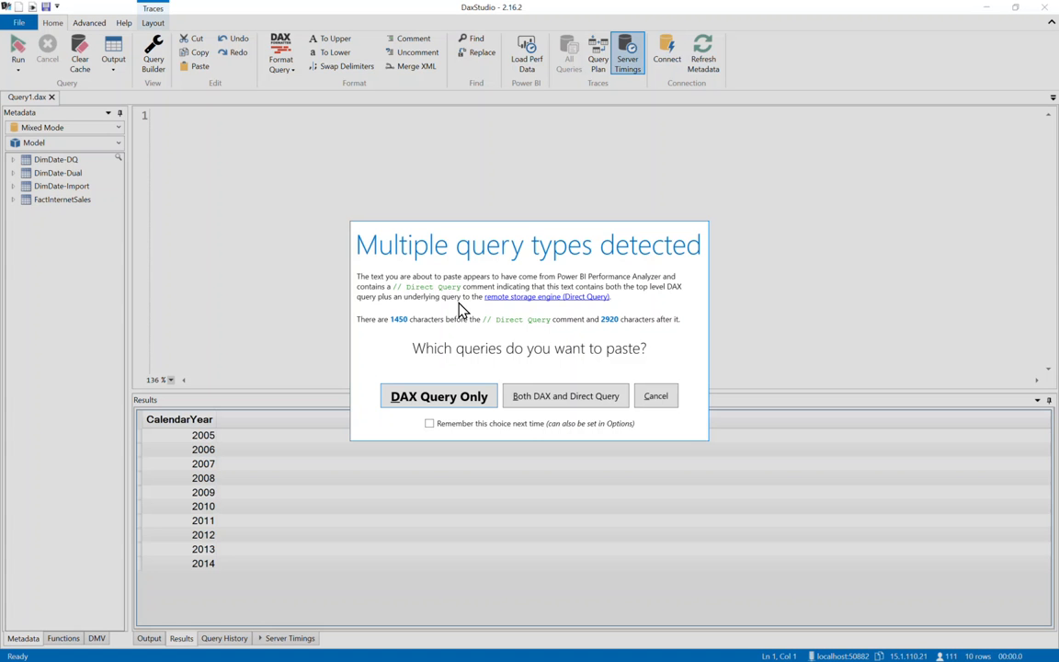
{"action": "left_click", "coordinate": [439, 395]}
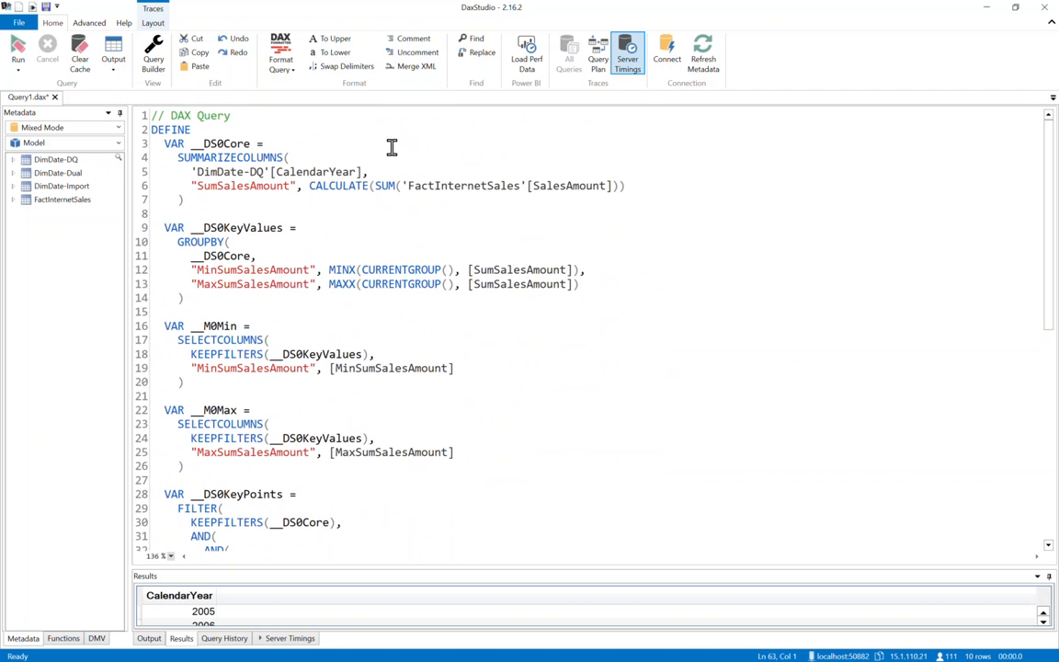
Step: Cut the query down to the __DS0Core SUMMARIZECOLUMNS variable and EVALUATE __DS0Core
{"action": "scroll", "scroll_direction": "down", "scroll_amount": 3}
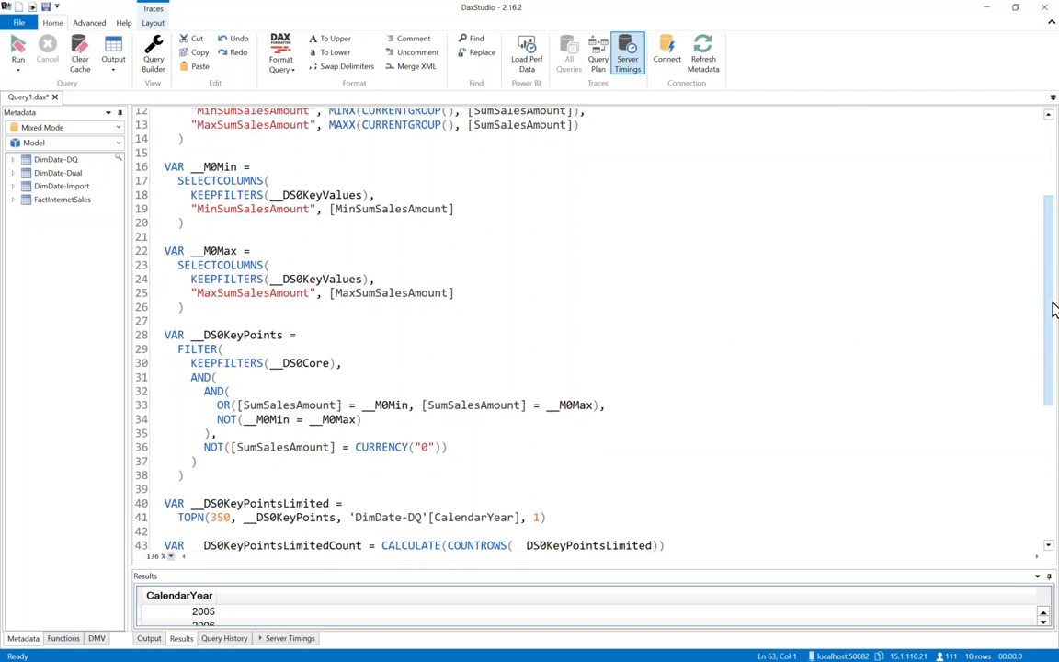
{"action": "scroll", "scroll_direction": "down", "scroll_amount": 3}
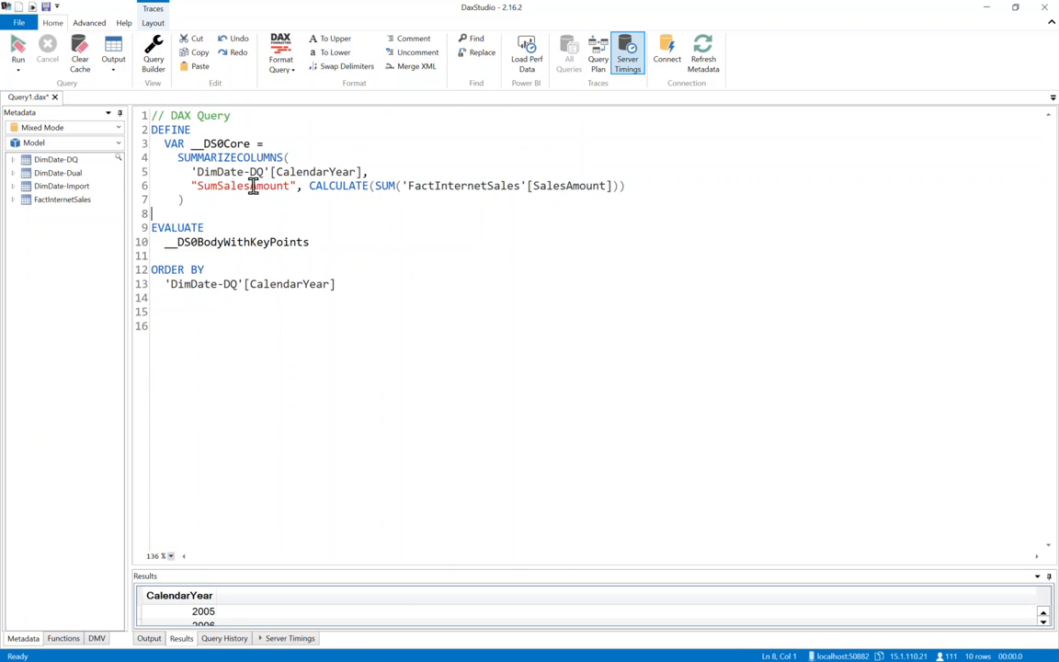
{"action": "double_click", "coordinate": [223, 143]}
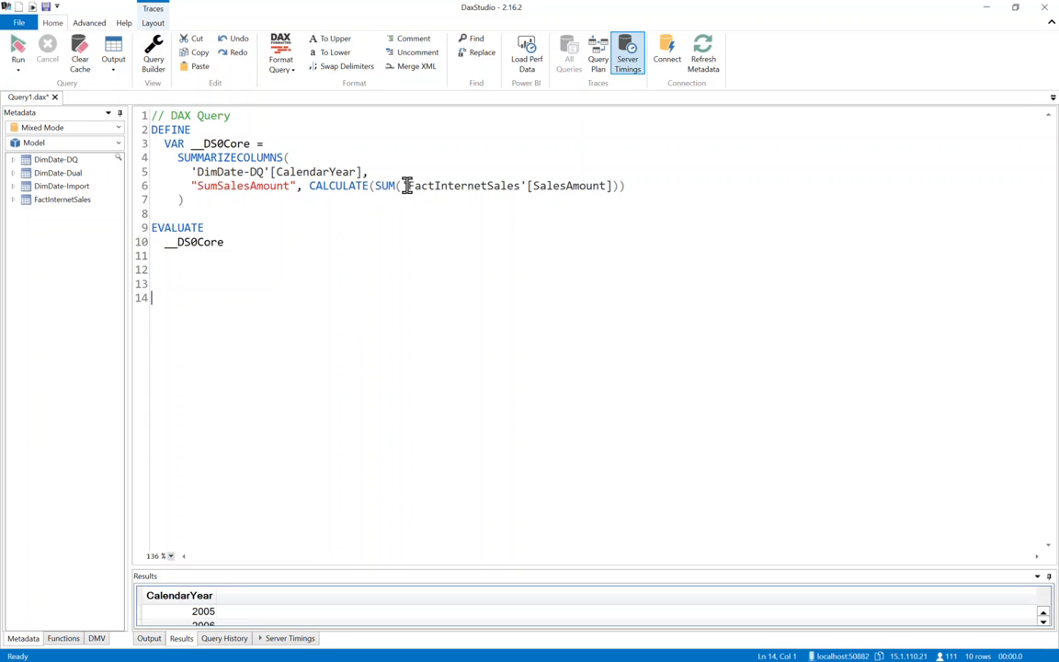
{"action": "double_click", "coordinate": [463, 186]}
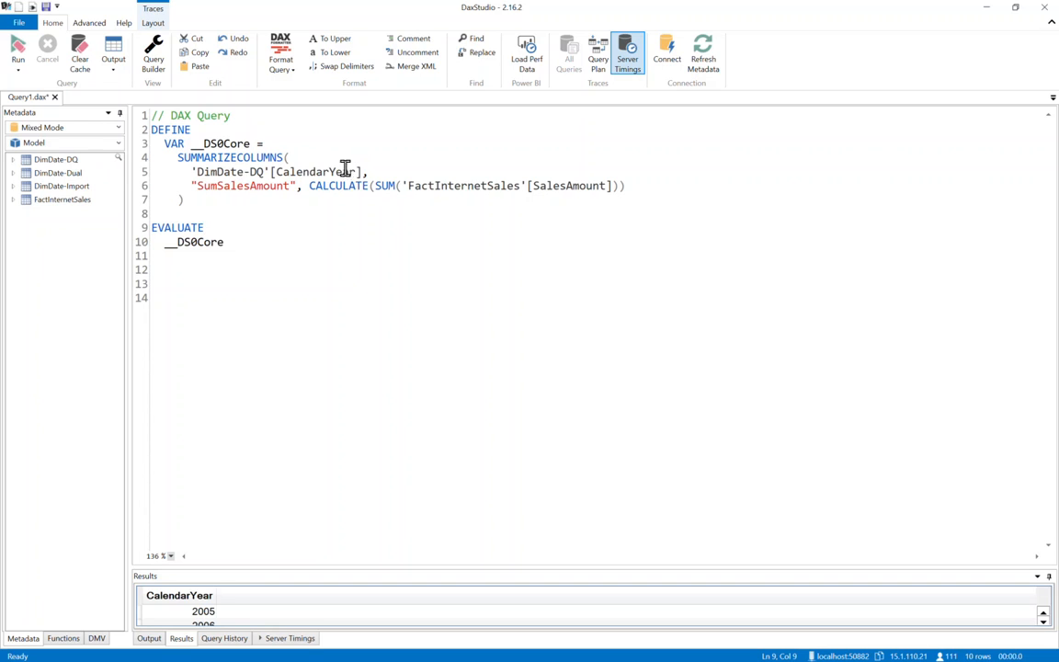
{"action": "double_click", "coordinate": [230, 157]}
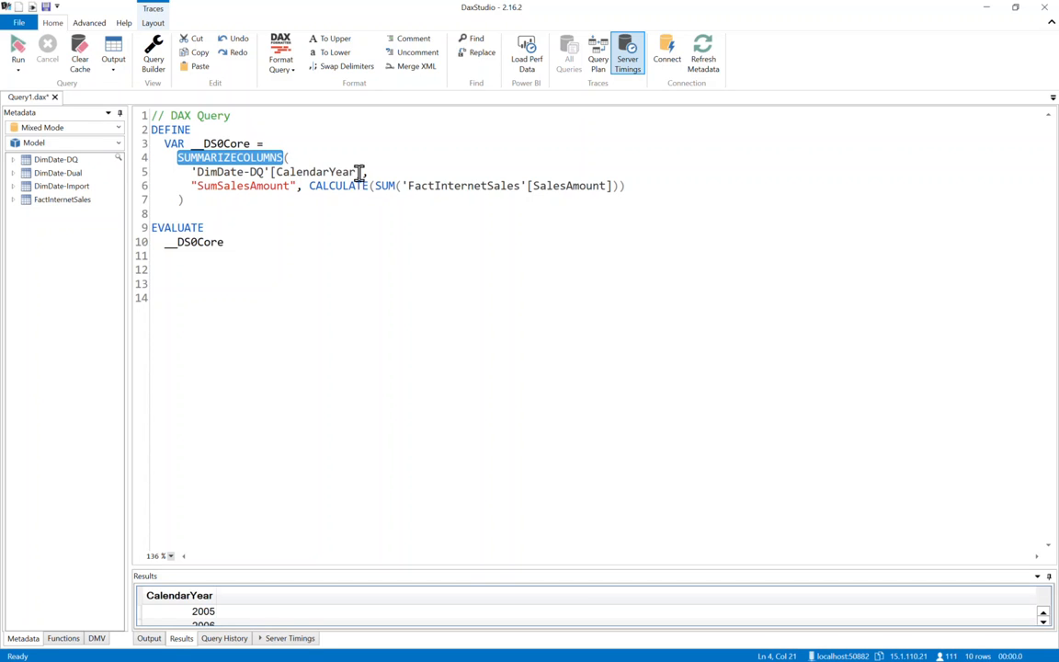
{"action": "mouse_move", "coordinate": [258, 157]}
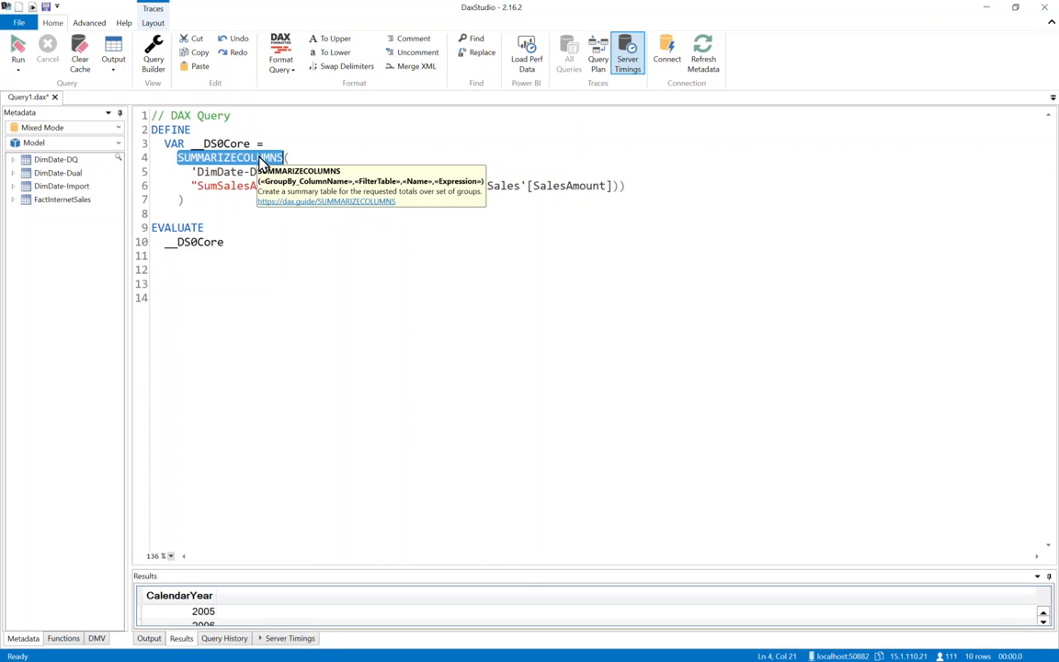
{"action": "left_click", "coordinate": [224, 242]}
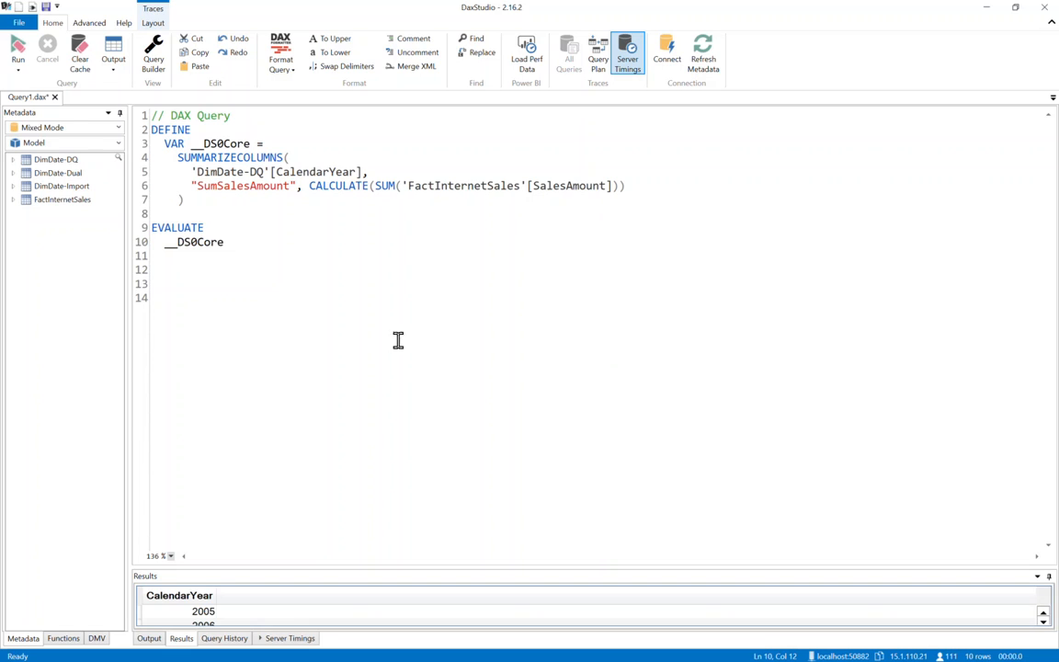
{"action": "mouse_move", "coordinate": [434, 574]}
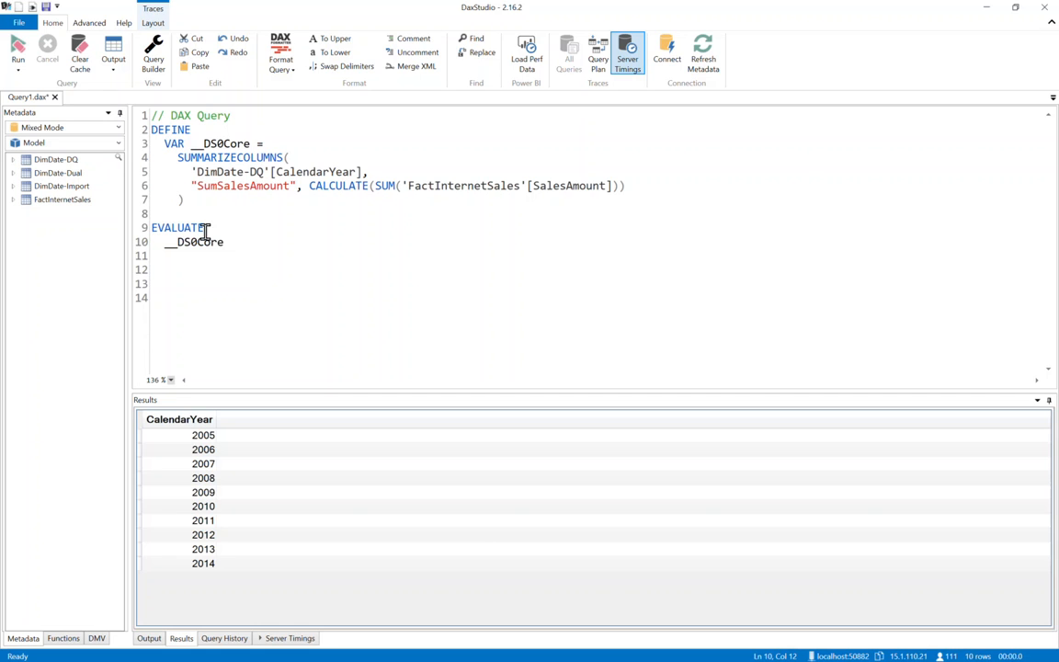
Step: Run the trimmed query, returning SumSalesAmount for six rows including a blank year
{"action": "left_click", "coordinate": [17, 51]}
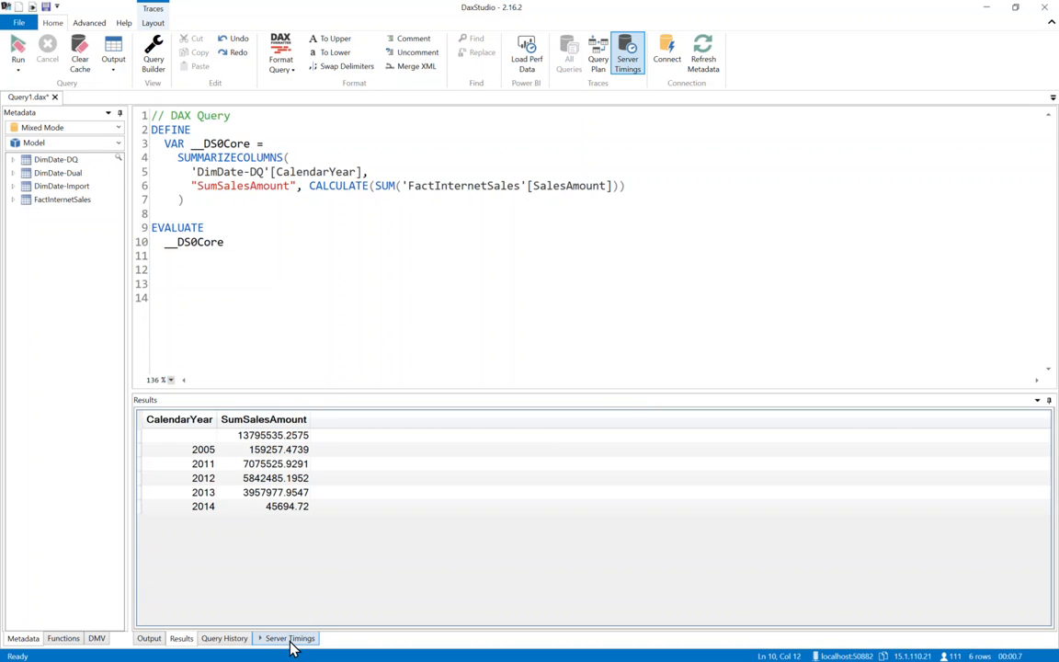
Step: Show the 725 ms SQL event's full query text and highlight CalendarYear in it
{"action": "left_click", "coordinate": [290, 638]}
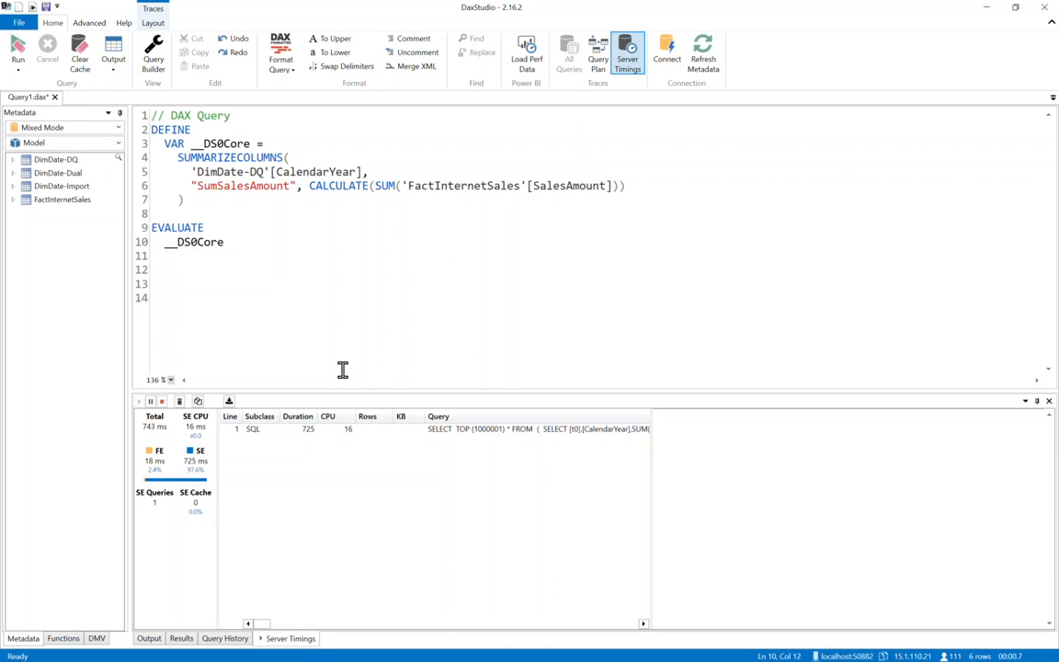
{"action": "mouse_move", "coordinate": [284, 455]}
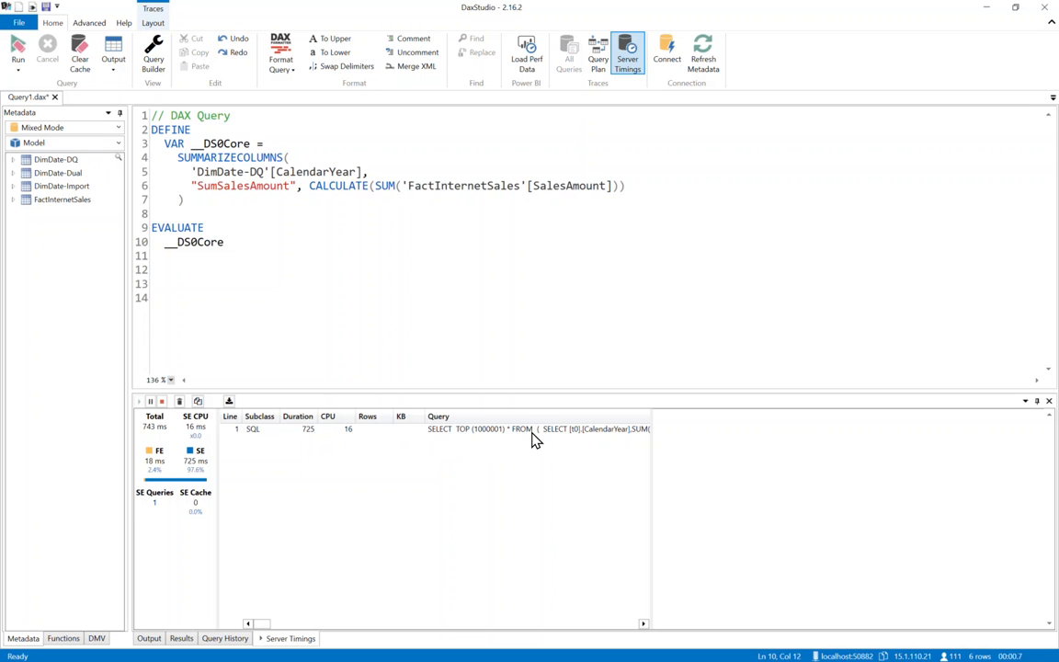
{"action": "mouse_move", "coordinate": [258, 452]}
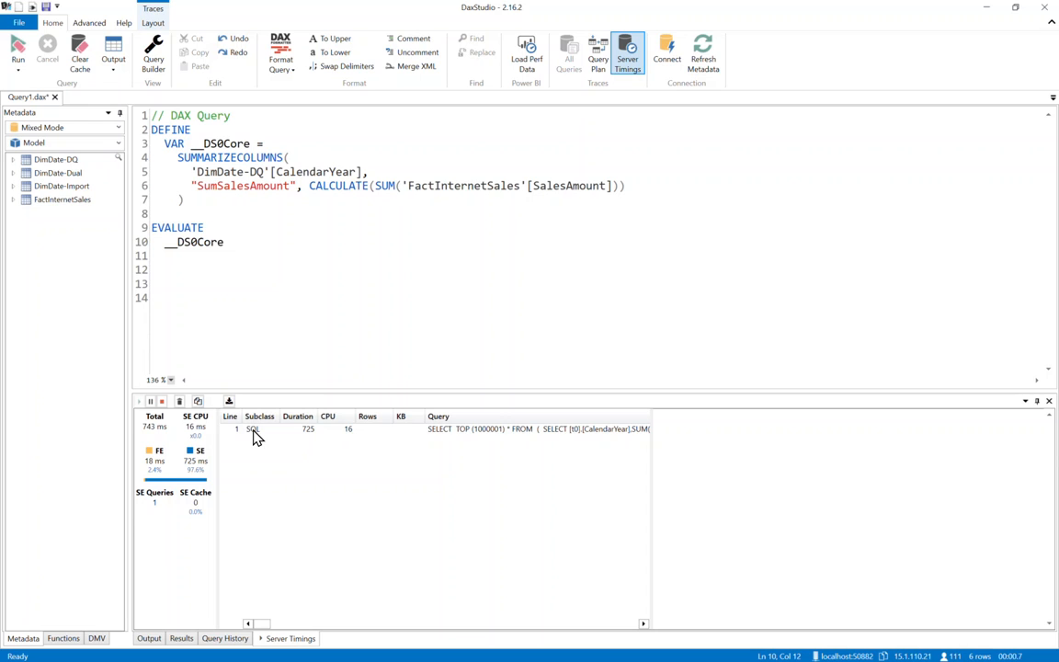
{"action": "left_click", "coordinate": [257, 430]}
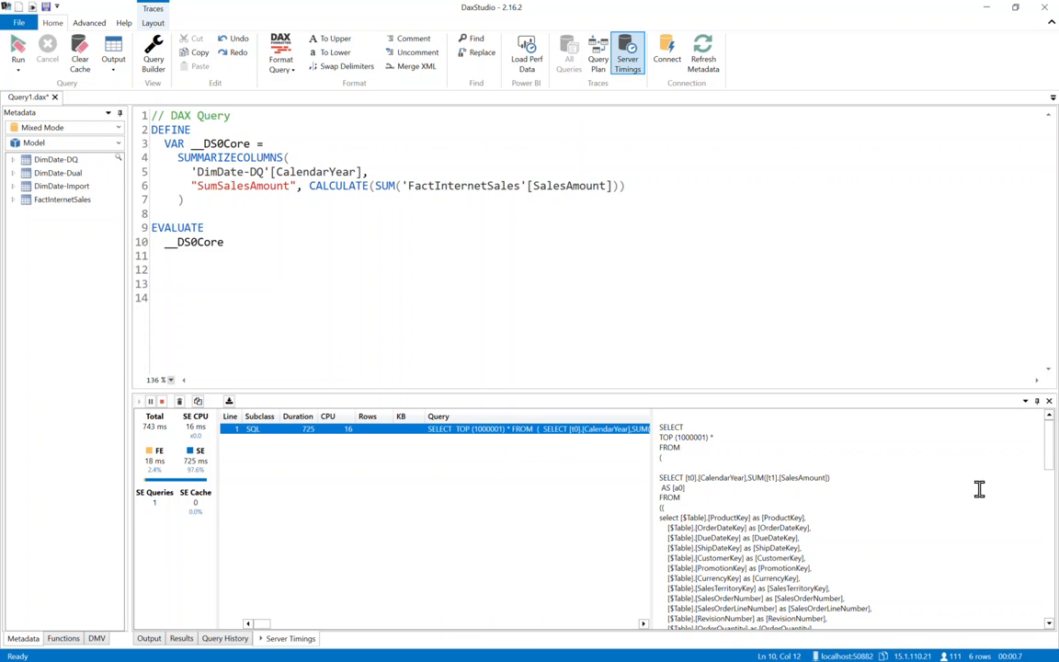
{"action": "mouse_move", "coordinate": [1019, 471]}
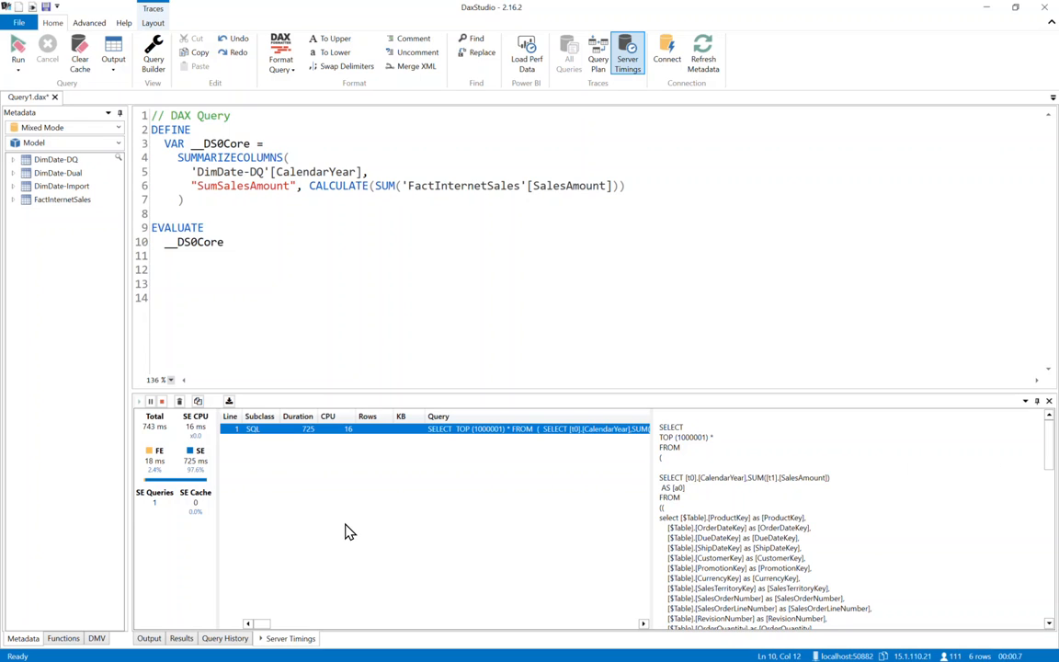
{"action": "mouse_move", "coordinate": [285, 496]}
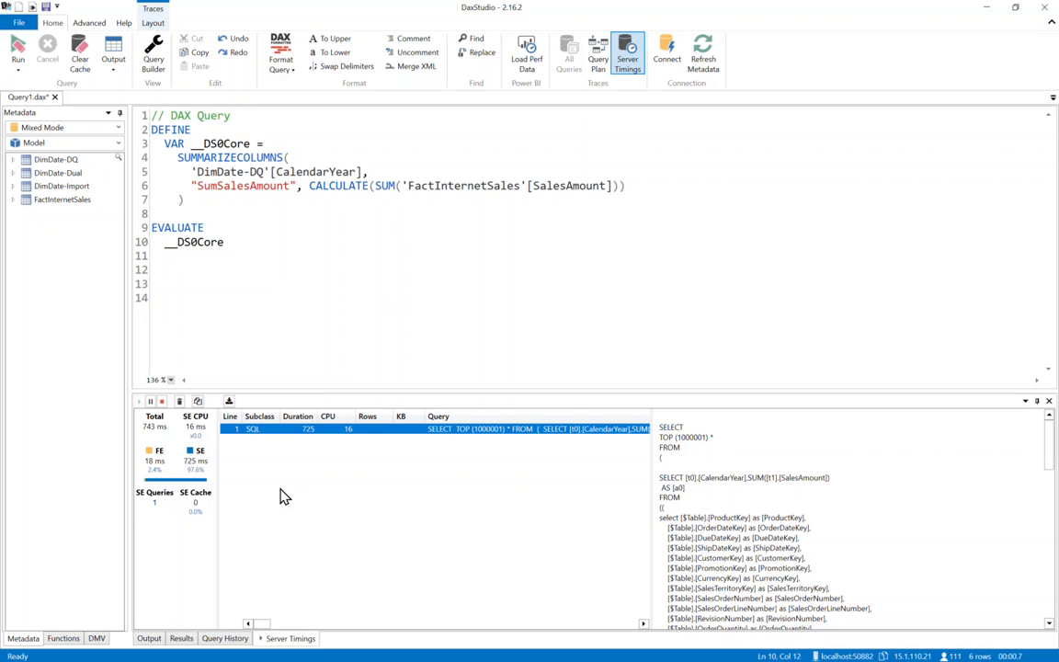
{"action": "mouse_move", "coordinate": [203, 478]}
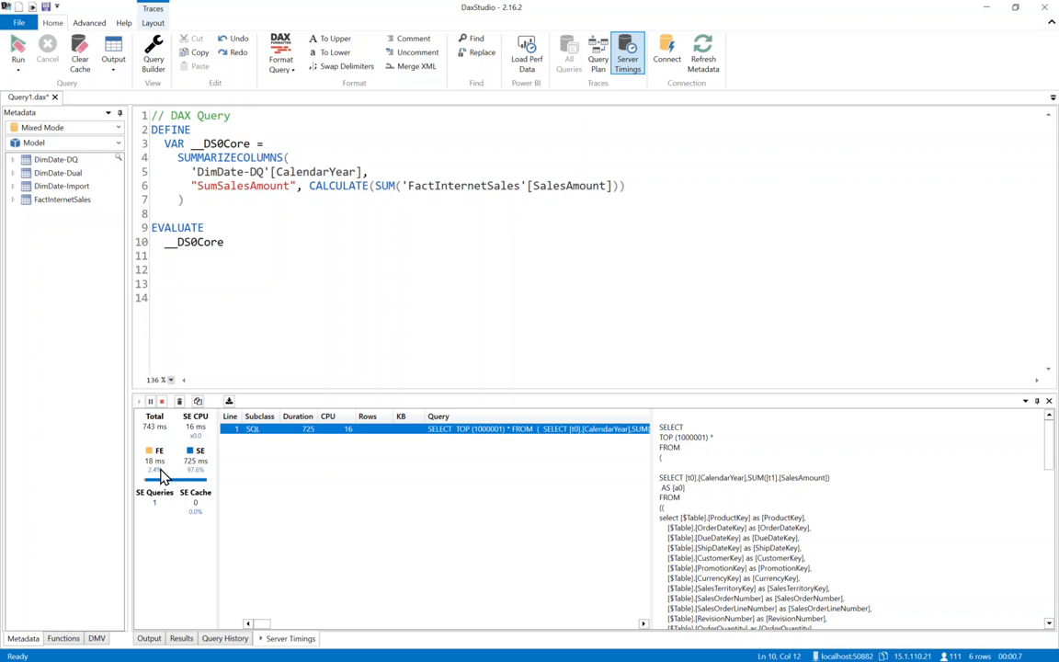
{"action": "mouse_move", "coordinate": [156, 464]}
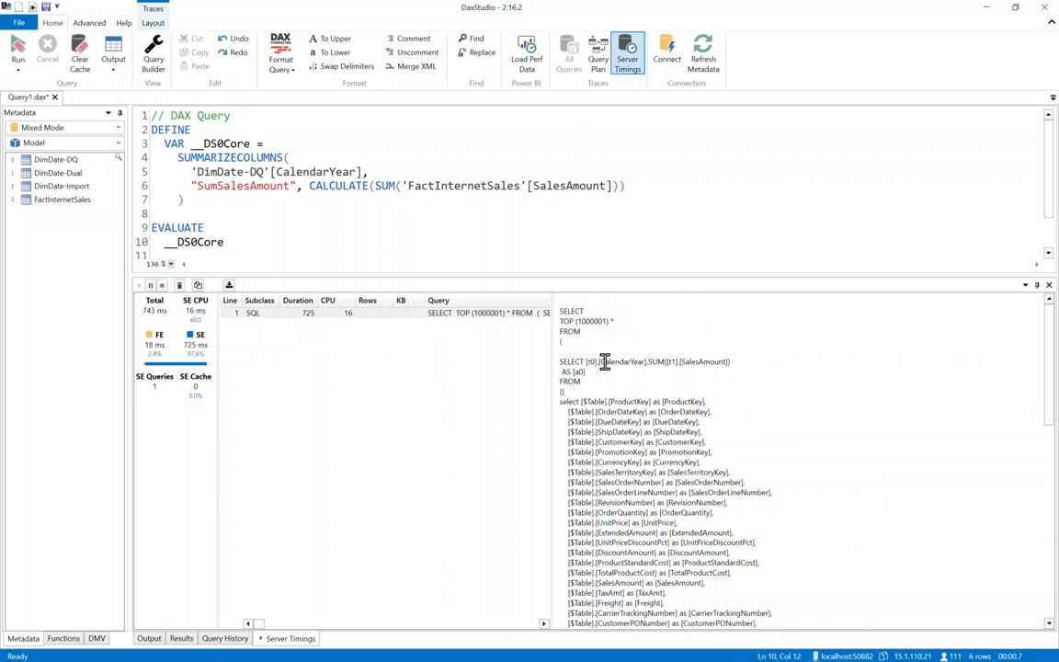
{"action": "double_click", "coordinate": [623, 362]}
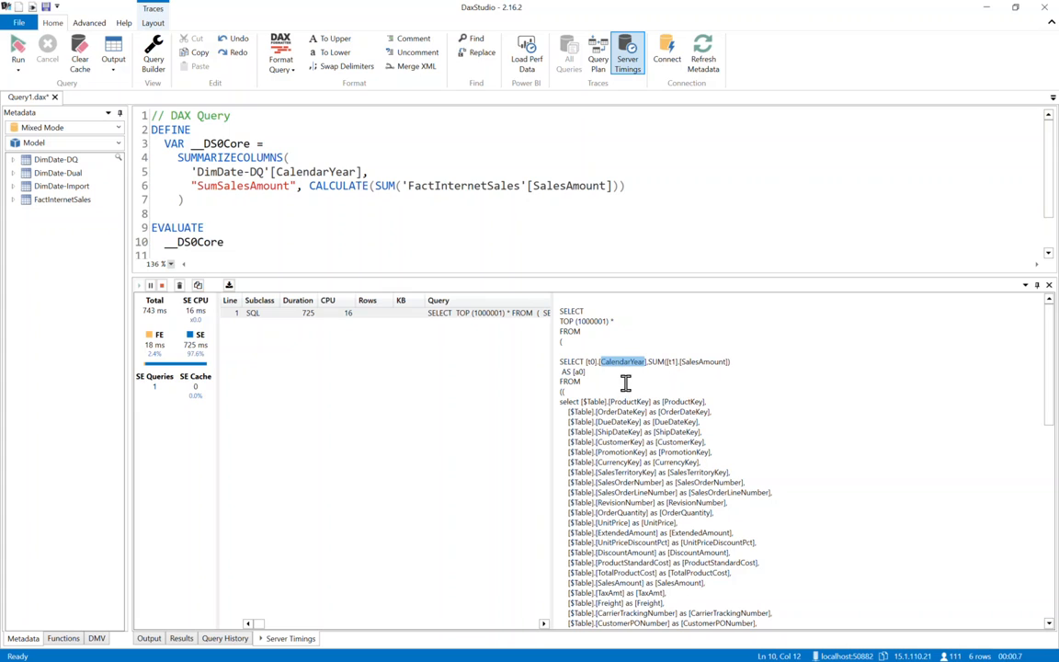
{"action": "left_click_drag", "start_coordinate": [600, 361], "coordinate": [728, 362]}
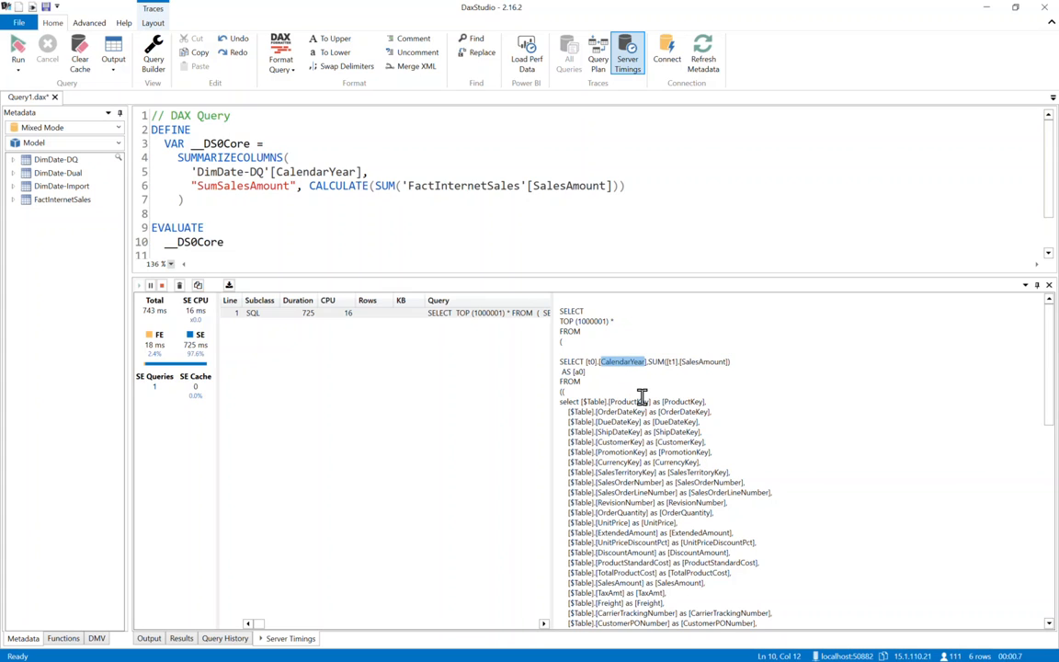
Step: Highlight the fact table and DimDate columns listed in the generated SQL
{"action": "scroll", "scroll_direction": "down", "scroll_amount": 3}
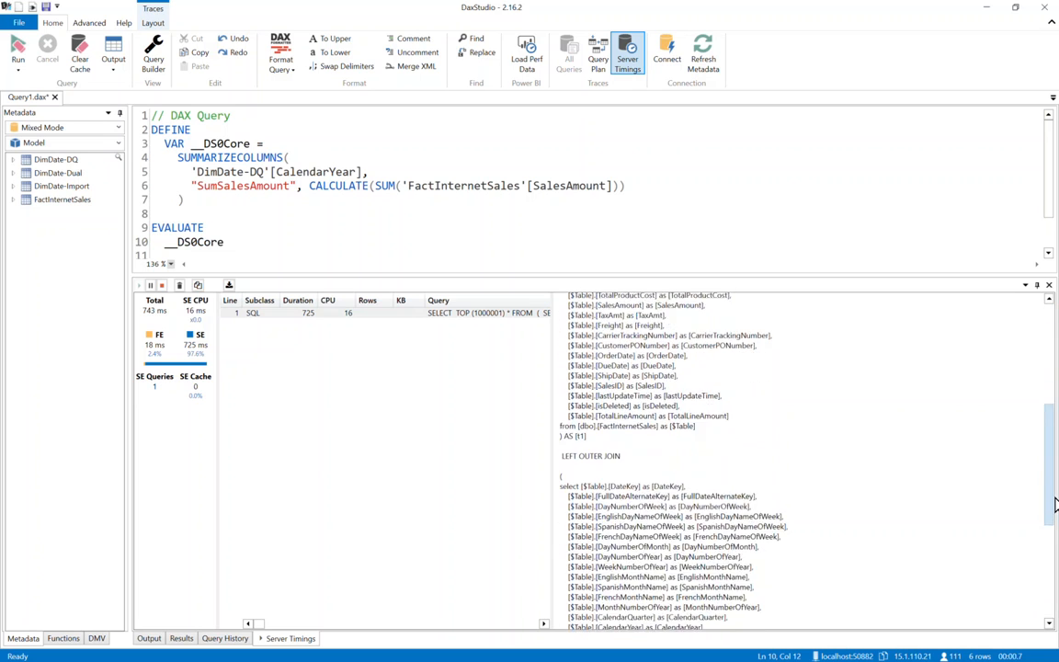
{"action": "scroll", "scroll_direction": "down", "scroll_amount": 3}
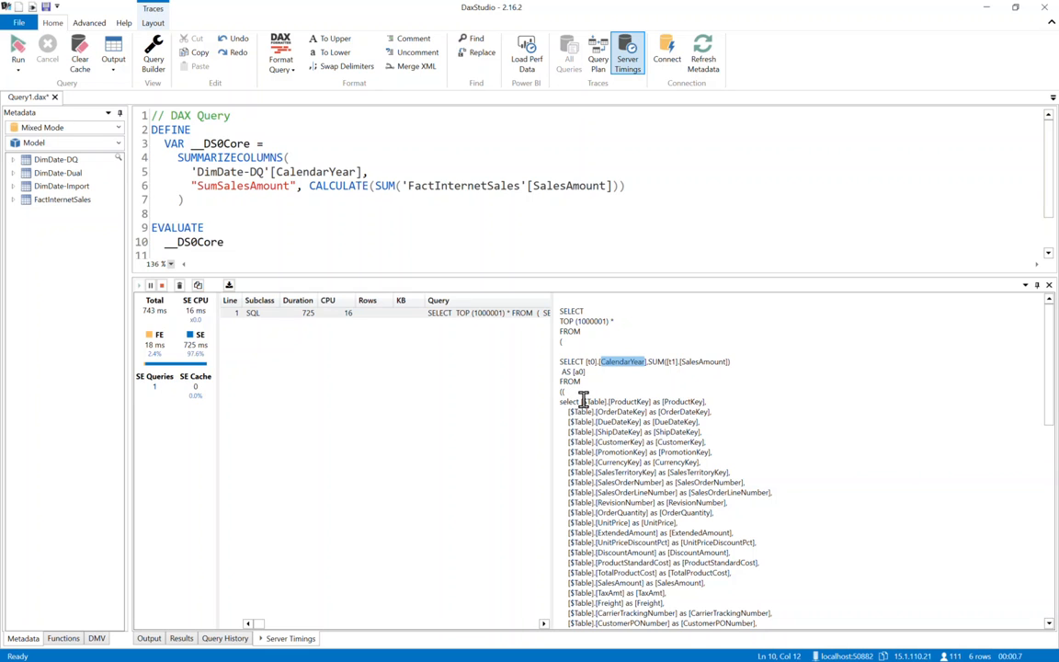
{"action": "left_click_drag", "start_coordinate": [574, 402], "coordinate": [663, 482]}
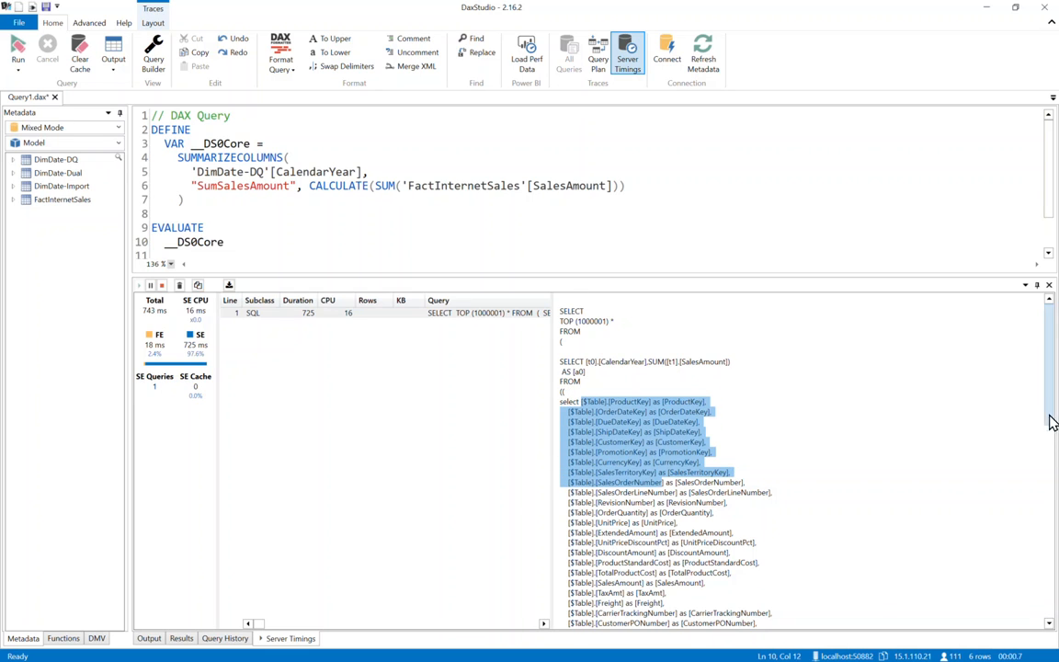
{"action": "scroll", "scroll_direction": "down", "scroll_amount": 3}
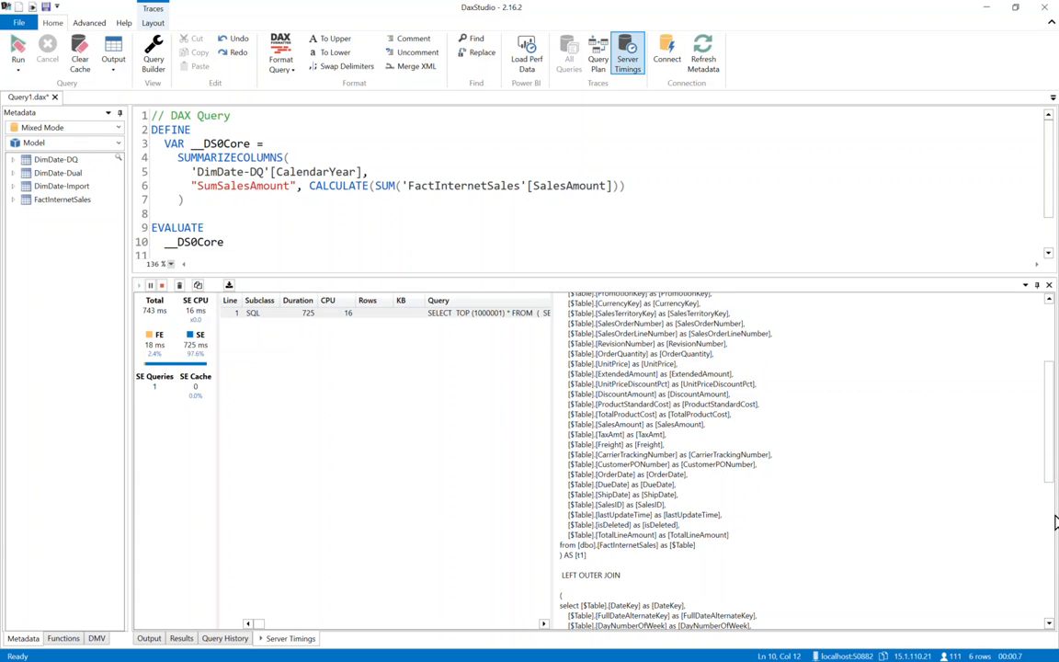
{"action": "scroll", "scroll_direction": "down", "scroll_amount": 3}
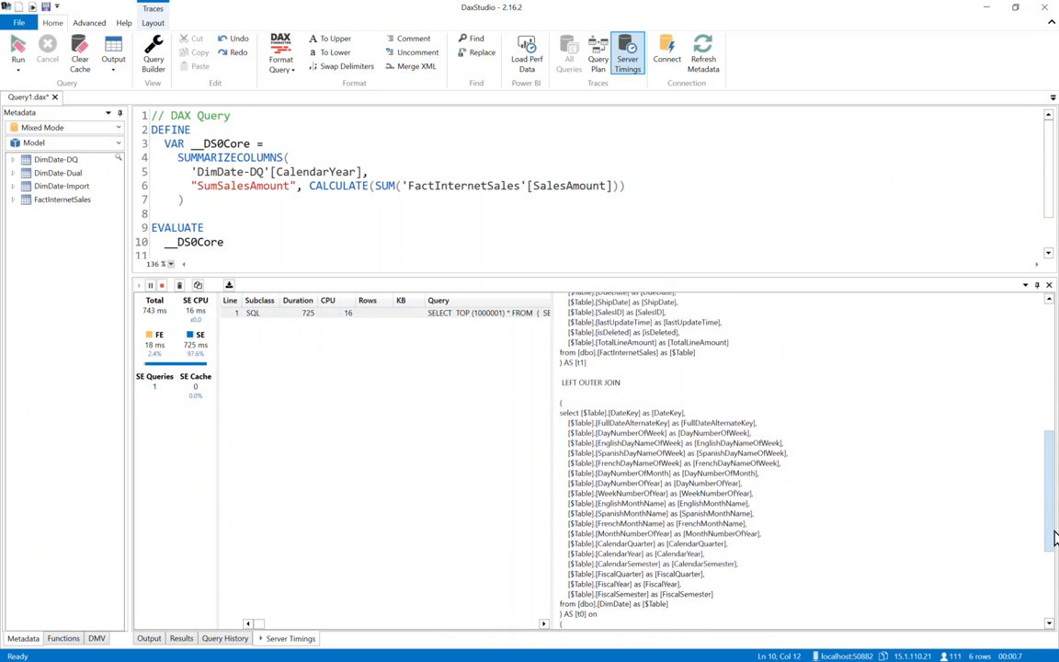
{"action": "scroll", "scroll_direction": "down", "scroll_amount": 3}
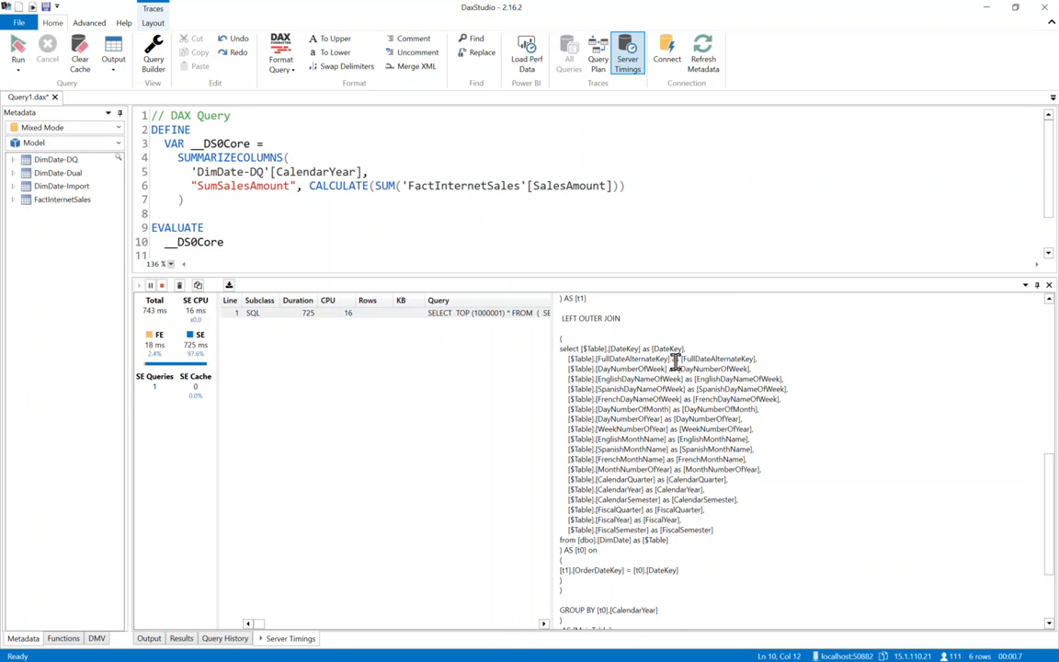
{"action": "left_click_drag", "start_coordinate": [562, 348], "coordinate": [714, 529]}
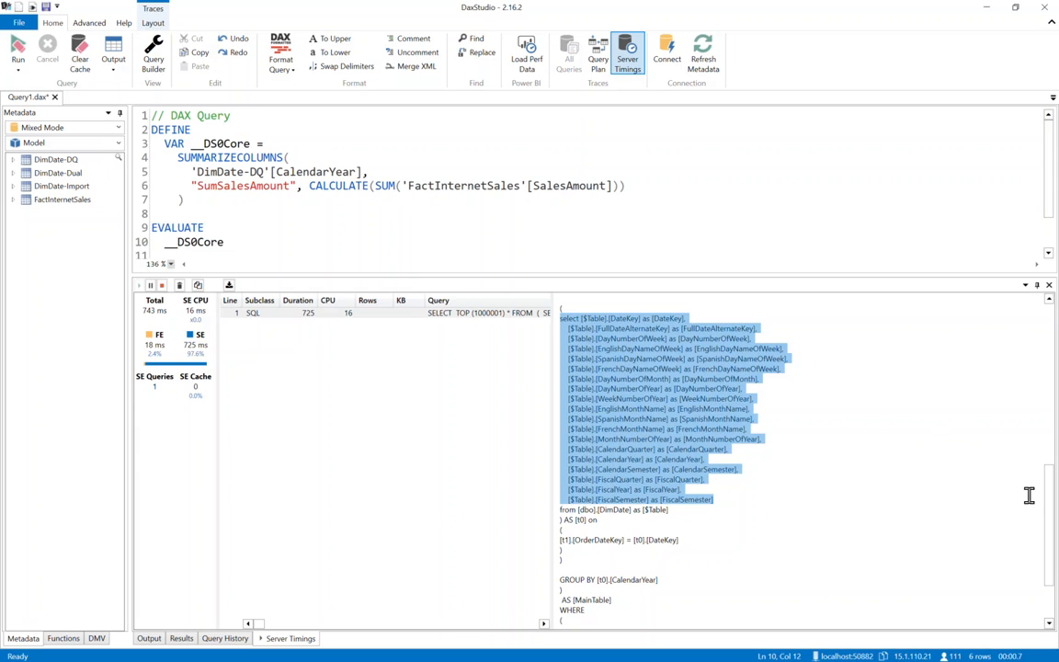
{"action": "mouse_move", "coordinate": [640, 393]}
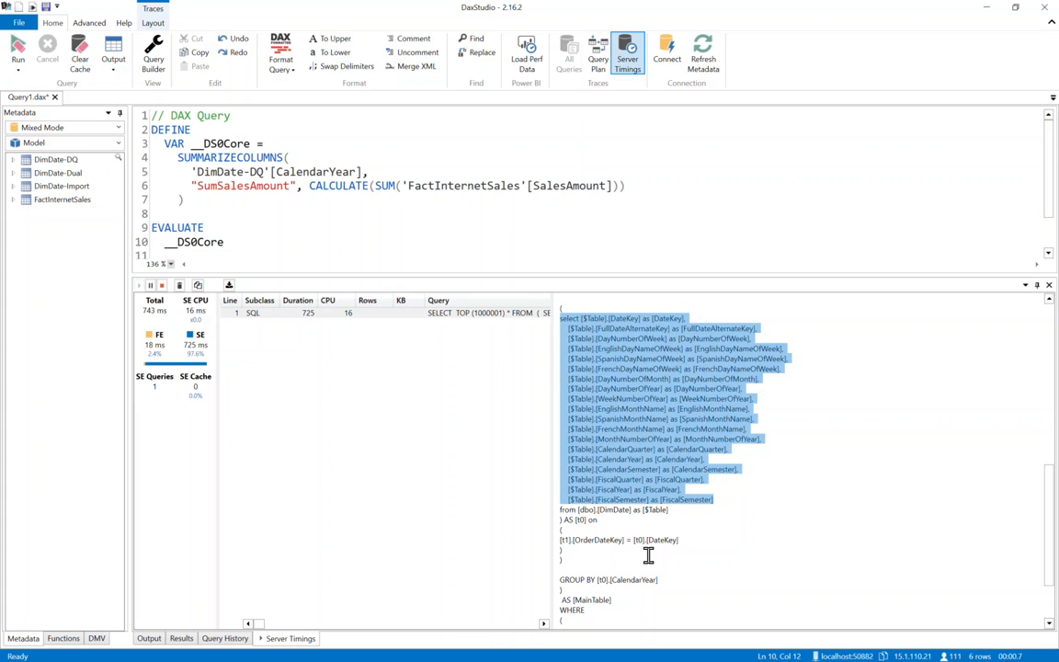
{"action": "mouse_move", "coordinate": [396, 611]}
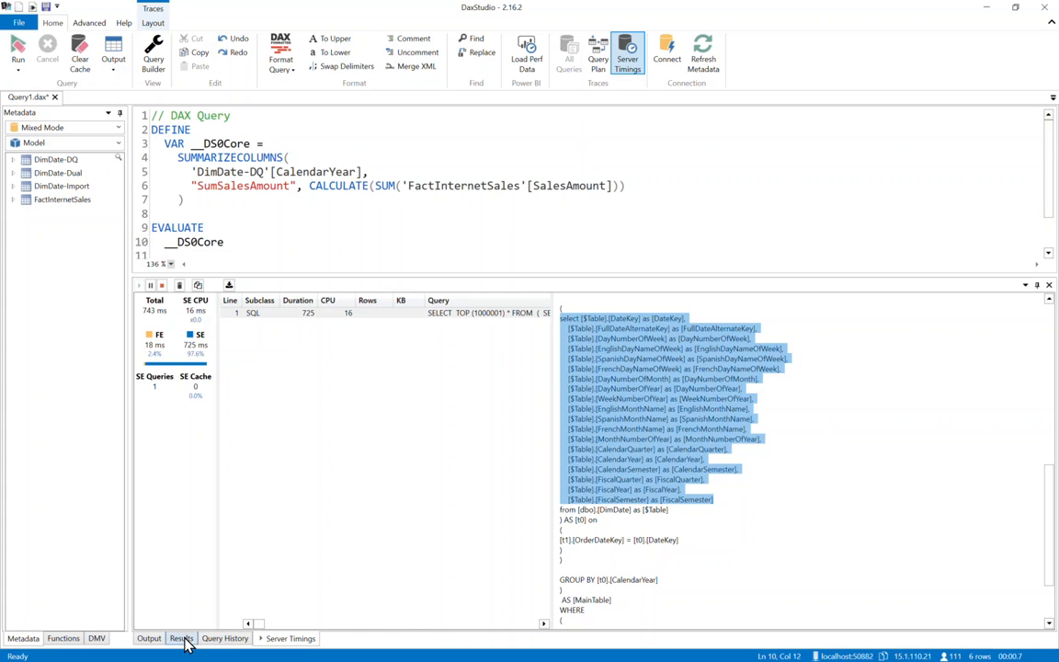
Step: Return to the Results tab showing six rows, including the blank-year row
{"action": "left_click", "coordinate": [181, 639]}
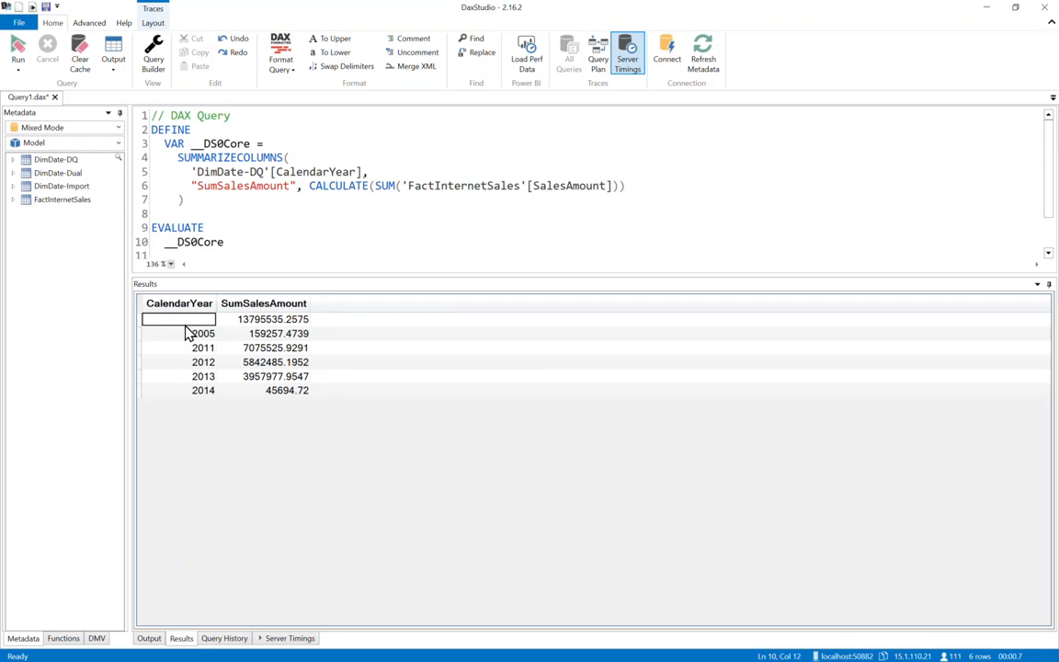
{"action": "mouse_move", "coordinate": [212, 407]}
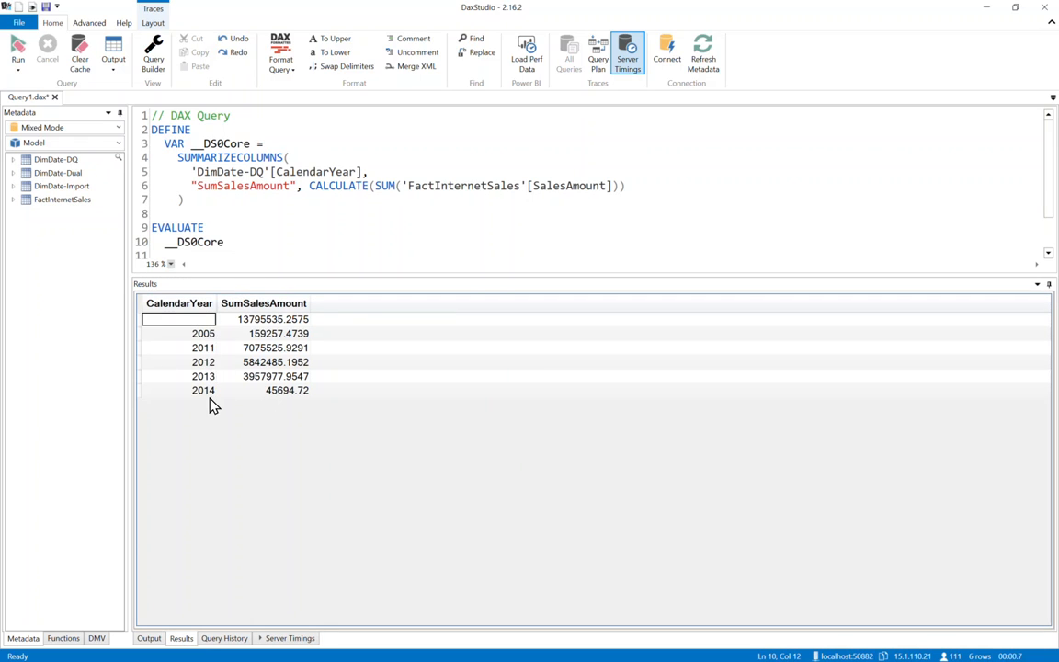
{"action": "mouse_move", "coordinate": [653, 520]}
{"action": "type", "text": "Import"}
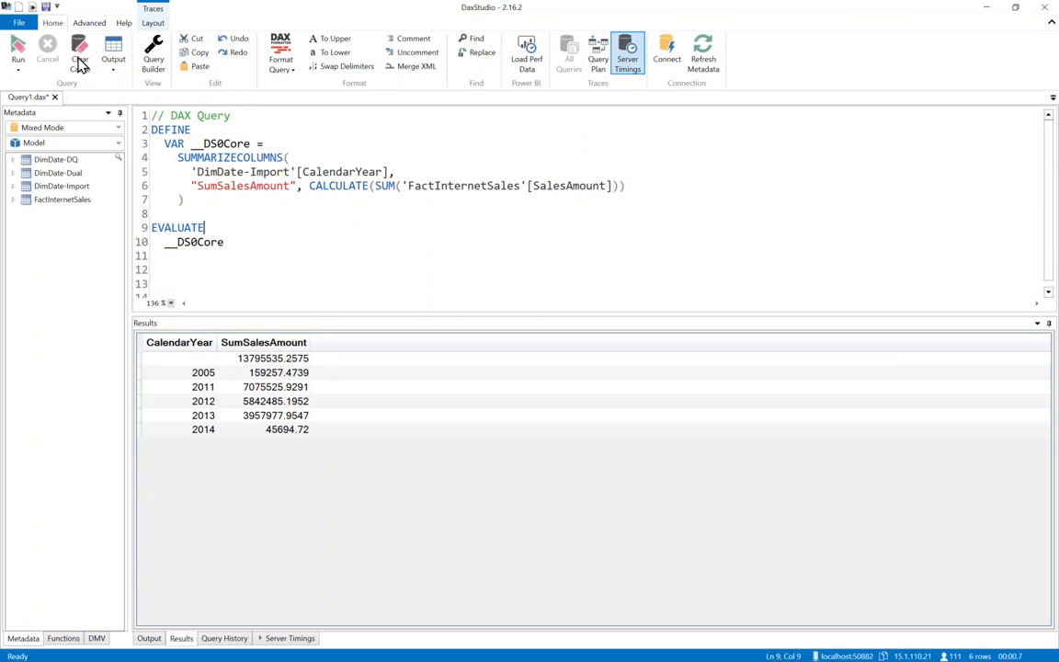
Step: Clear the cache and rerun against DimDate-Import, getting five rows with no blank year
{"action": "left_click", "coordinate": [17, 51]}
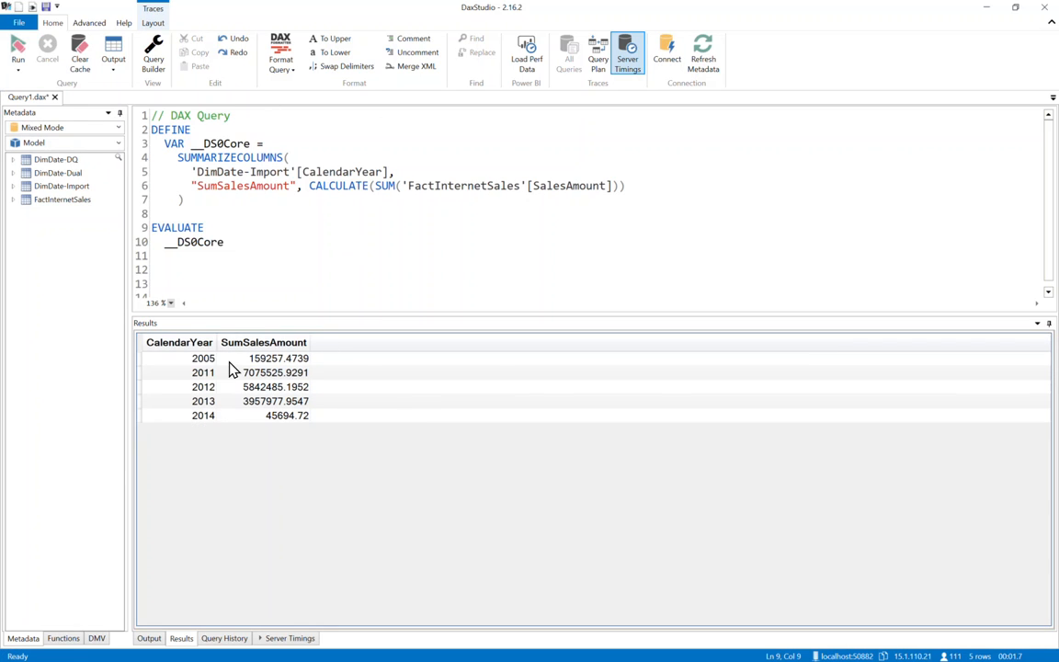
{"action": "left_click", "coordinate": [264, 342]}
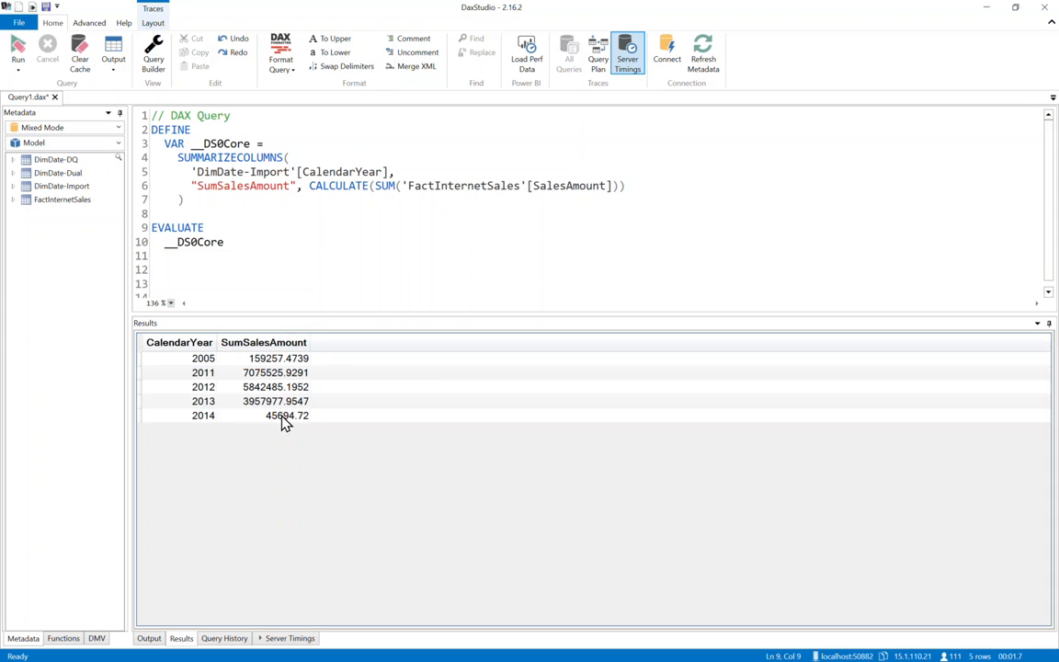
{"action": "mouse_move", "coordinate": [207, 436]}
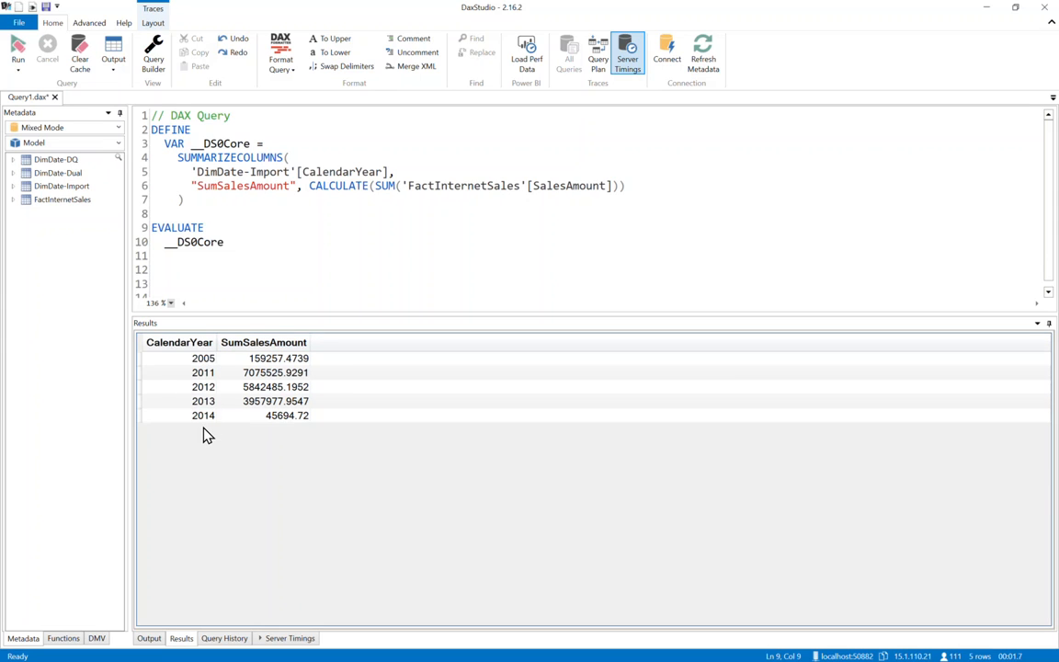
{"action": "mouse_move", "coordinate": [198, 425]}
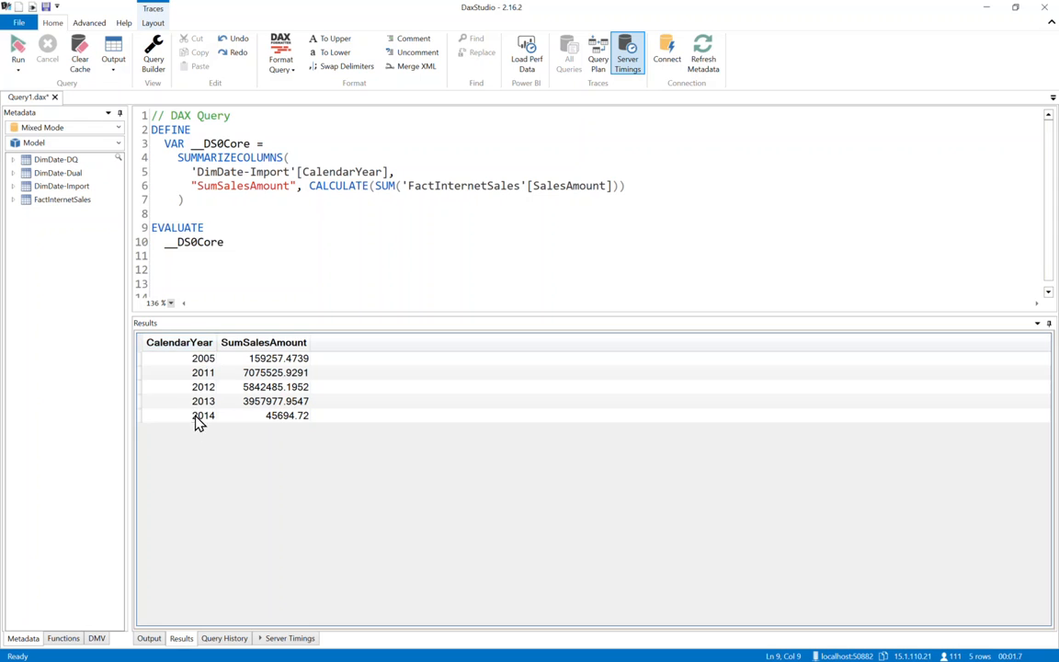
{"action": "mouse_move", "coordinate": [262, 381]}
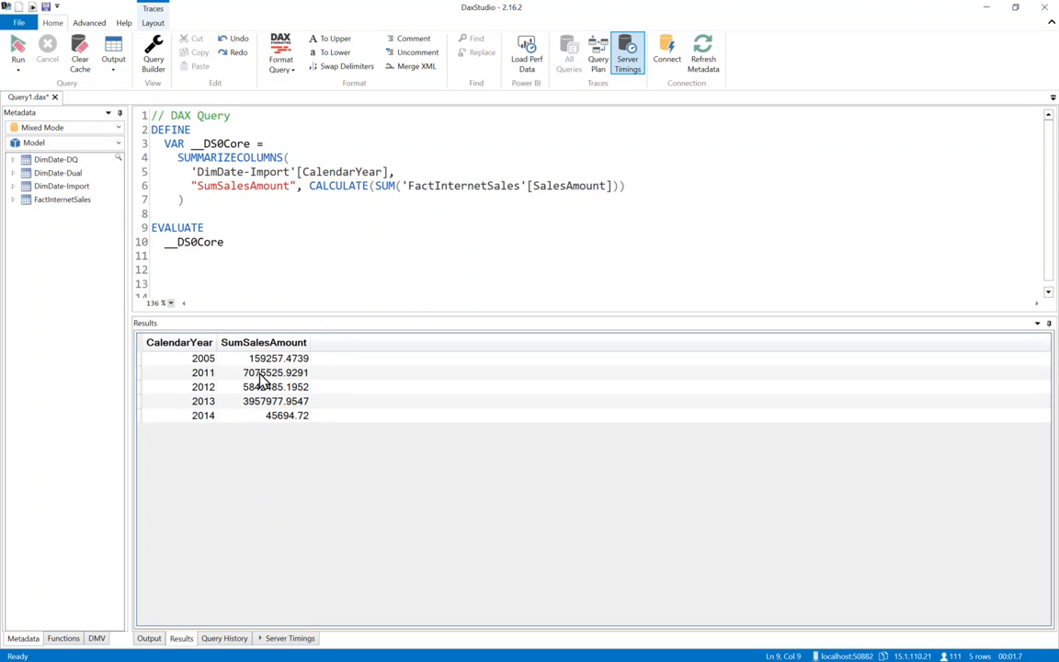
{"action": "mouse_move", "coordinate": [315, 623]}
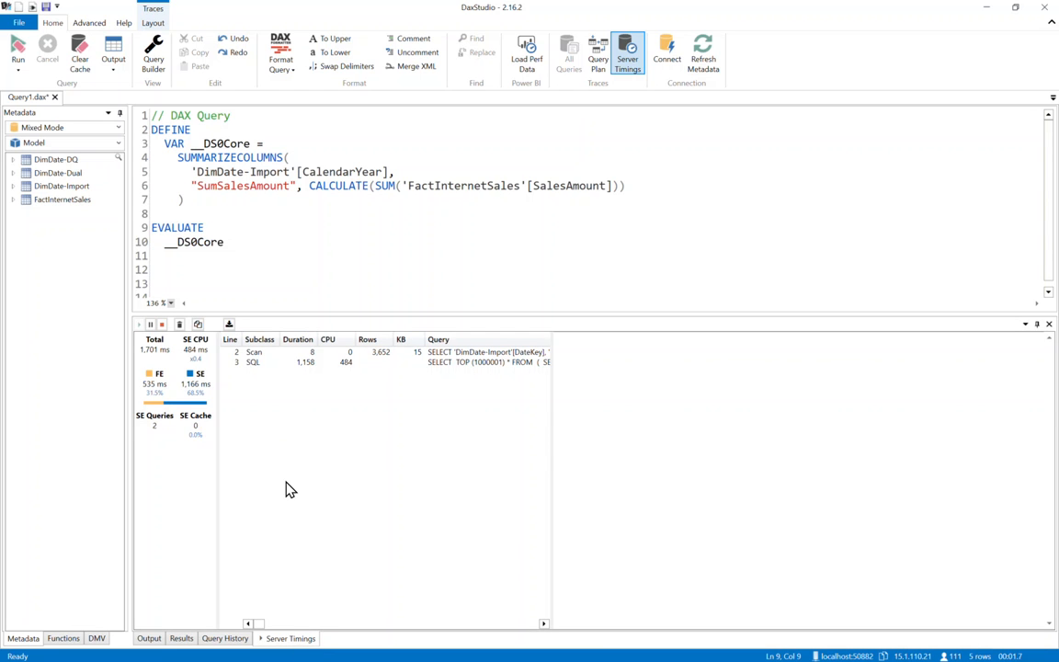
{"action": "mouse_move", "coordinate": [145, 332]}
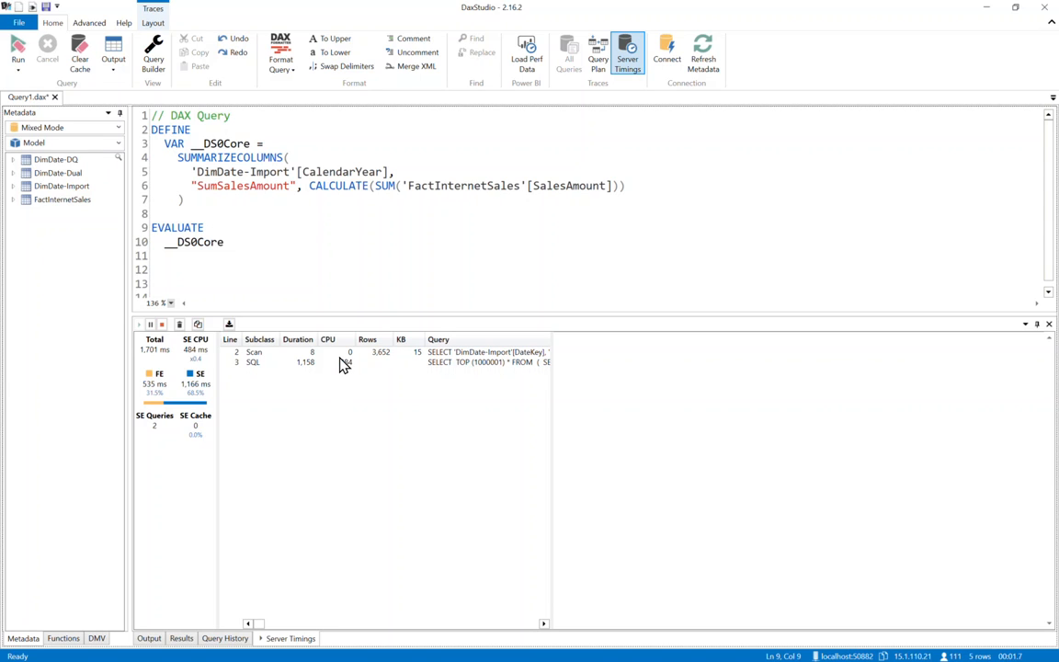
{"action": "mouse_move", "coordinate": [306, 365]}
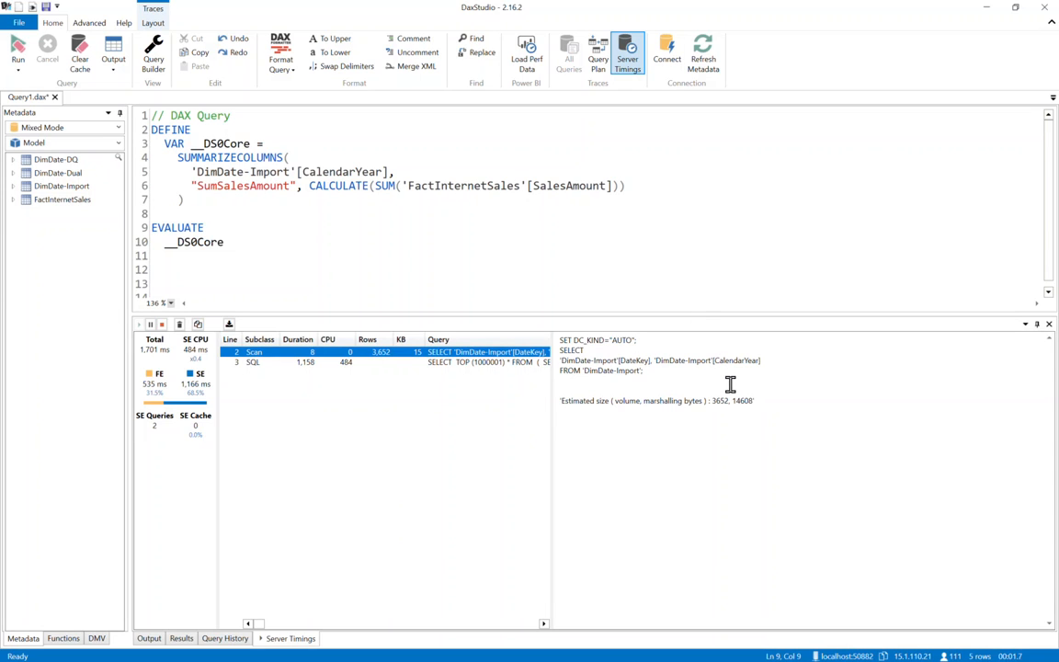
{"action": "mouse_move", "coordinate": [740, 362]}
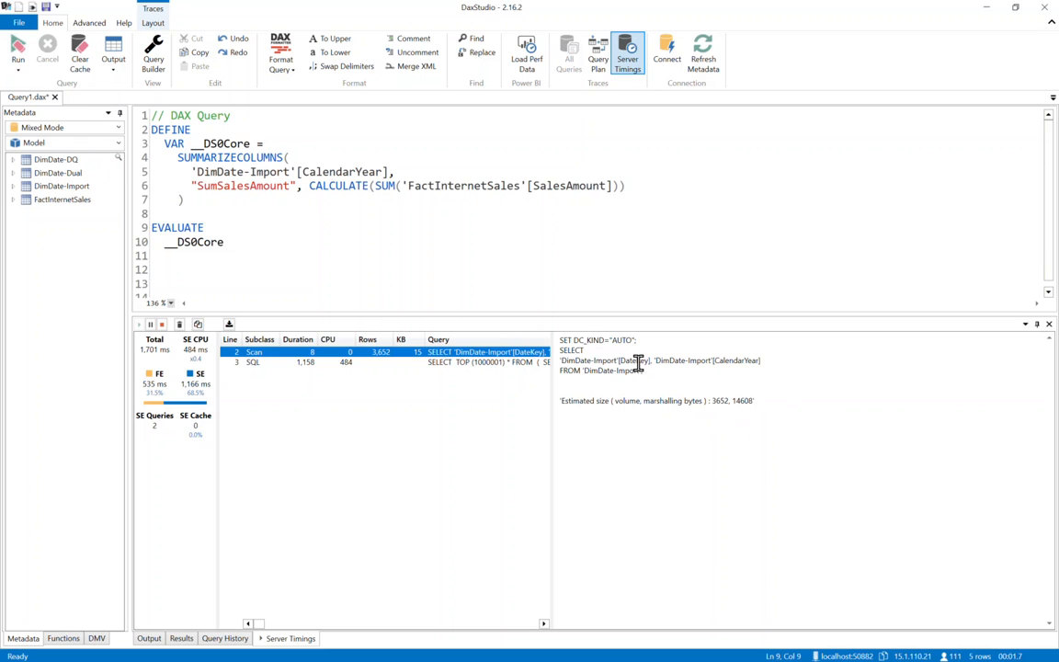
Step: Highlight DateKey in the DimDate-Import scan's xmSQL text
{"action": "double_click", "coordinate": [633, 361]}
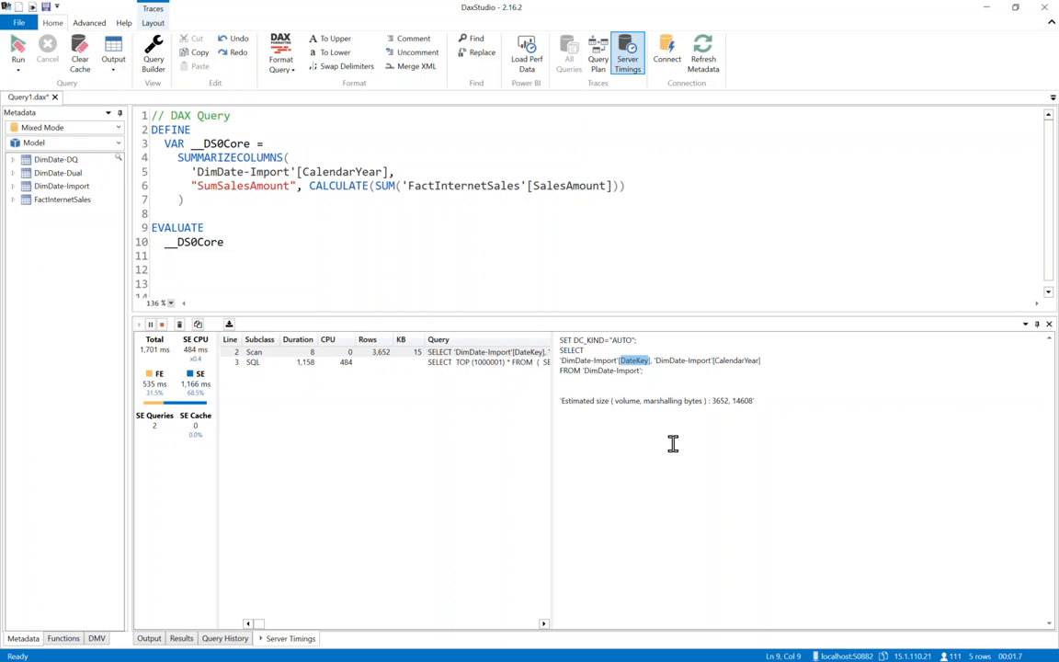
{"action": "mouse_move", "coordinate": [650, 441]}
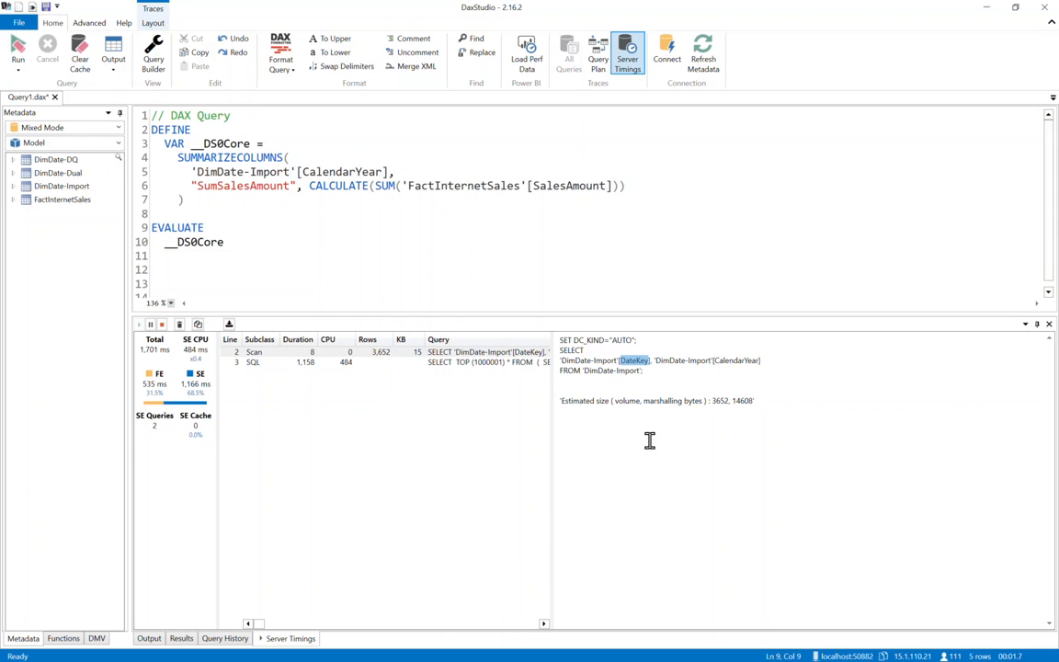
{"action": "mouse_move", "coordinate": [752, 364]}
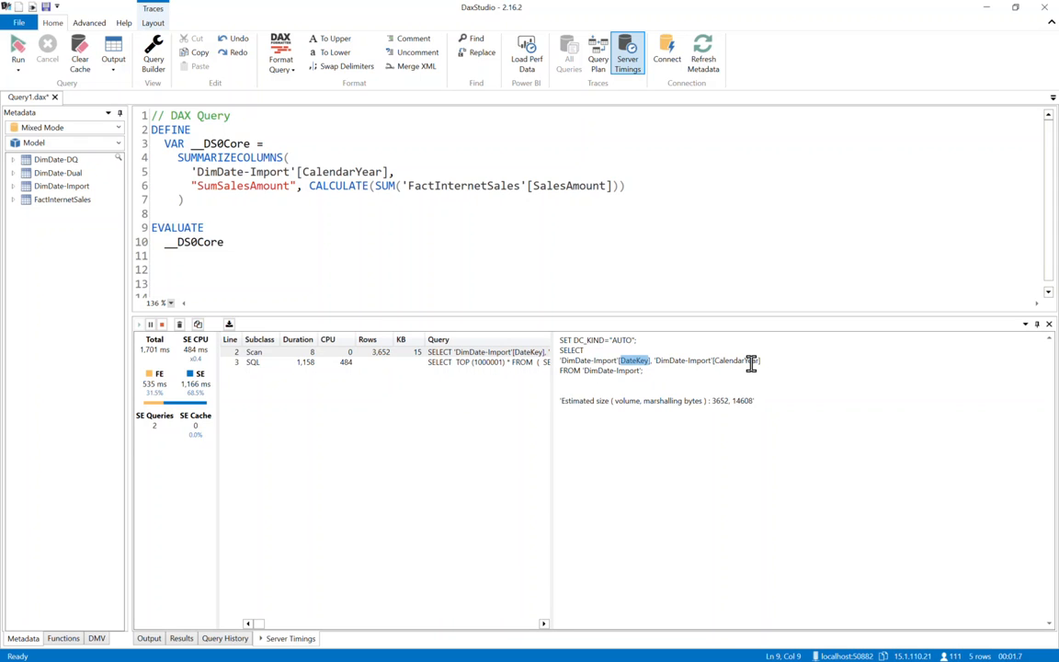
{"action": "mouse_move", "coordinate": [644, 379]}
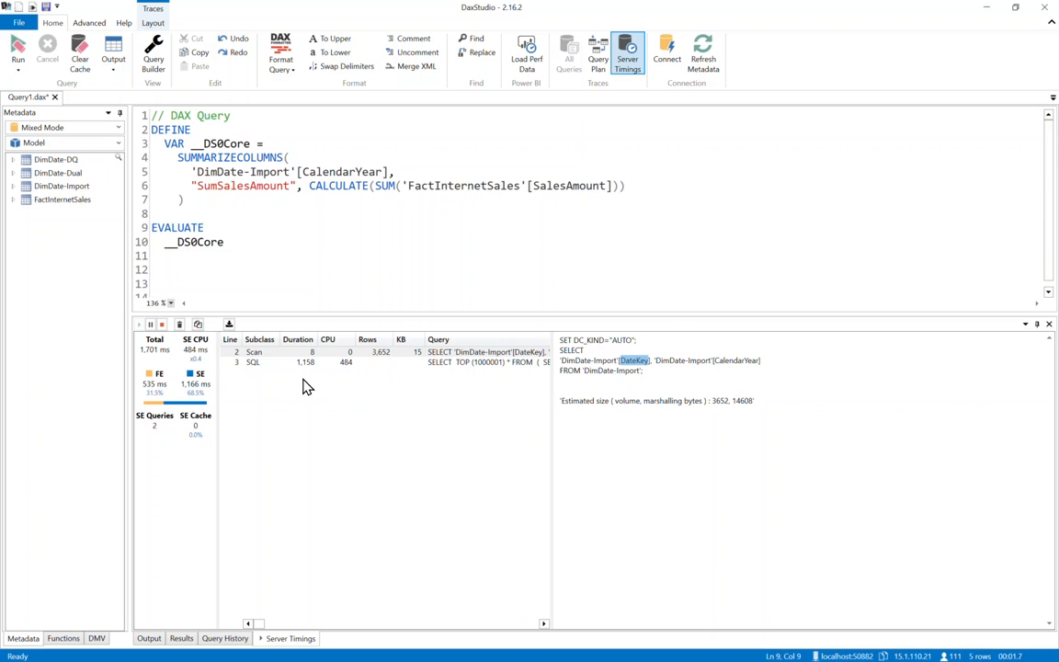
{"action": "mouse_move", "coordinate": [303, 374]}
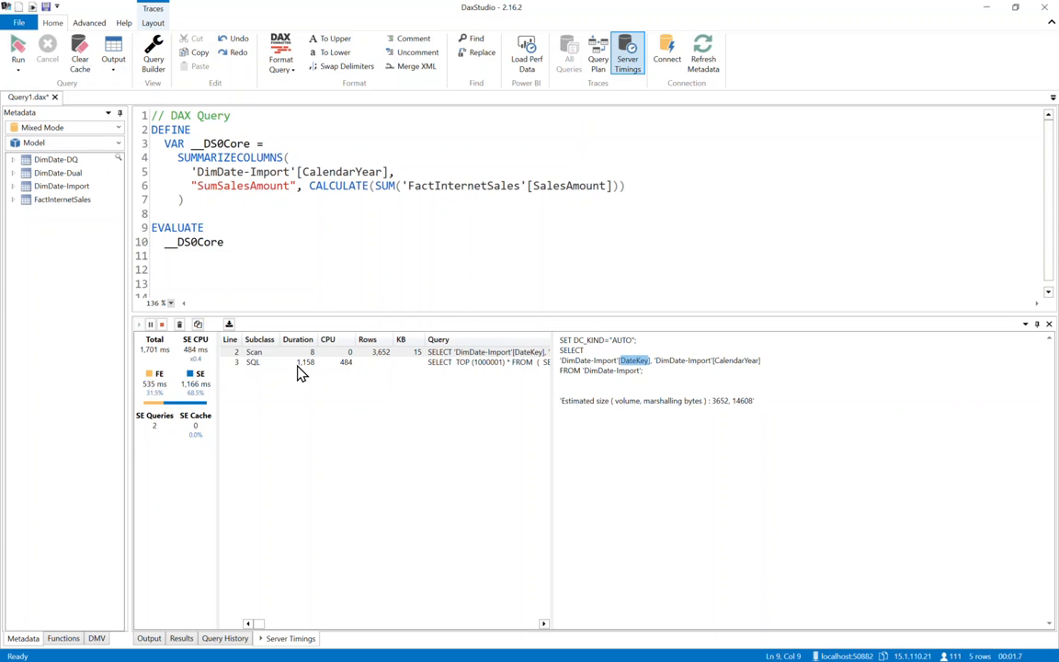
{"action": "mouse_move", "coordinate": [364, 366]}
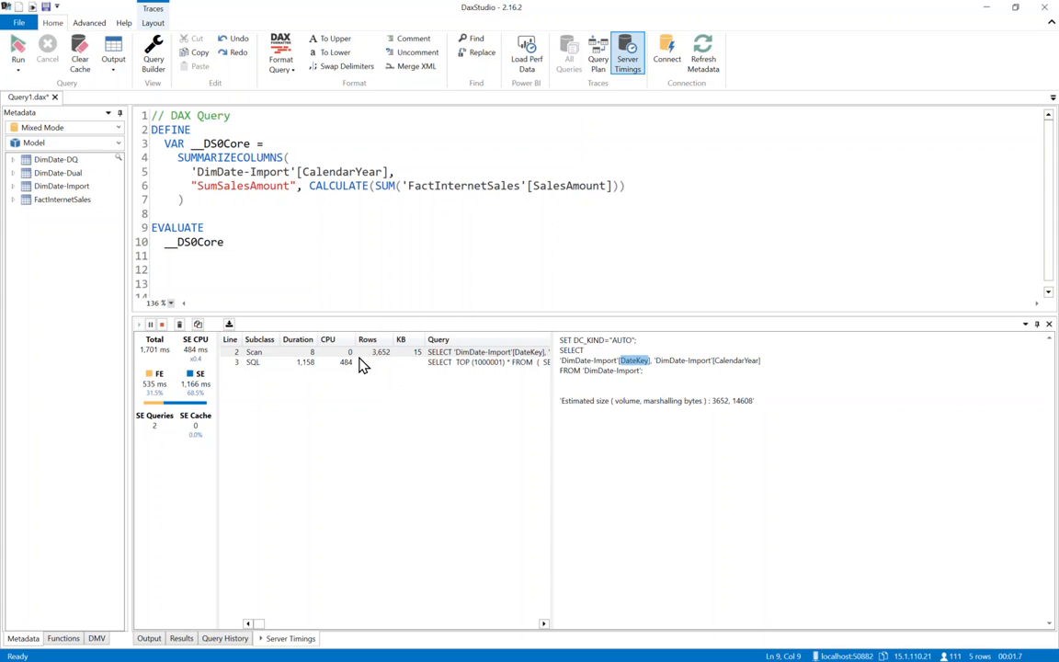
{"action": "mouse_move", "coordinate": [383, 360]}
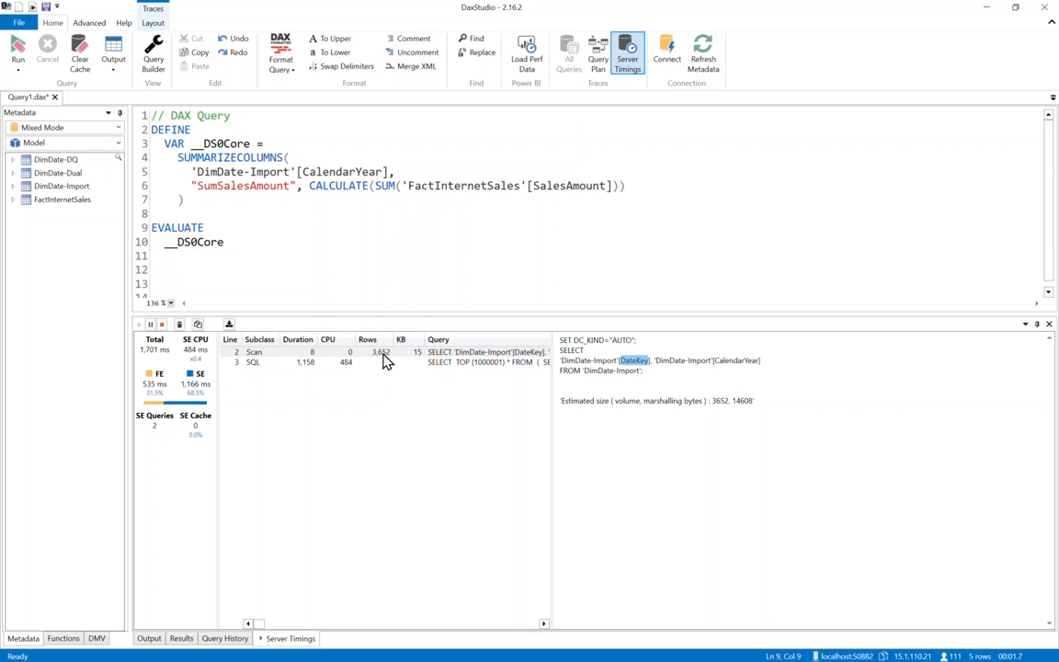
{"action": "mouse_move", "coordinate": [261, 363]}
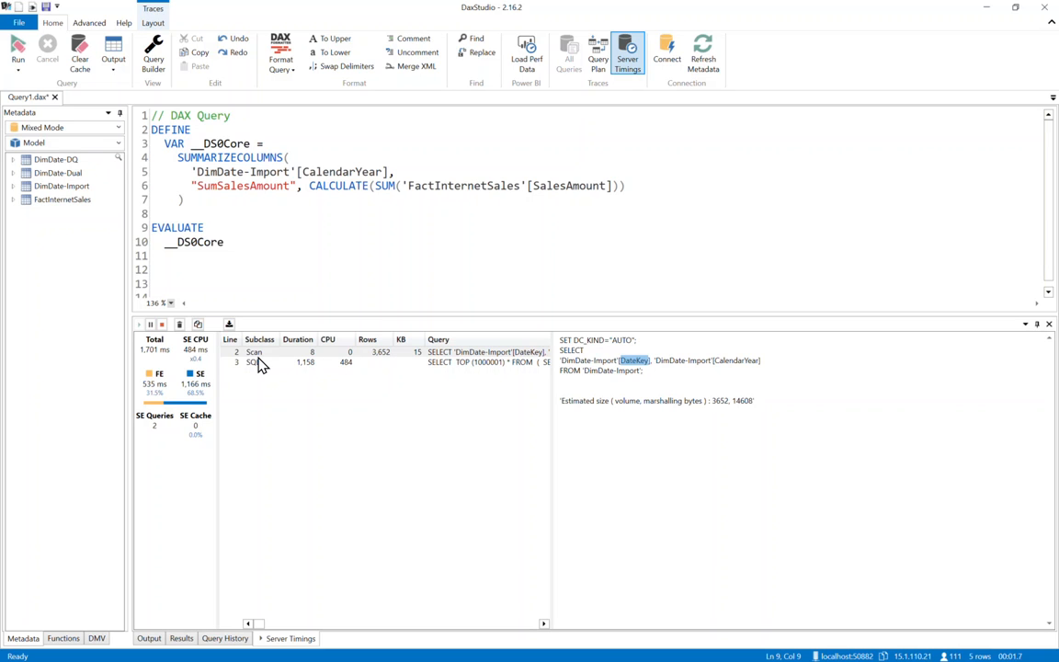
{"action": "left_click", "coordinate": [266, 361]}
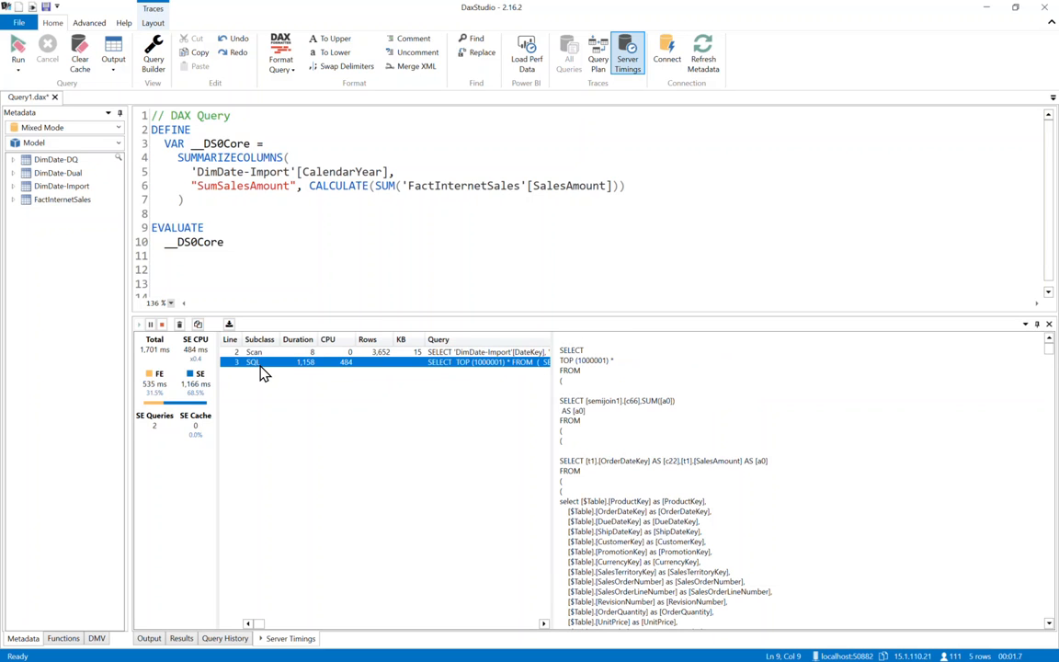
{"action": "mouse_move", "coordinate": [680, 449]}
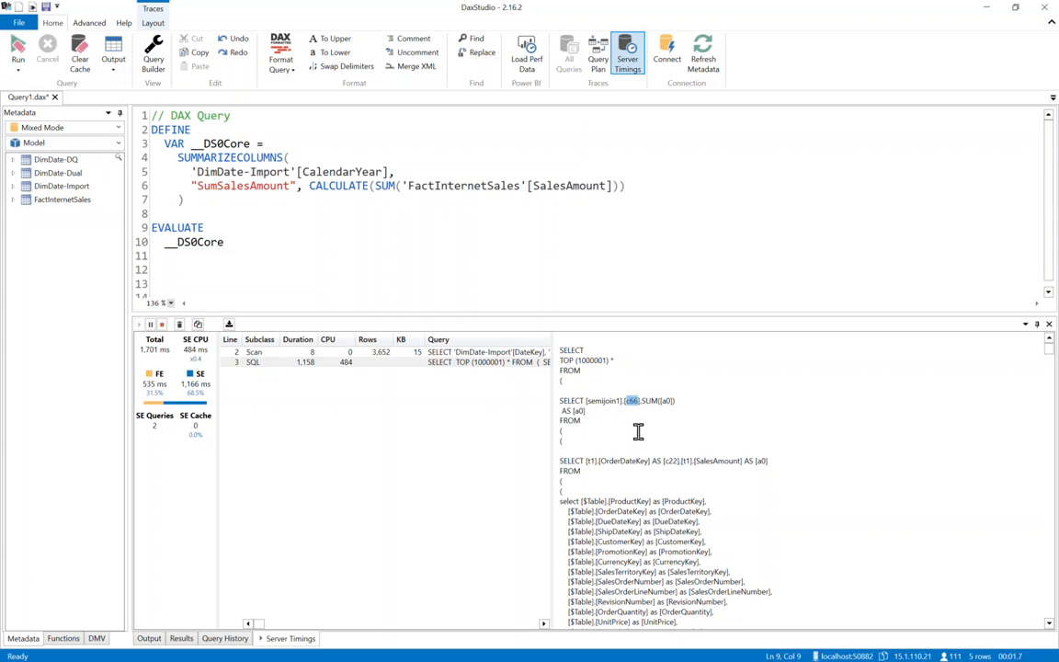
{"action": "mouse_move", "coordinate": [667, 421]}
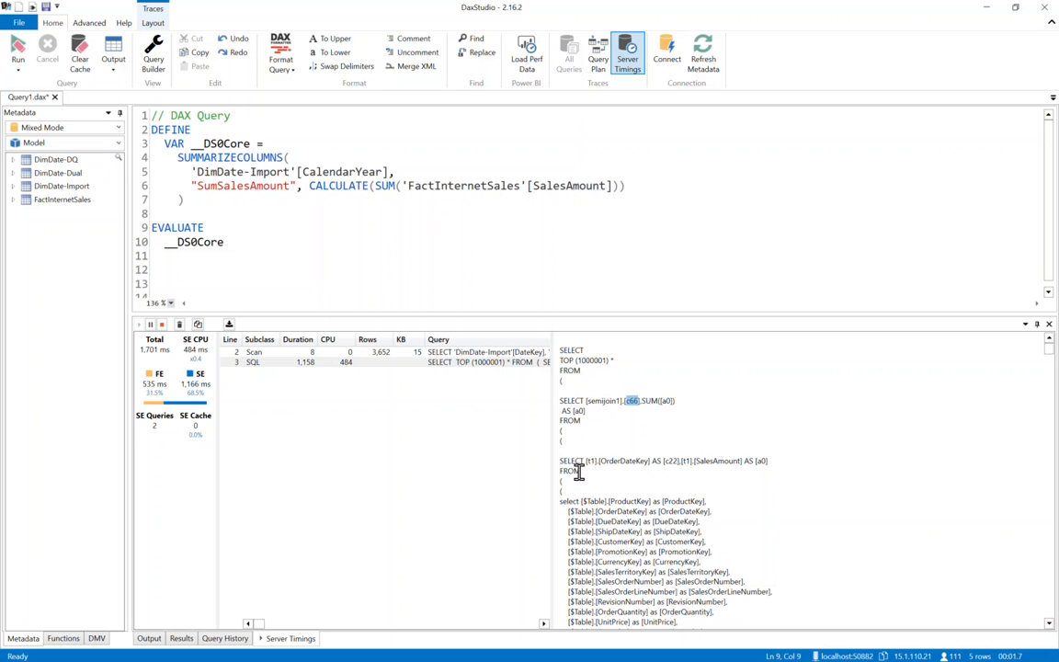
{"action": "mouse_move", "coordinate": [588, 474]}
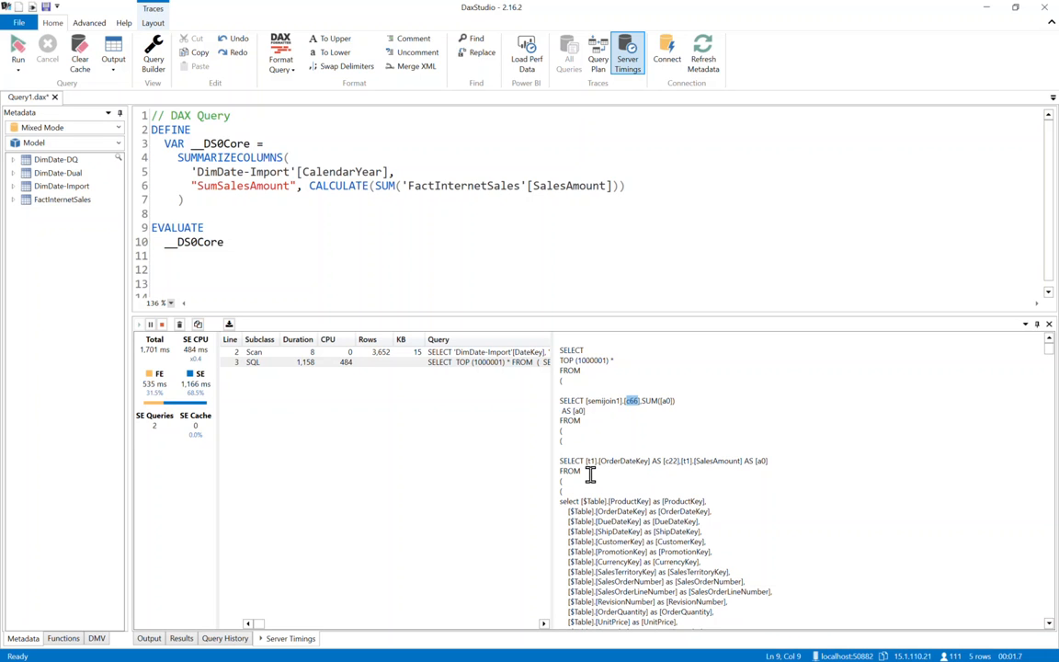
{"action": "scroll", "scroll_direction": "down", "scroll_amount": 3}
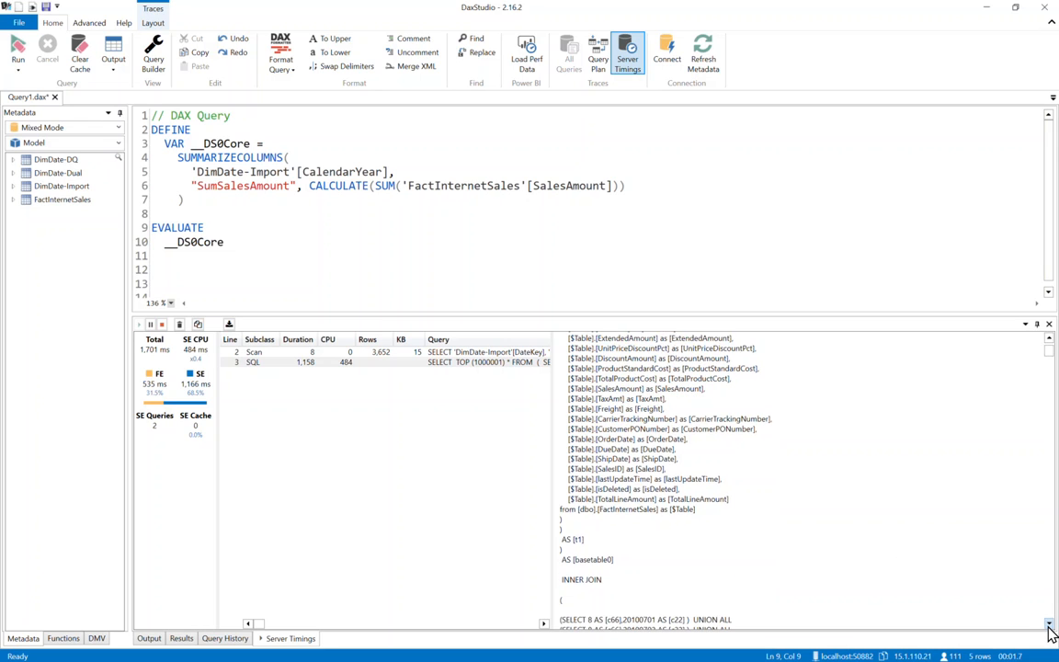
{"action": "scroll", "scroll_direction": "down", "scroll_amount": 3}
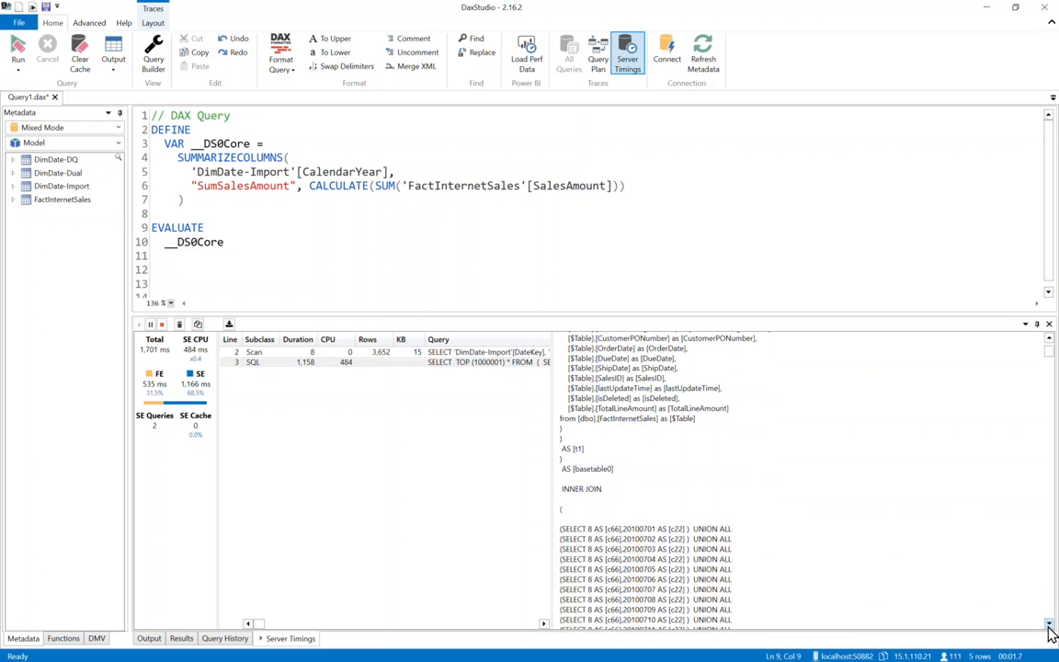
{"action": "scroll", "scroll_direction": "down", "scroll_amount": 3}
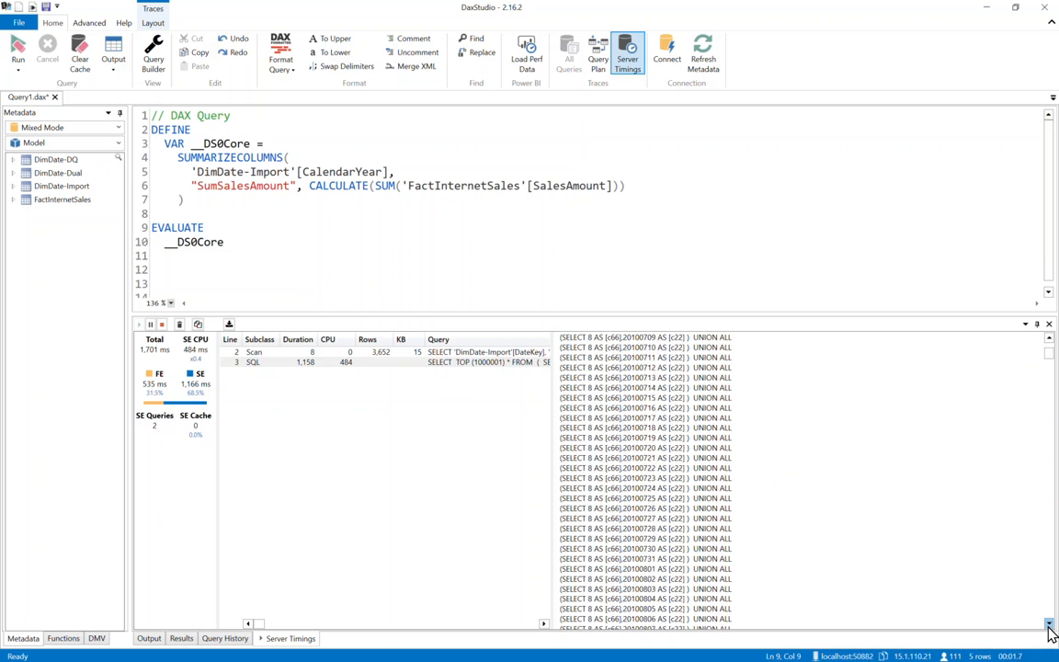
{"action": "scroll", "scroll_direction": "down", "scroll_amount": 3}
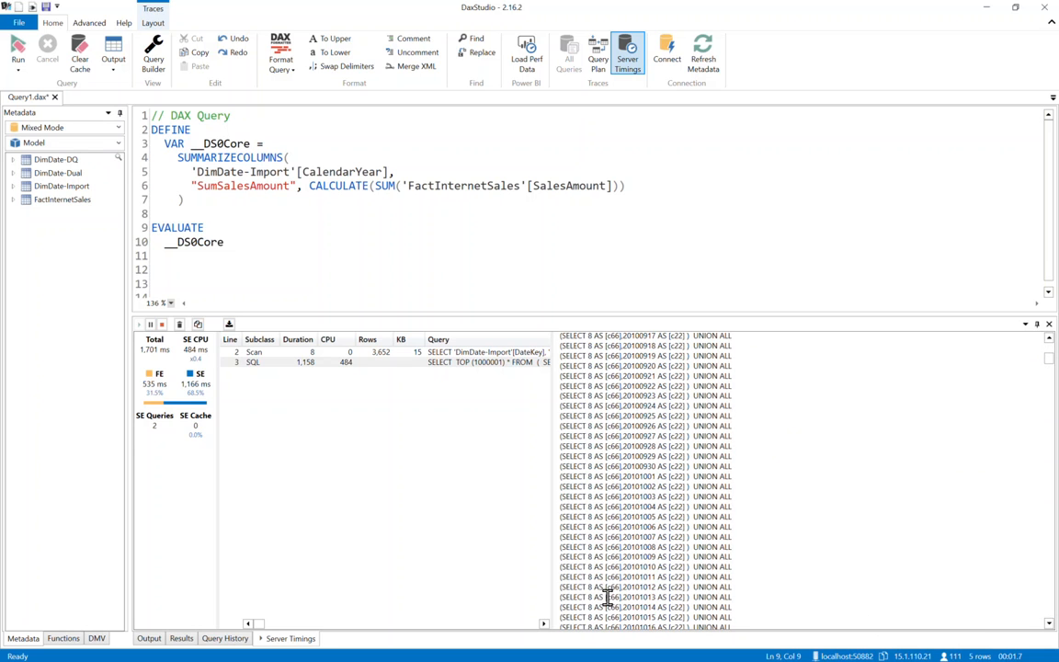
{"action": "mouse_move", "coordinate": [589, 593]}
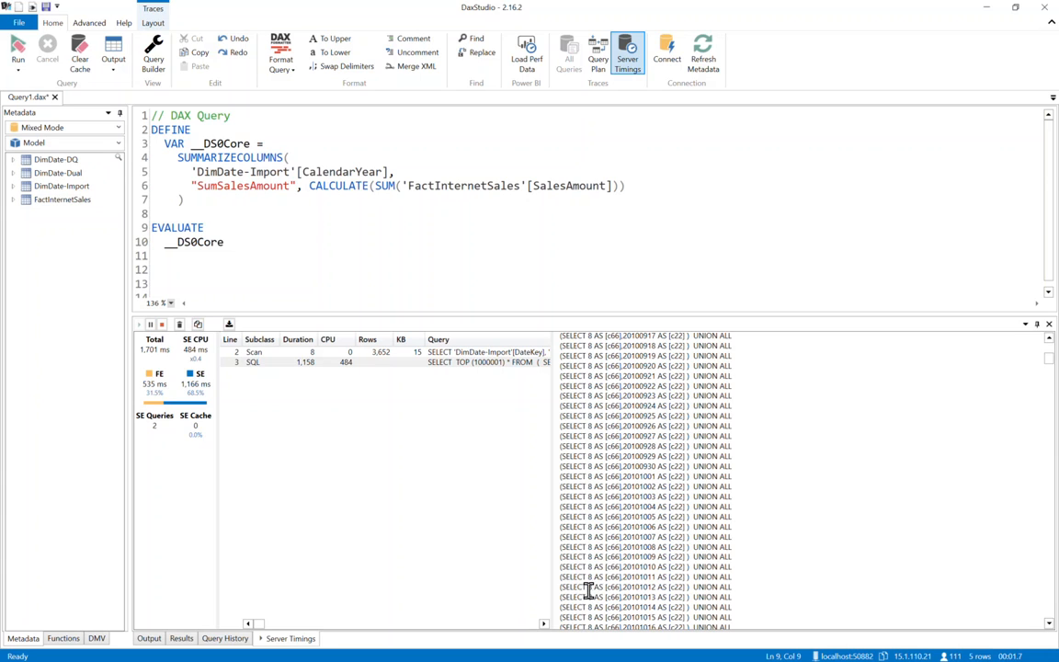
{"action": "mouse_move", "coordinate": [614, 584]}
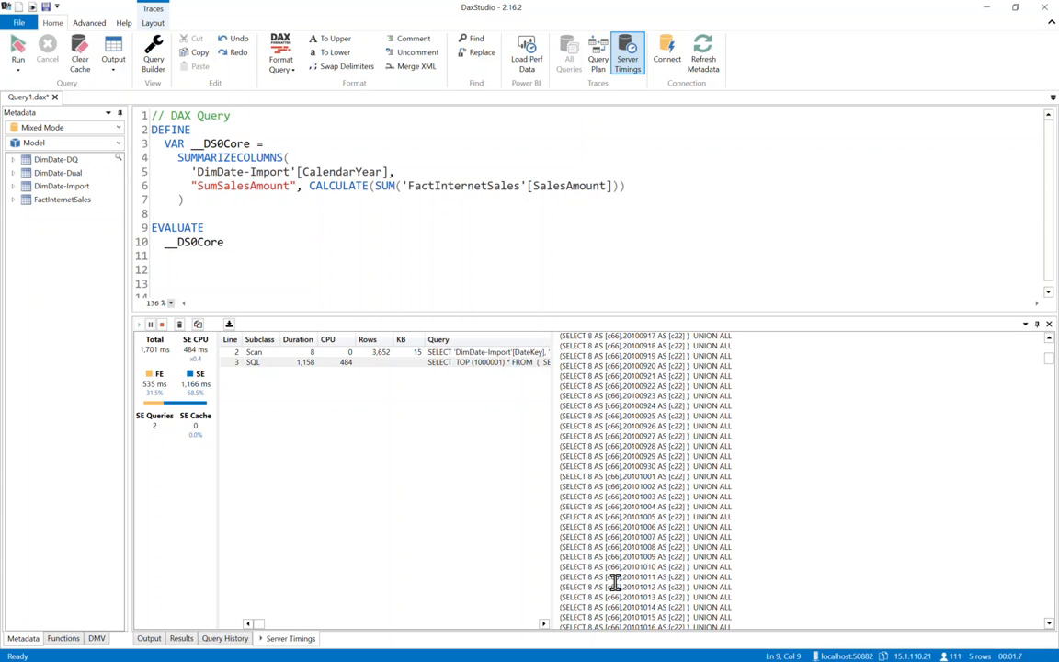
{"action": "mouse_move", "coordinate": [596, 583]}
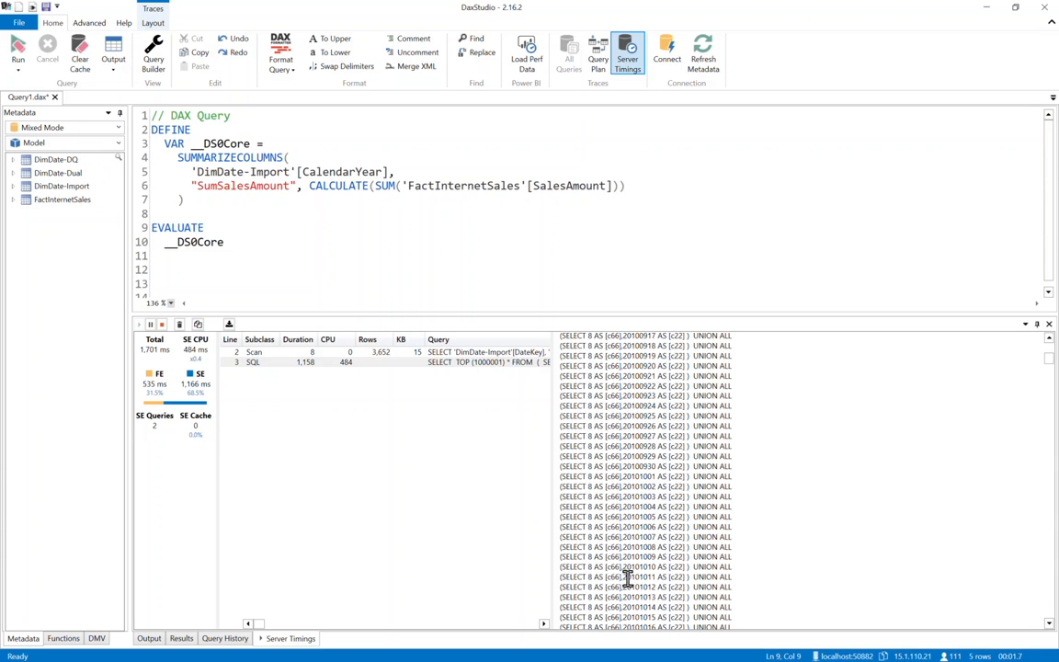
{"action": "double_click", "coordinate": [637, 576]}
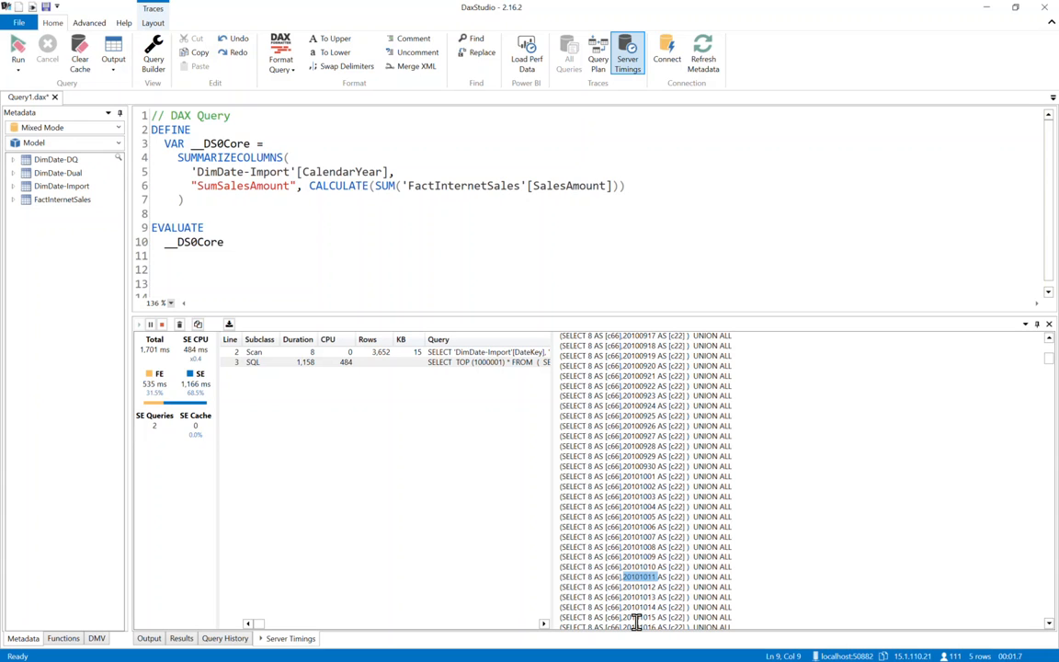
{"action": "mouse_move", "coordinate": [683, 579]}
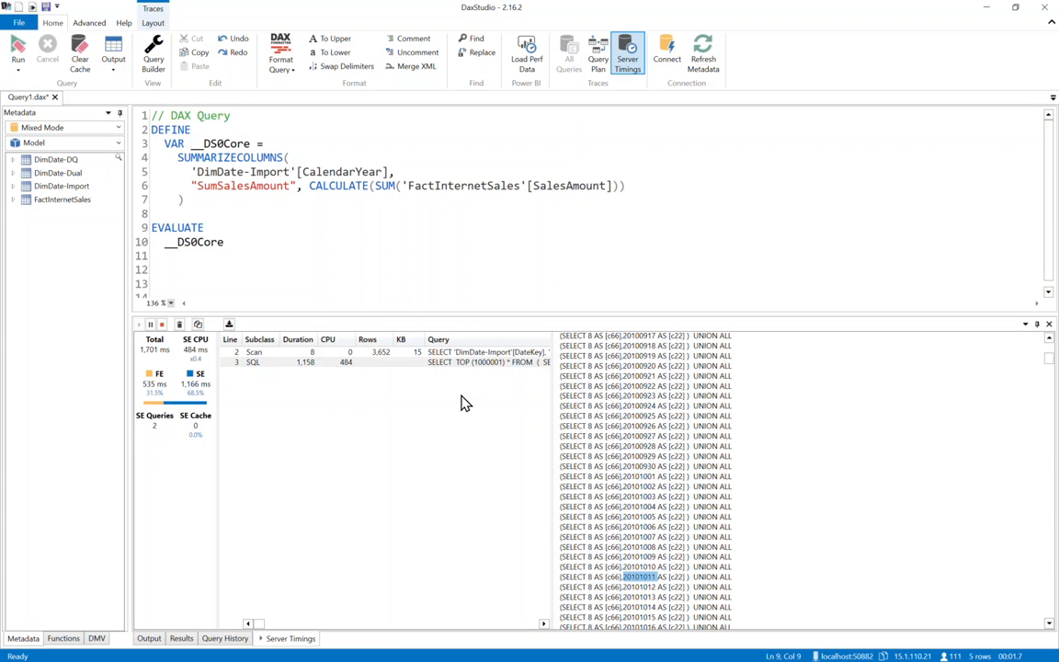
{"action": "mouse_move", "coordinate": [391, 362]}
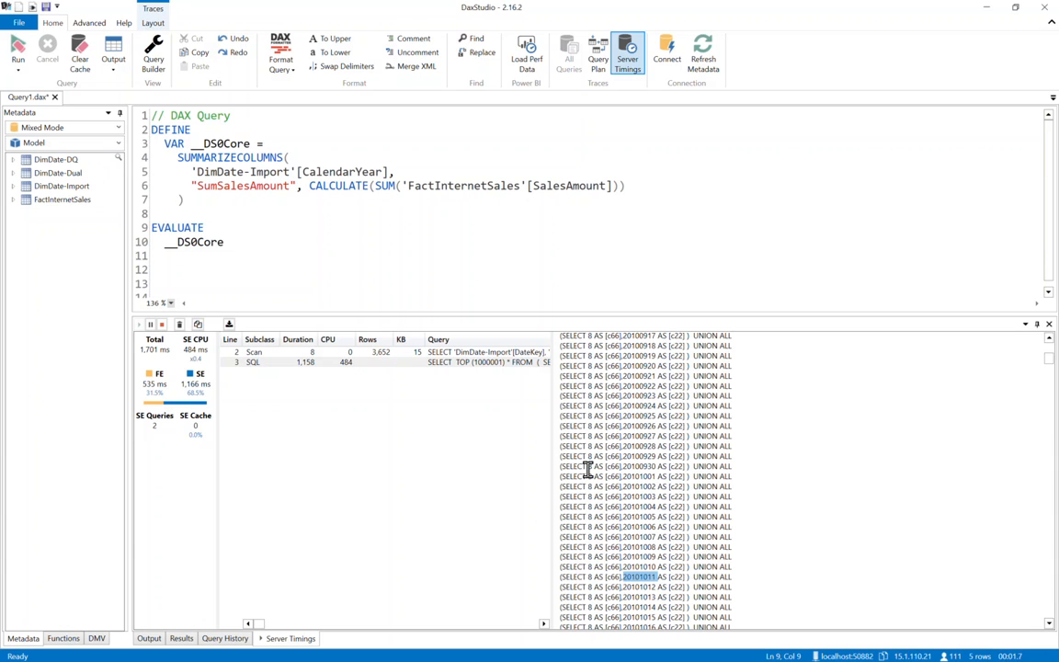
{"action": "mouse_move", "coordinate": [1055, 396]}
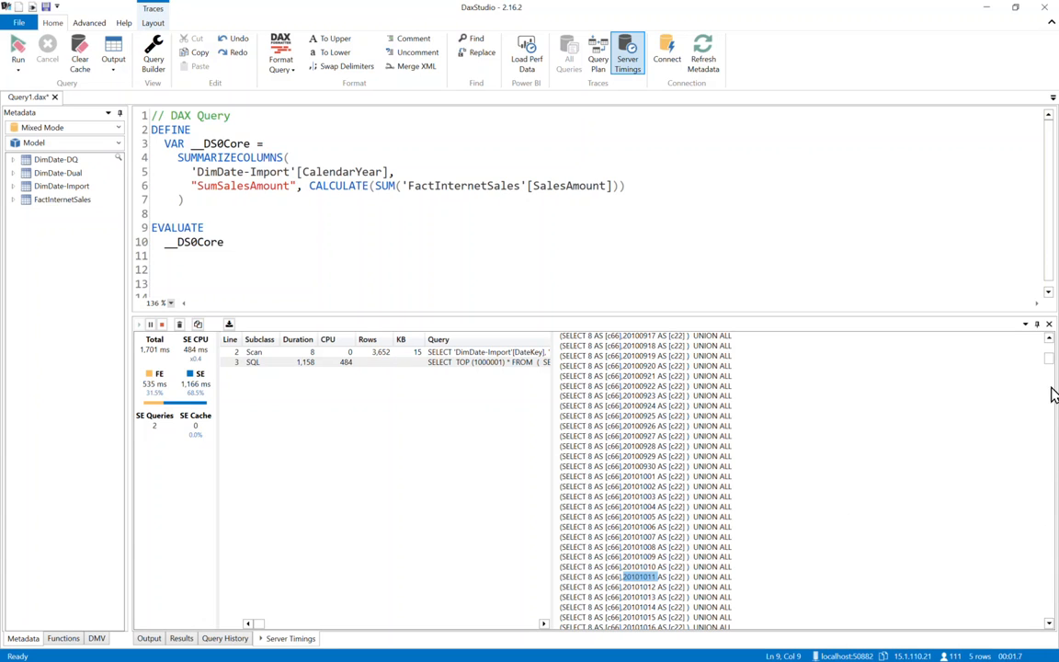
{"action": "scroll", "scroll_direction": "down", "scroll_amount": 3}
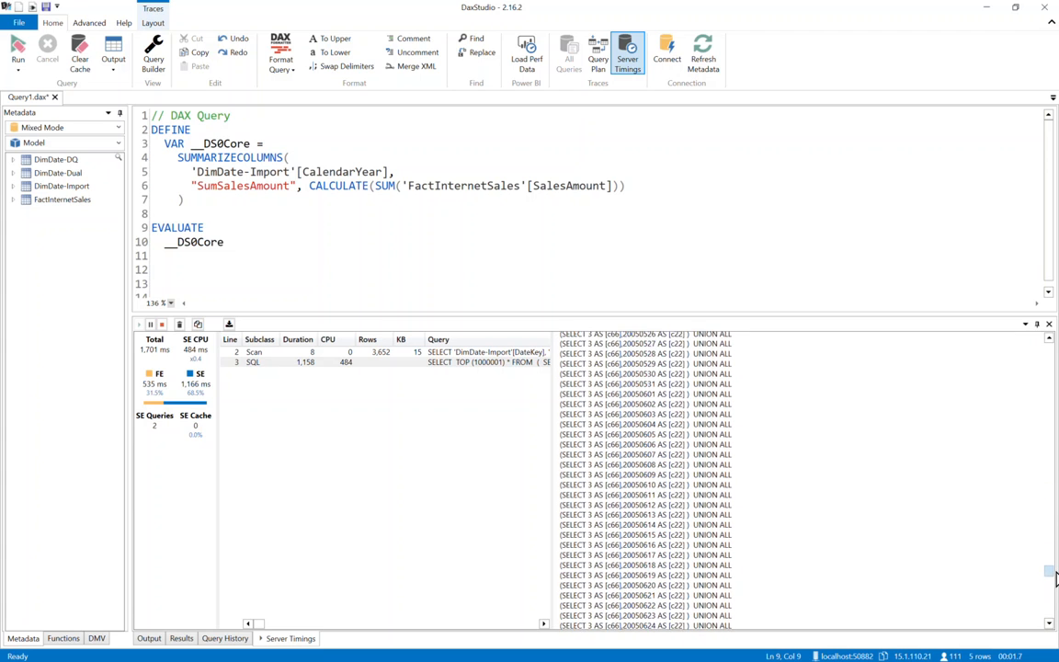
{"action": "scroll", "scroll_direction": "down", "scroll_amount": 3}
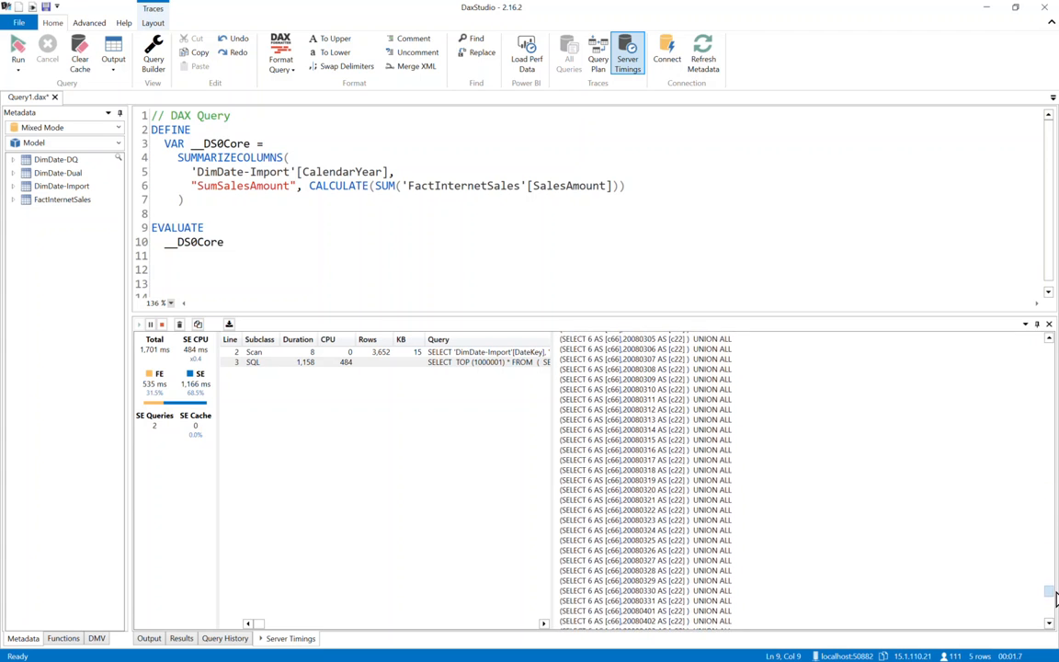
{"action": "scroll", "scroll_direction": "down", "scroll_amount": 3}
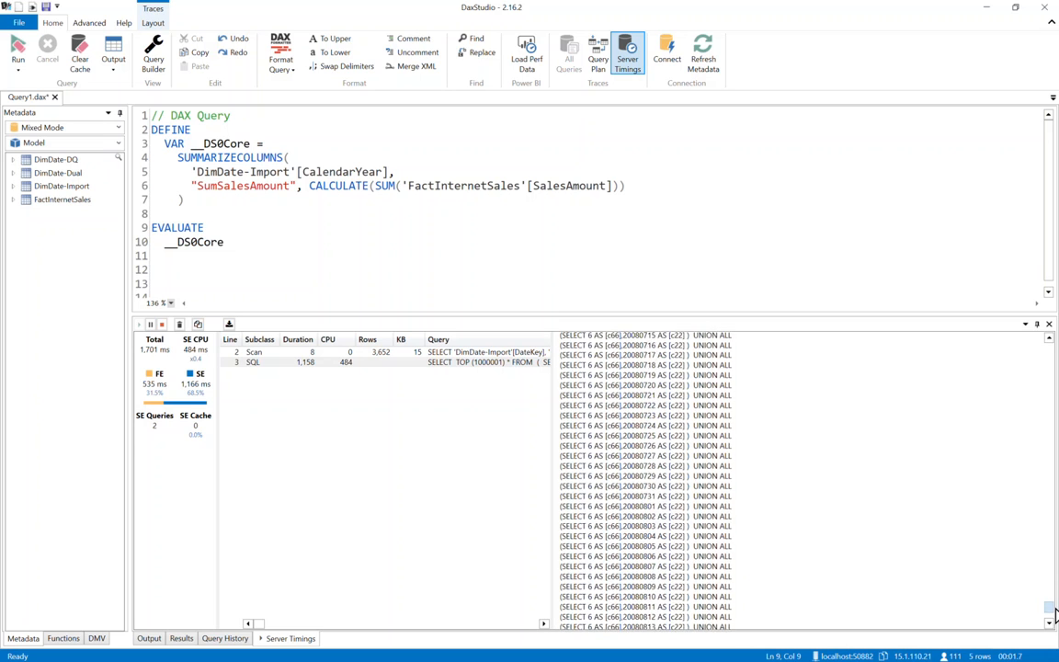
{"action": "scroll", "scroll_direction": "down", "scroll_amount": 3}
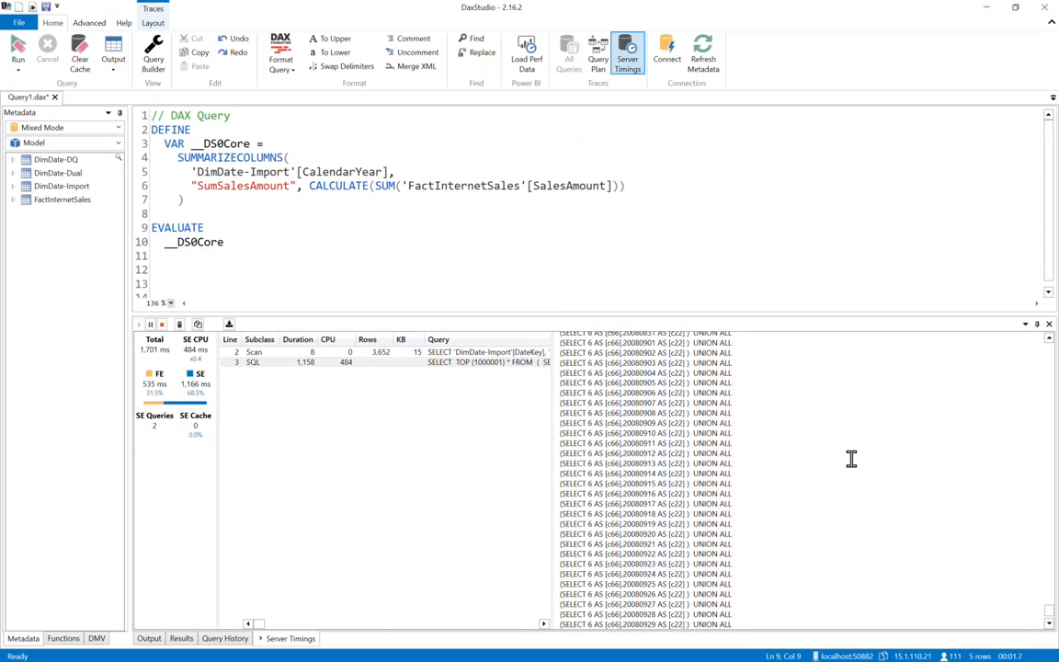
{"action": "mouse_move", "coordinate": [851, 459]}
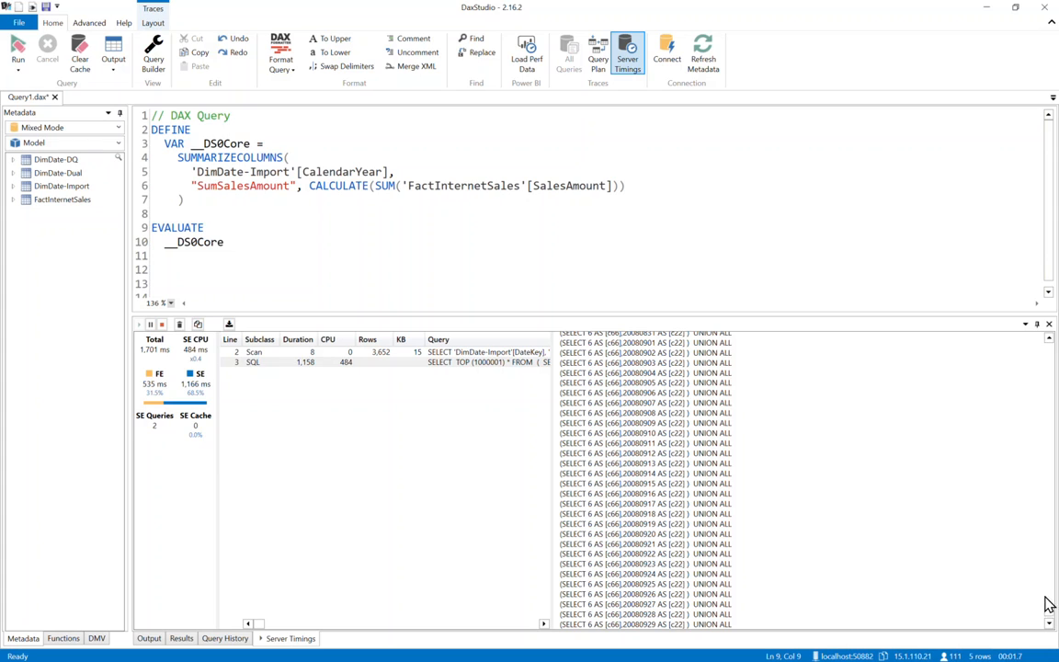
{"action": "scroll", "scroll_direction": "down", "scroll_amount": 3}
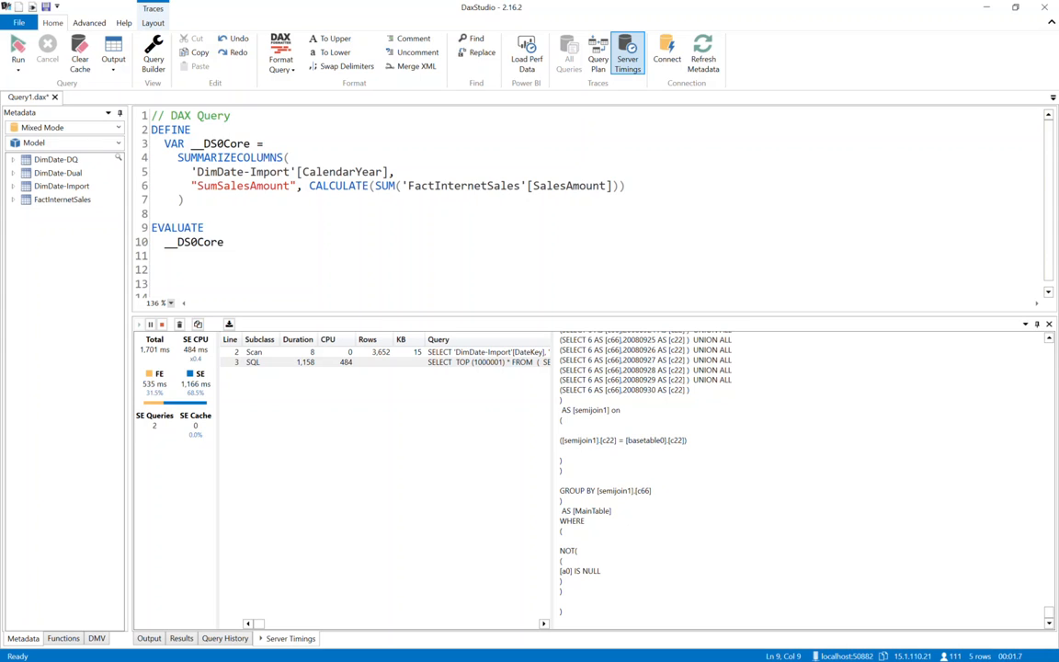
{"action": "mouse_move", "coordinate": [522, 265]}
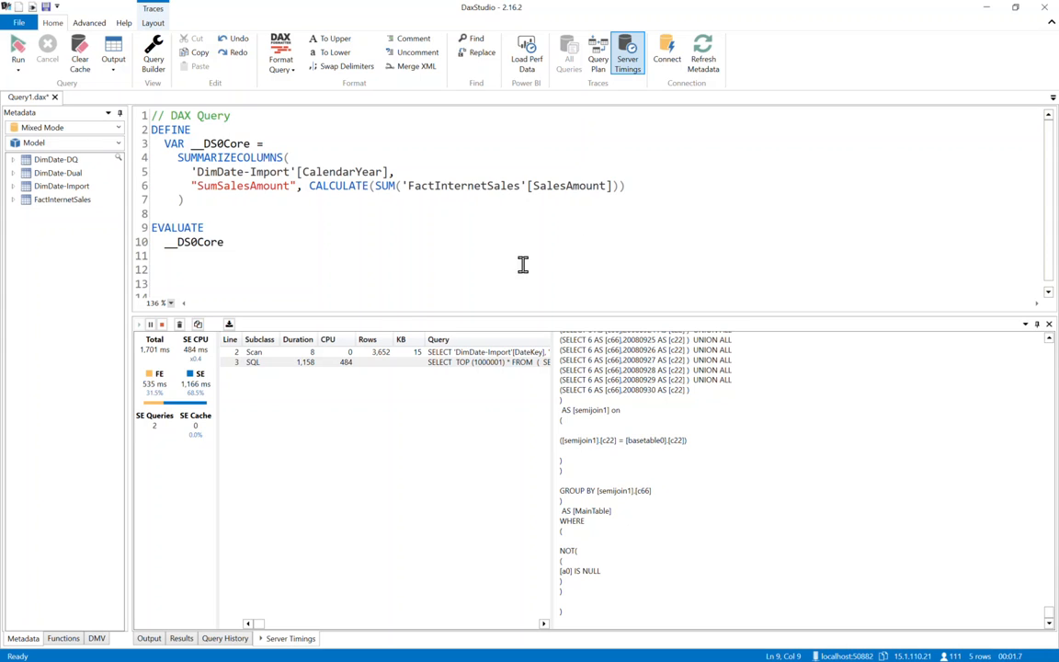
{"action": "mouse_move", "coordinate": [155, 395]}
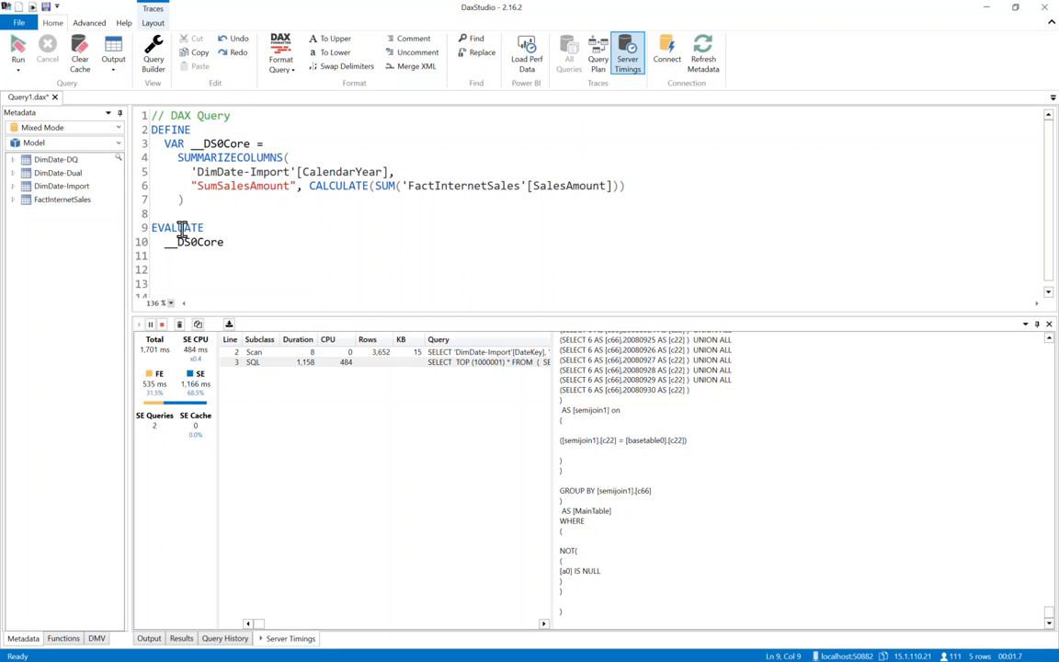
{"action": "mouse_move", "coordinate": [326, 235]}
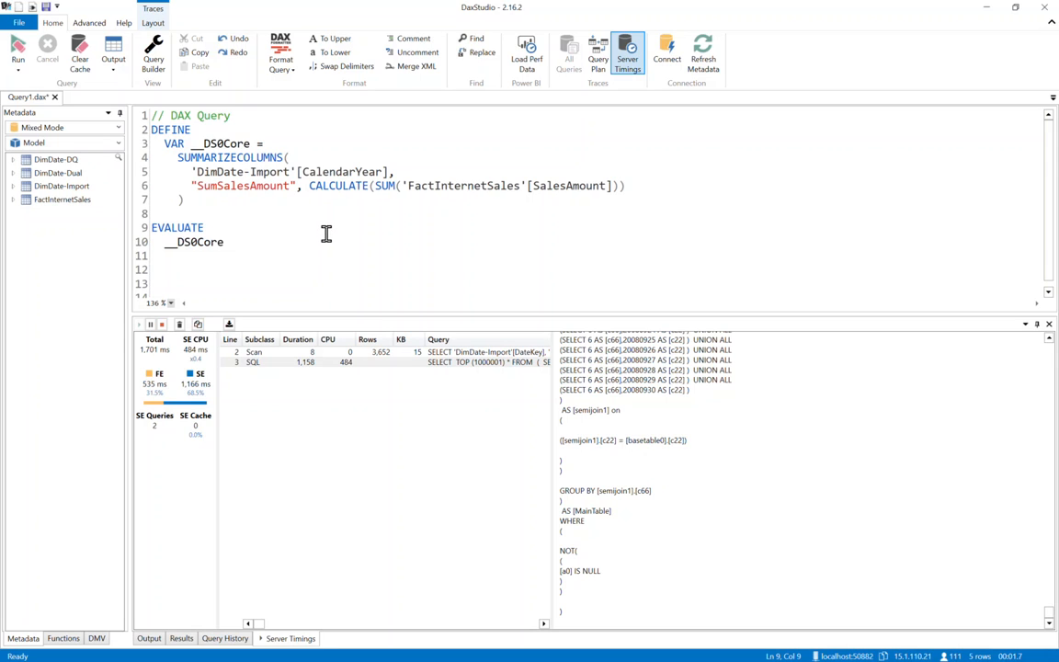
{"action": "mouse_move", "coordinate": [274, 201]}
{"action": "type", "text": "Dual"}
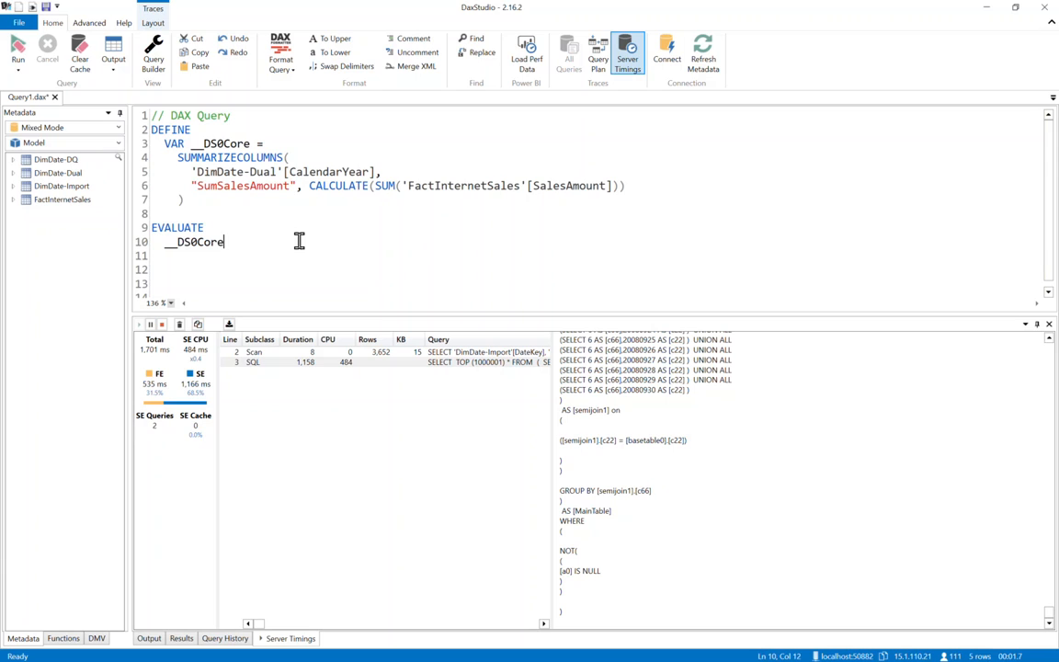
{"action": "mouse_move", "coordinate": [261, 179]}
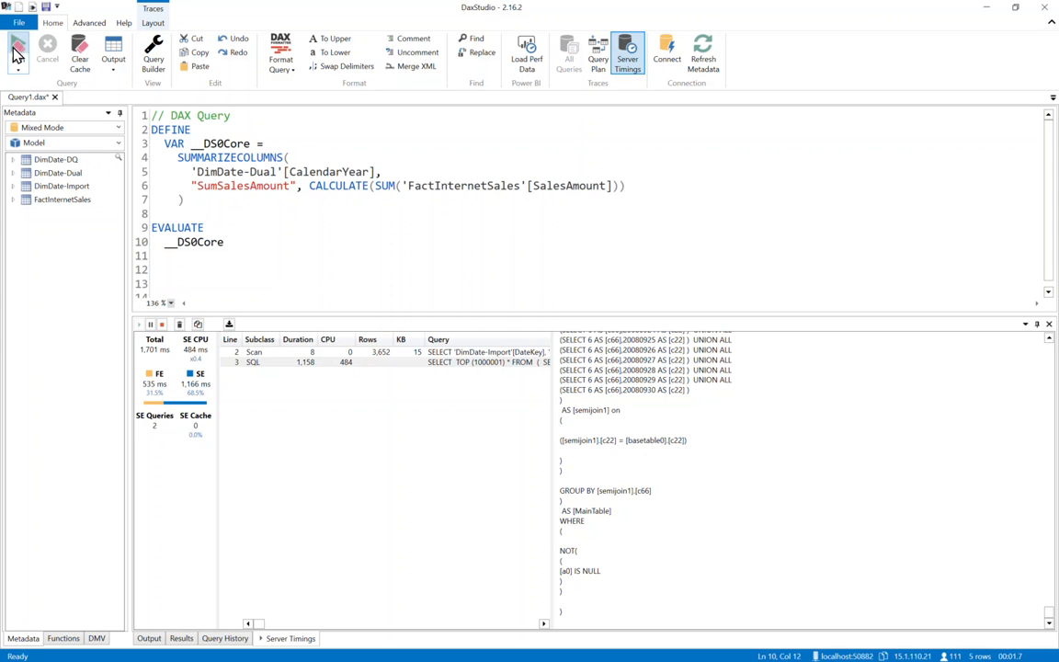
Step: Rerun the query on the Dual date table, reviewing its 662 ms timings and five-year results
{"action": "left_click", "coordinate": [17, 52]}
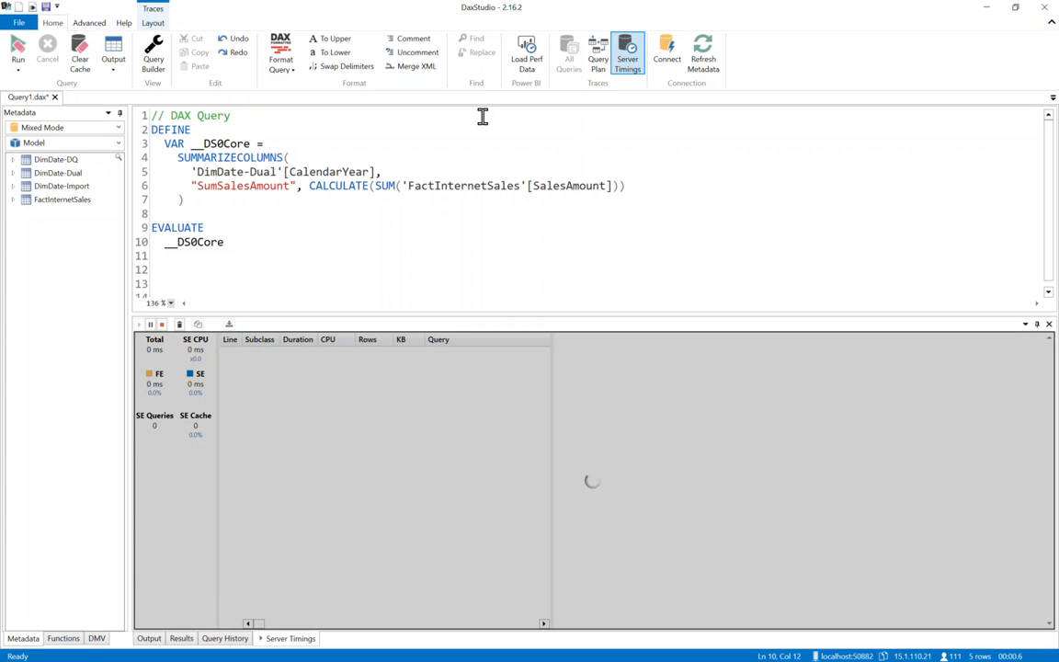
{"action": "left_click", "coordinate": [18, 50]}
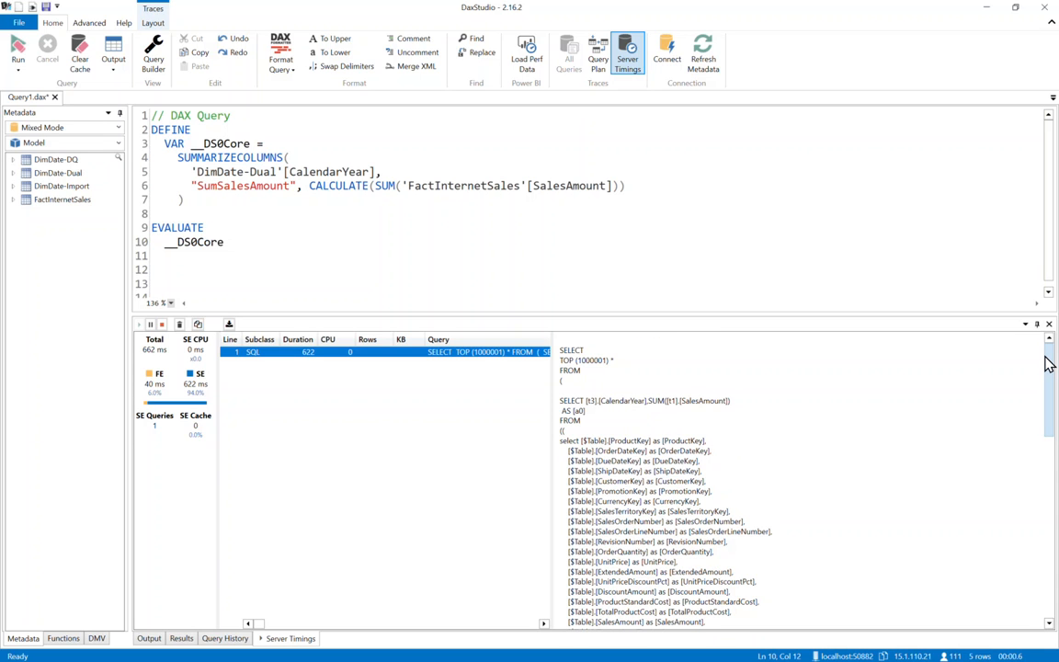
{"action": "scroll", "scroll_direction": "down", "scroll_amount": 3}
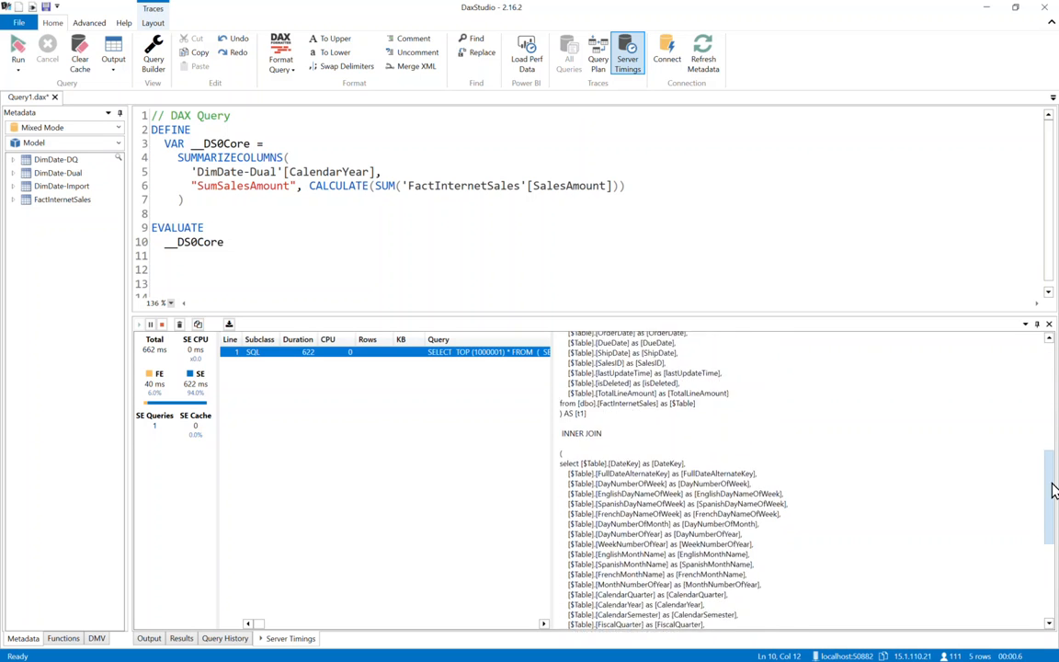
{"action": "scroll", "scroll_direction": "down", "scroll_amount": 3}
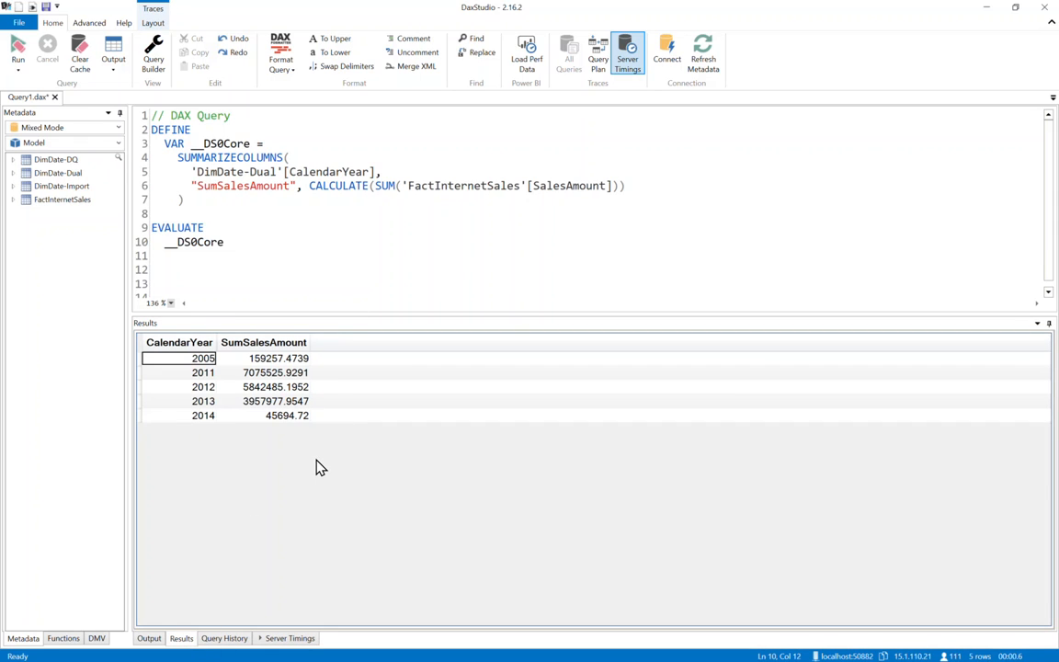
{"action": "mouse_move", "coordinate": [283, 431]}
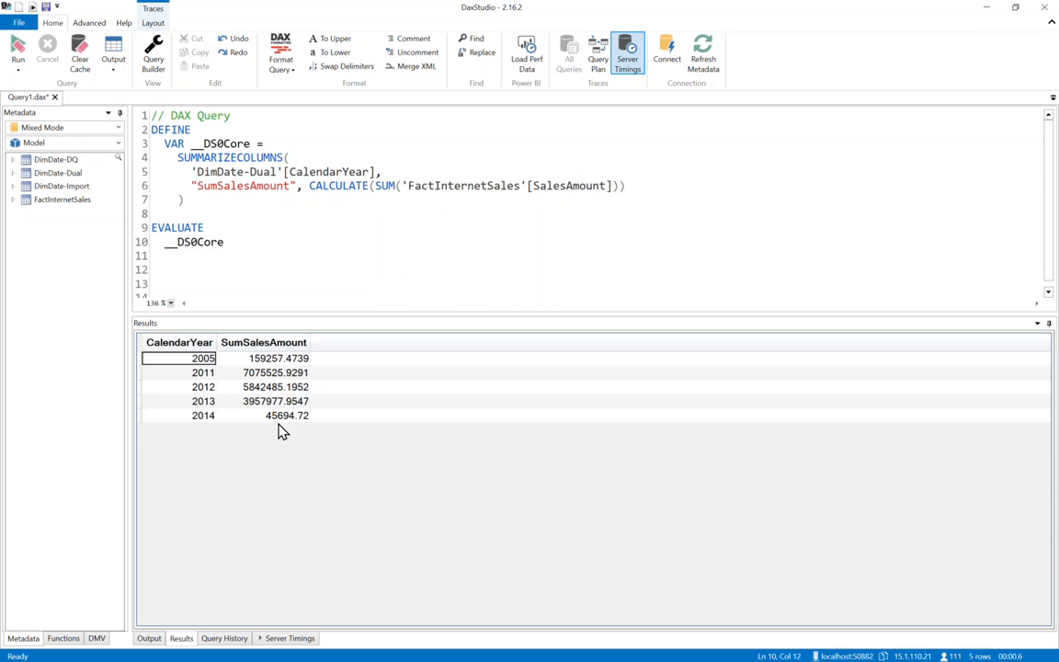
{"action": "mouse_move", "coordinate": [343, 403]}
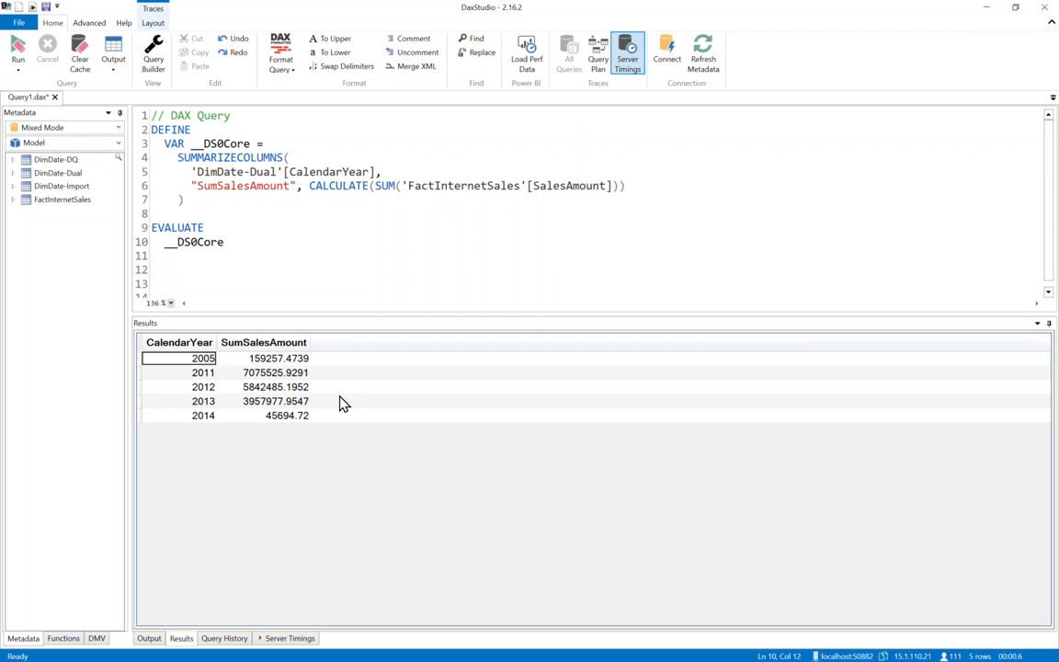